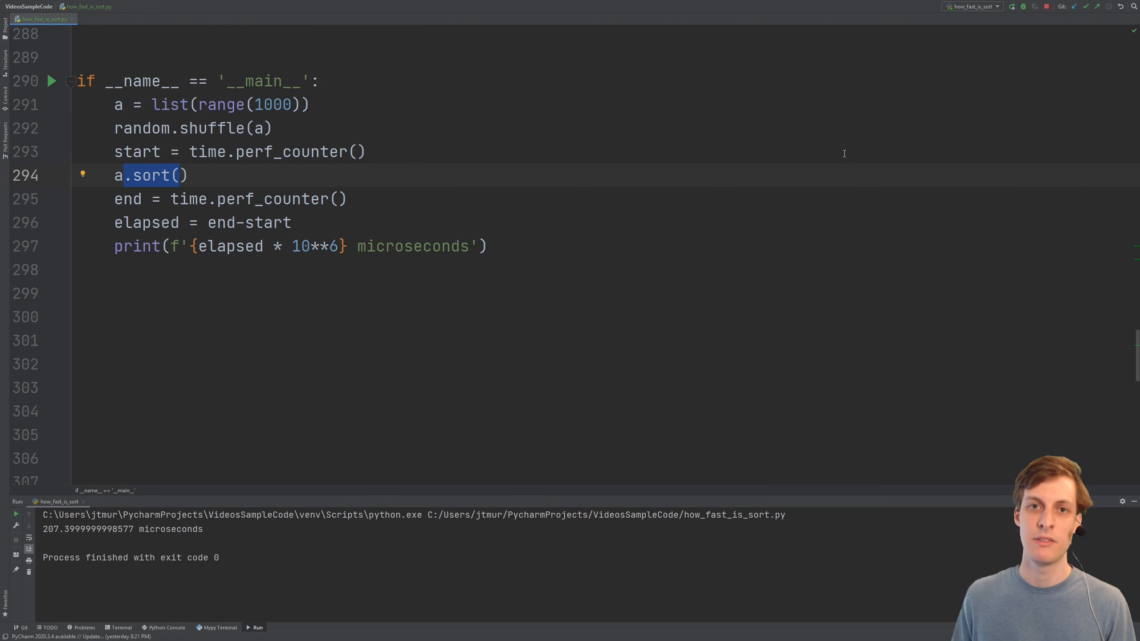
# Replace the main block with two perf_counter timing blocks printing microseconds for function() and function2()
pyautogui.click(127, 294)
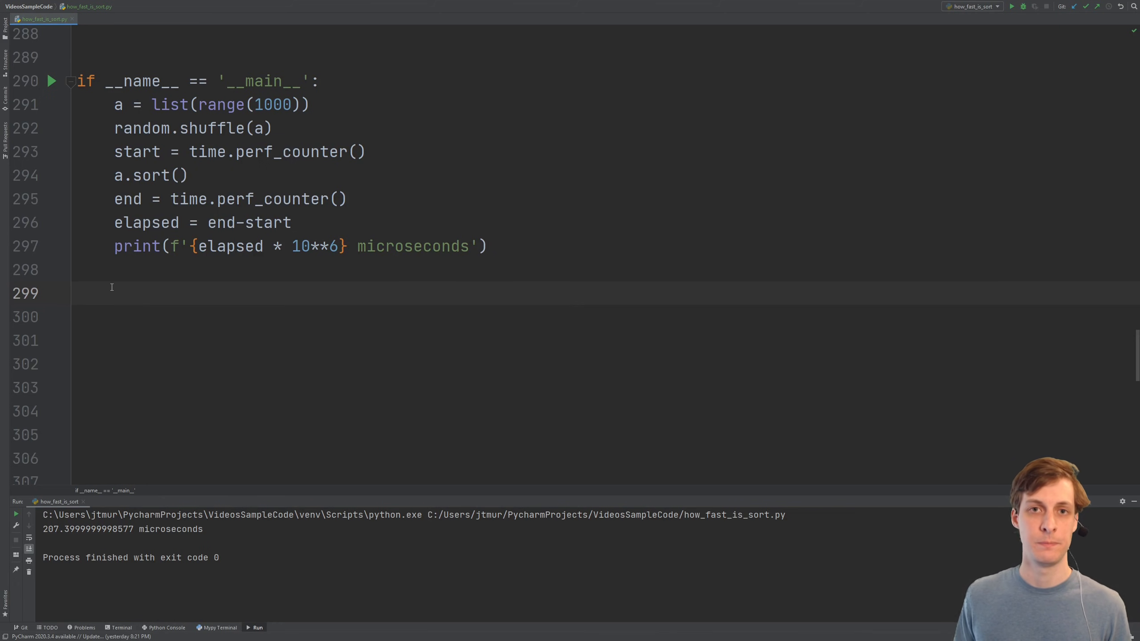
pyautogui.scroll(-3)
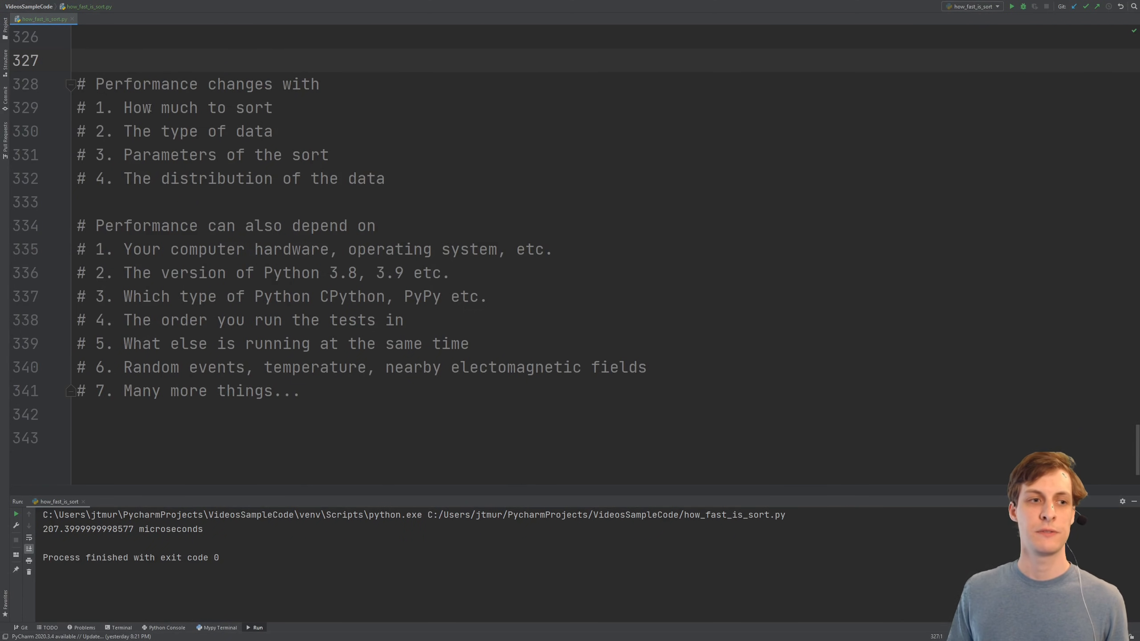
pyautogui.click(439, 312)
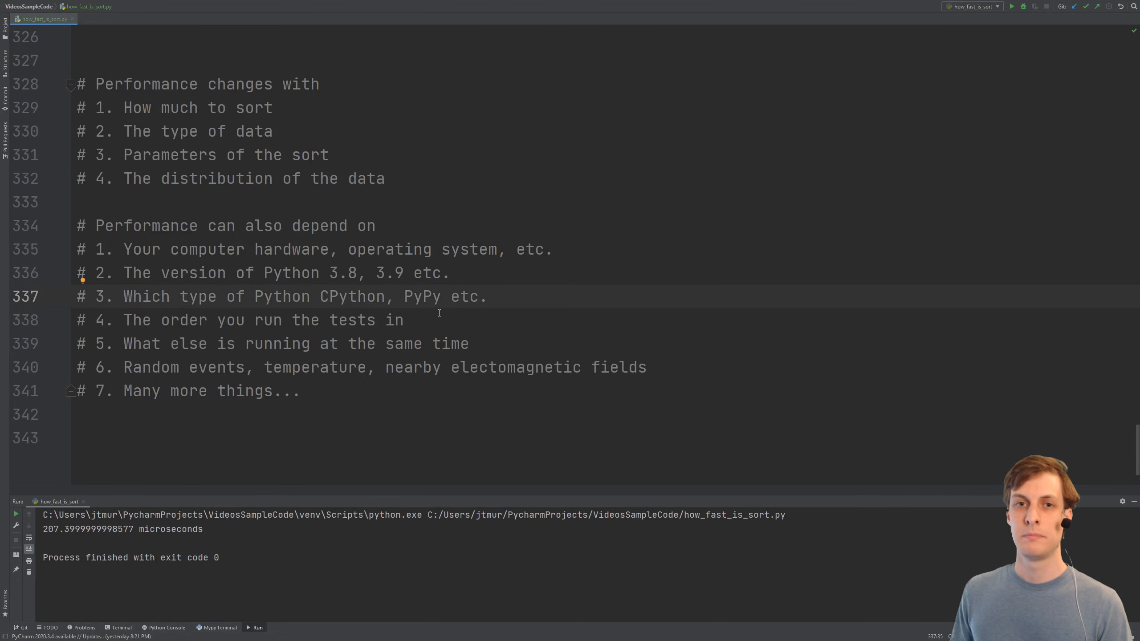
pyautogui.moveTo(442, 328)
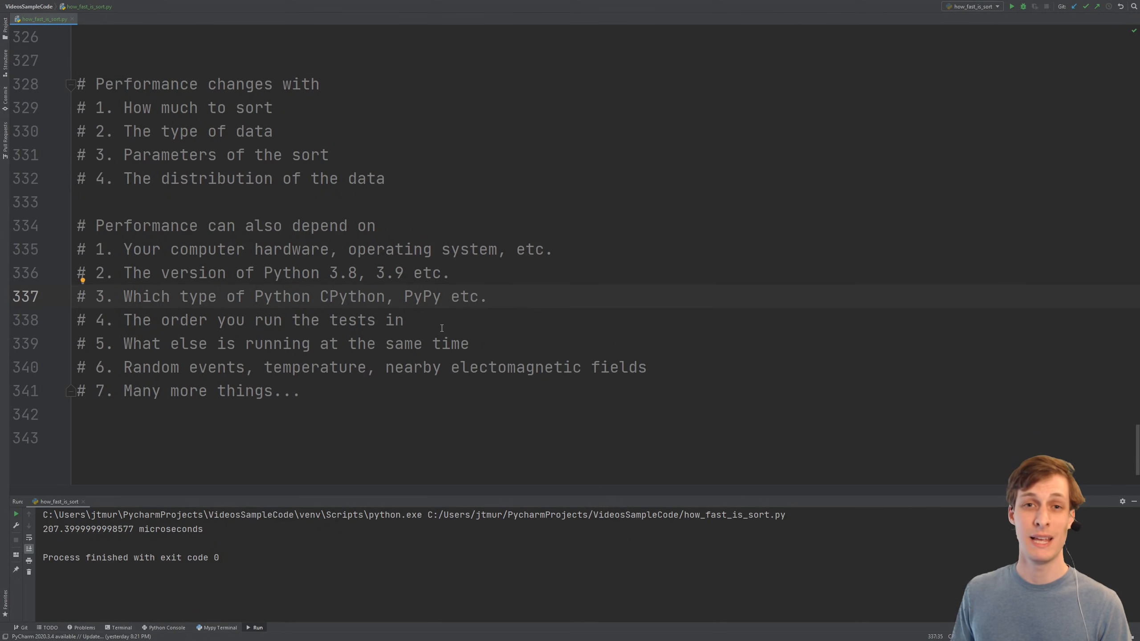
pyautogui.moveTo(204, 319); pyautogui.dragTo(403, 320)
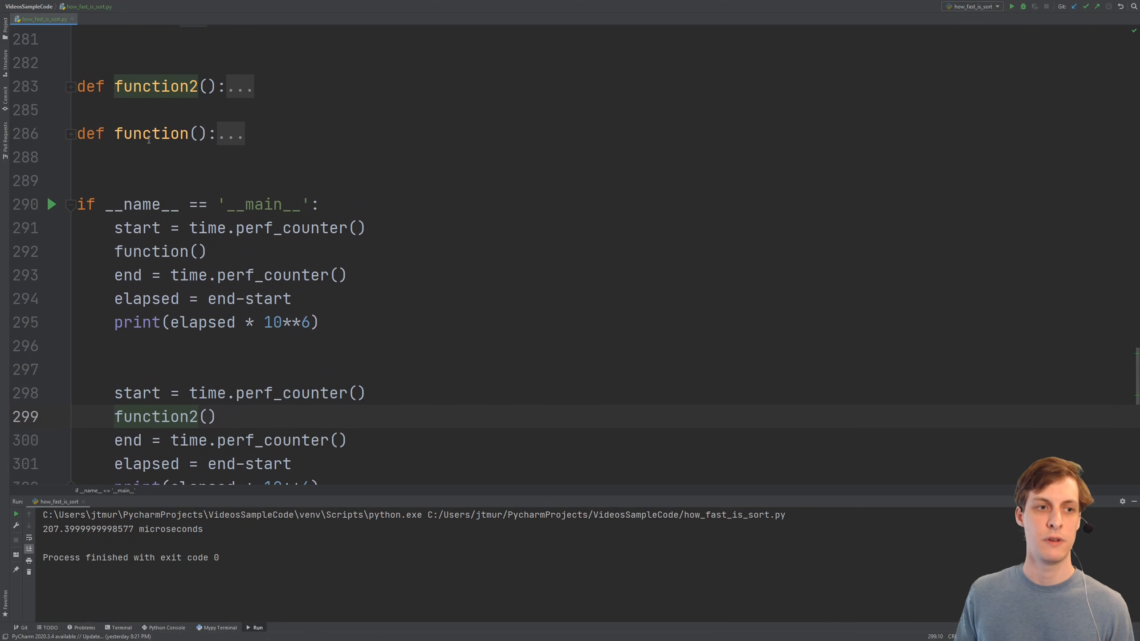
# Expand function2, swap the timing order so function2 runs first, and rerun for about 351 and 220 microseconds
pyautogui.scroll(-3)
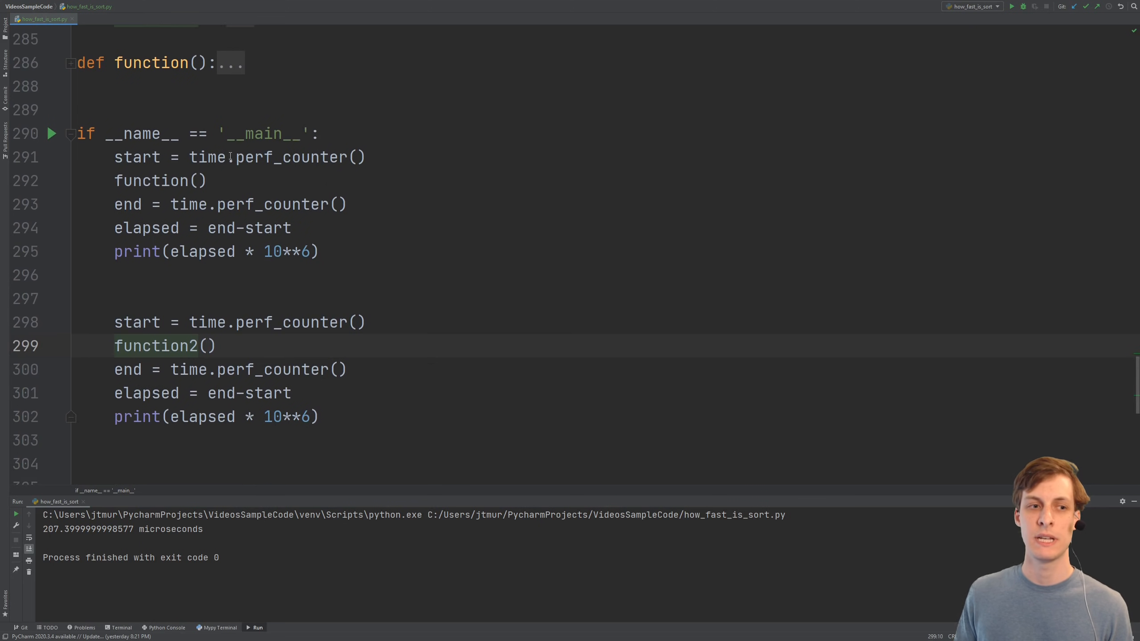
pyautogui.moveTo(285, 156)
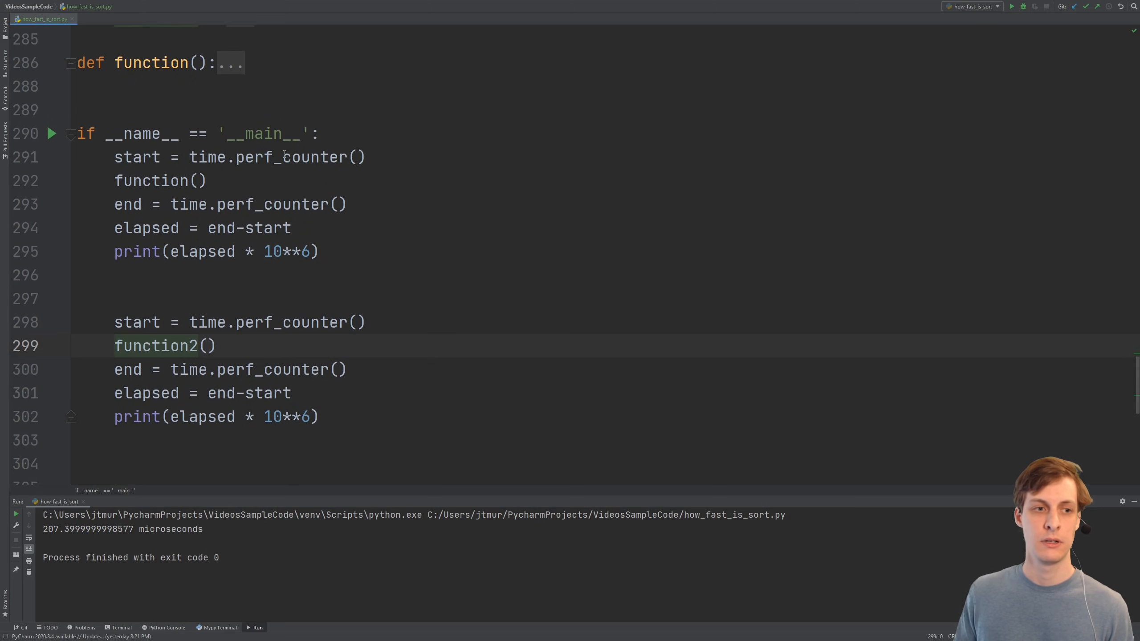
pyautogui.moveTo(114, 156); pyautogui.dragTo(319, 251)
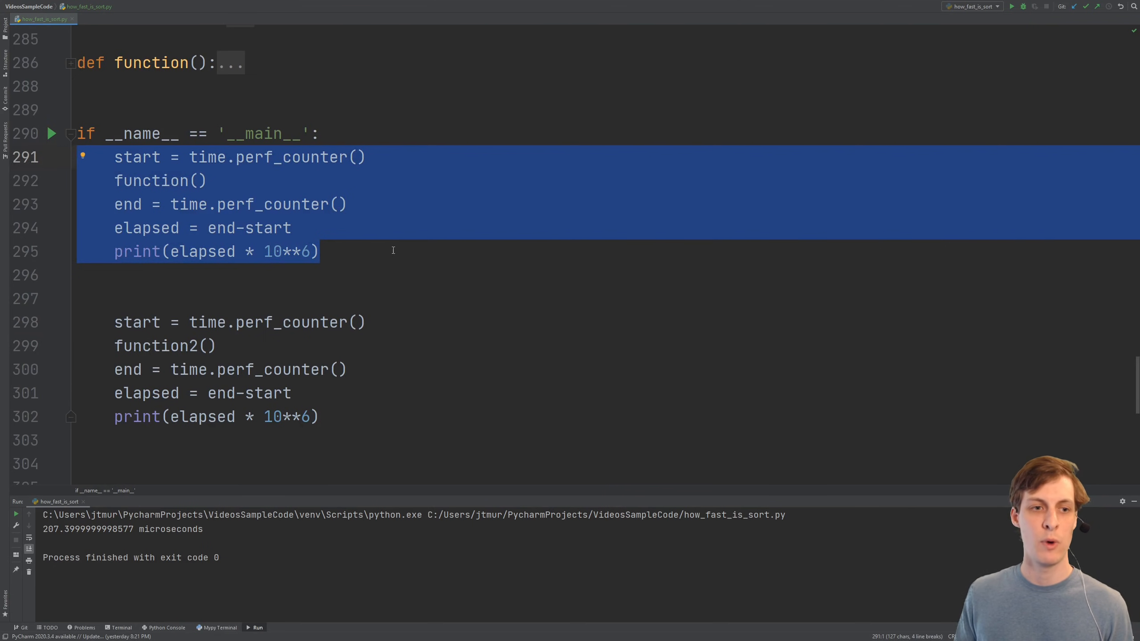
pyautogui.moveTo(193, 192)
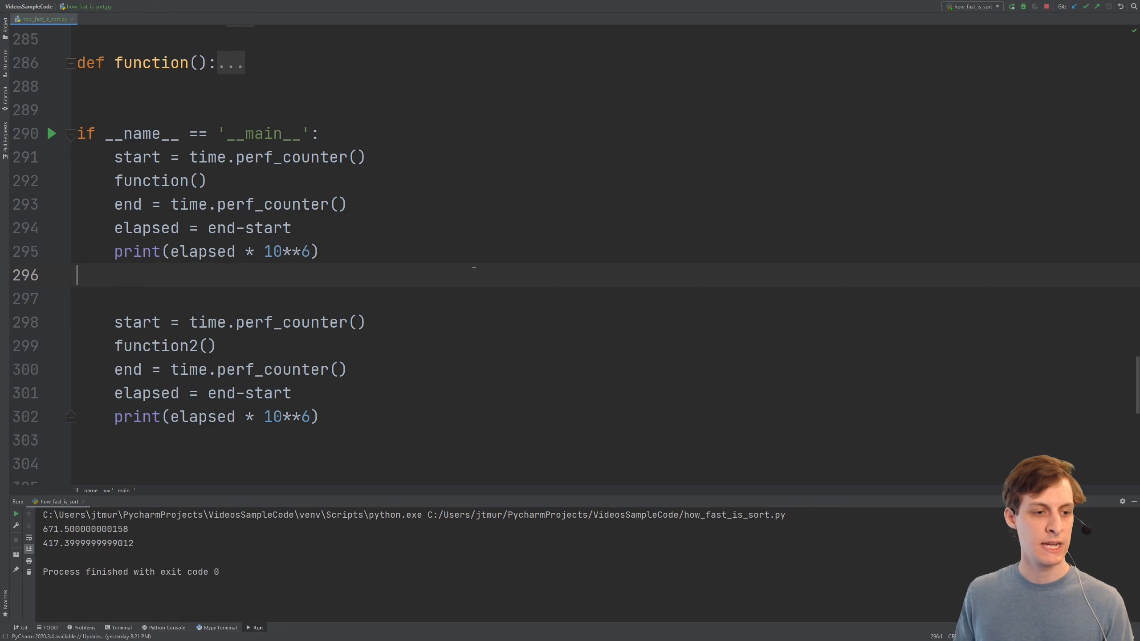
pyautogui.doubleClick(153, 346)
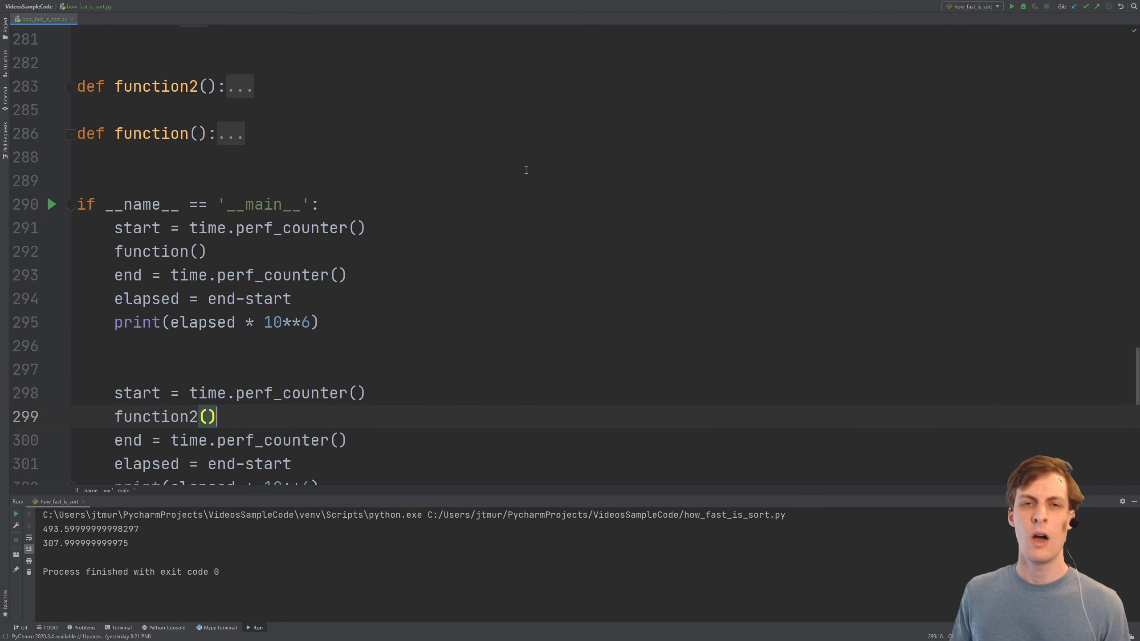
pyautogui.click(70, 87)
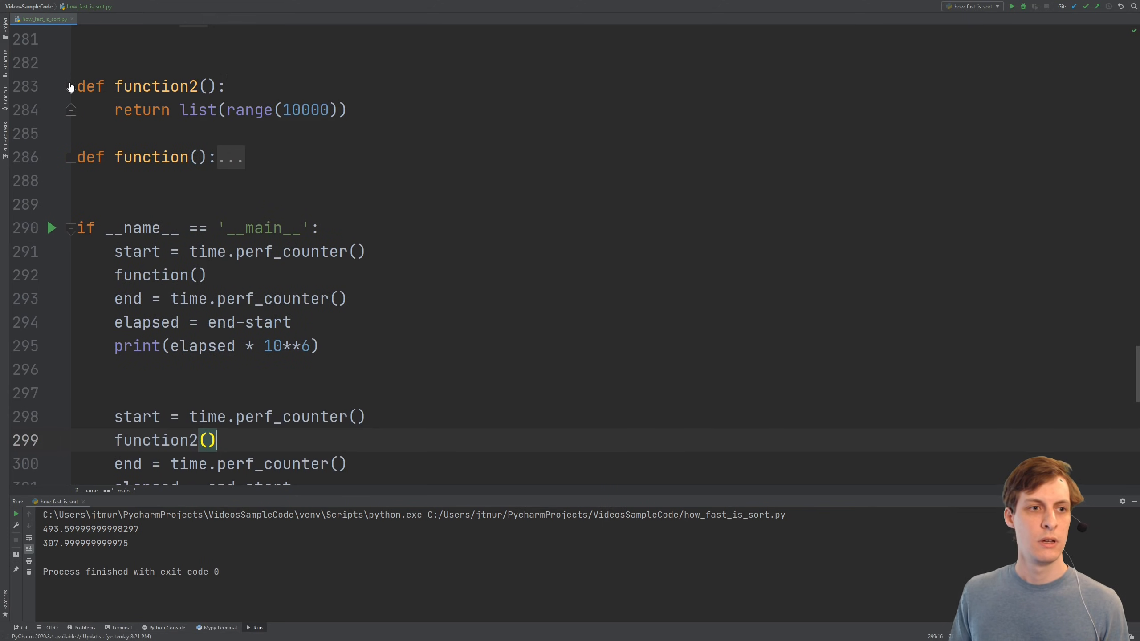
pyautogui.moveTo(227, 110); pyautogui.dragTo(331, 109)
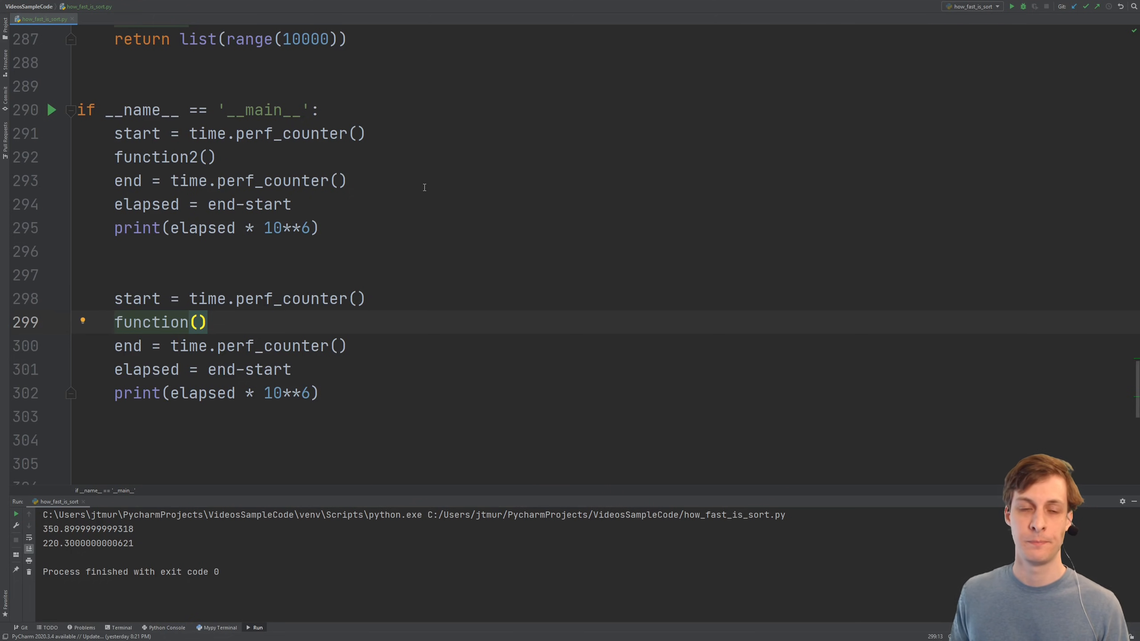
# Review the closing comments listing what sorting performance changes with and depends on
pyautogui.scroll(-3)
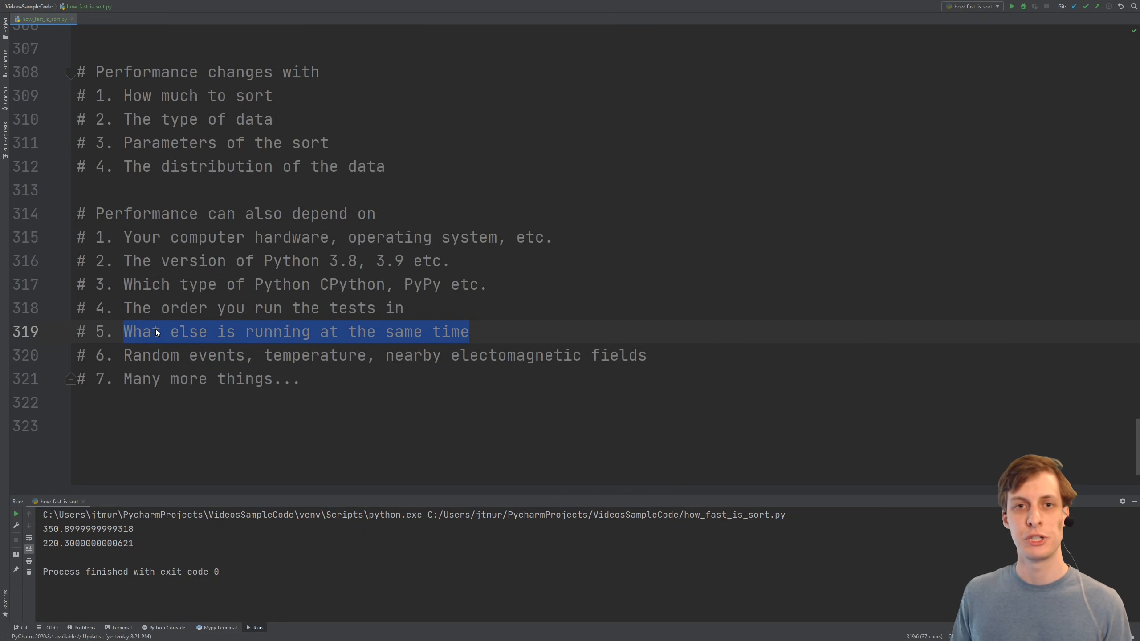
pyautogui.click(129, 356)
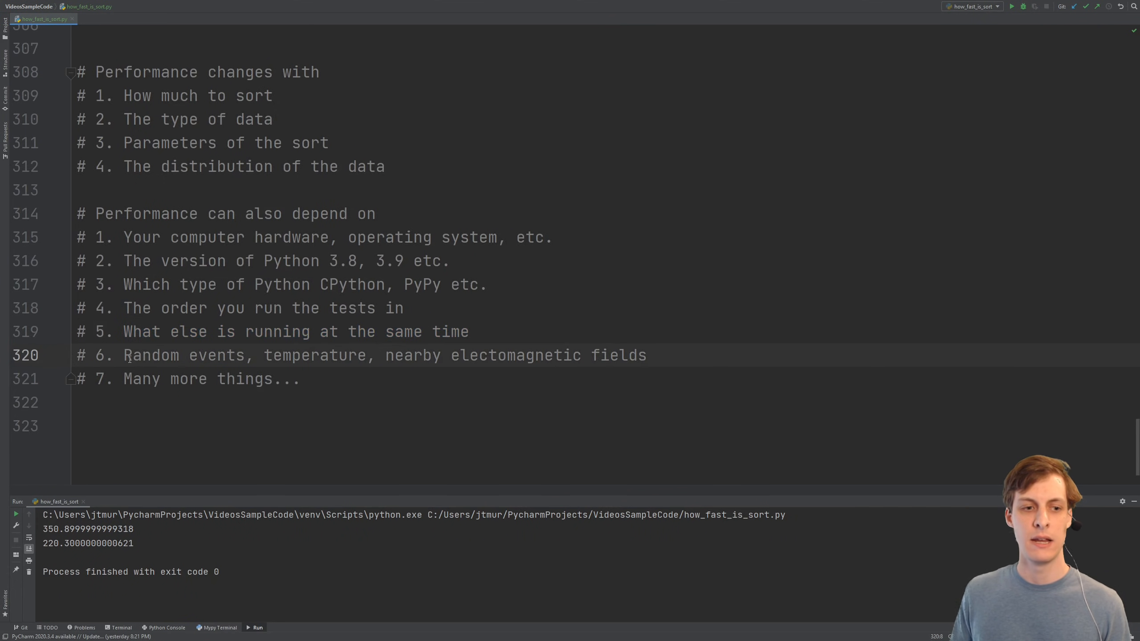
pyautogui.moveTo(124, 354); pyautogui.dragTo(310, 354)
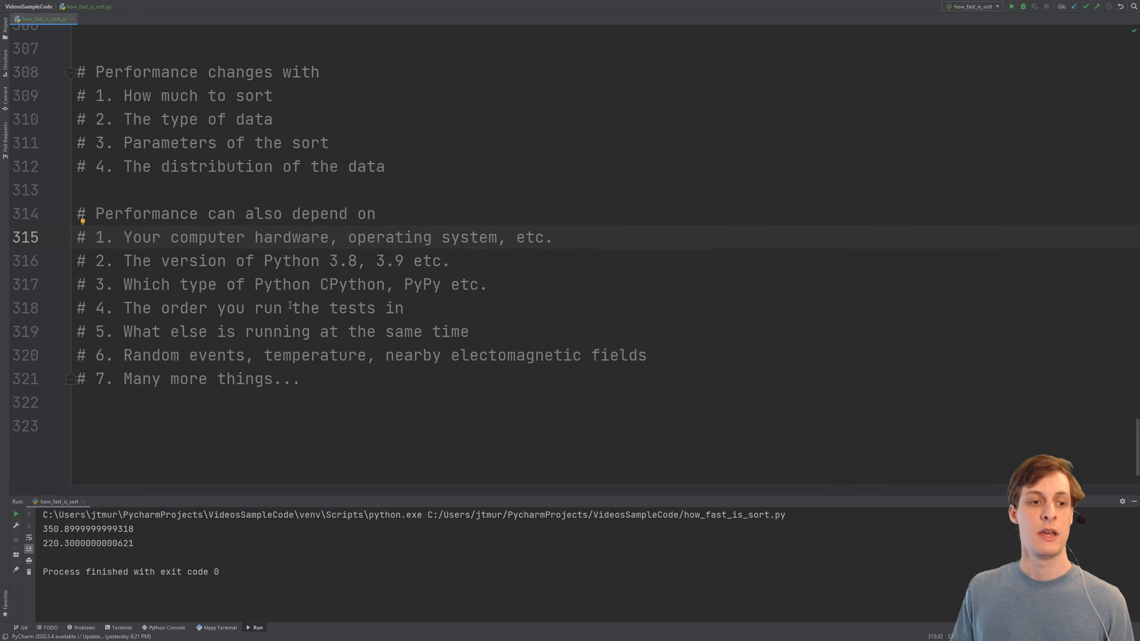
pyautogui.moveTo(219, 336)
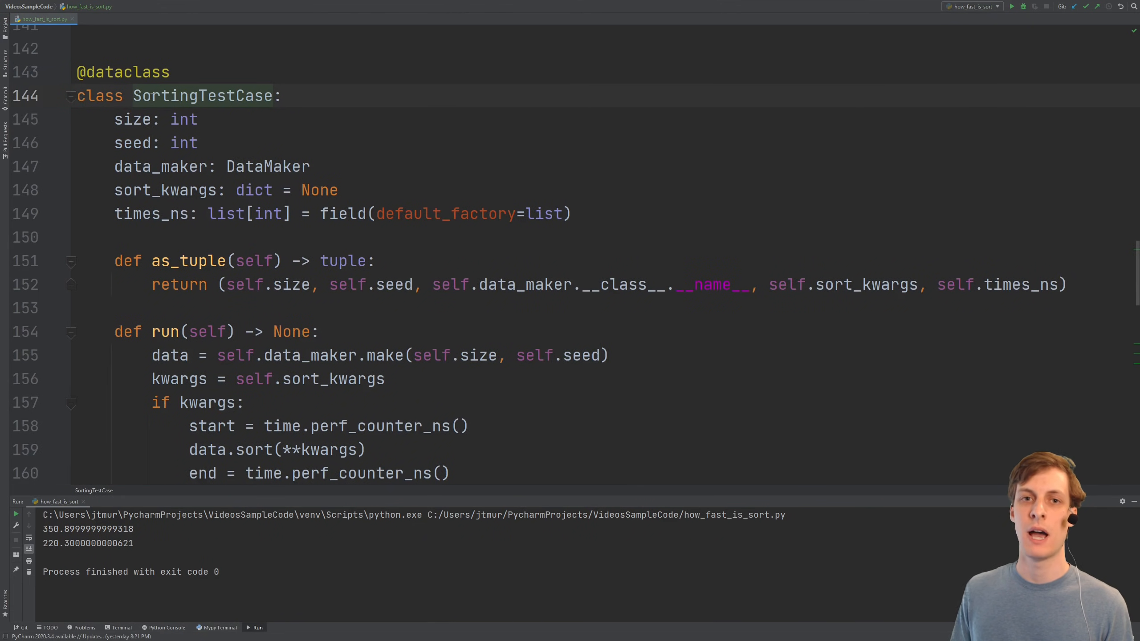
# Go over the size, seed and sort_kwargs fields of SortingTestCase and collapse its as_tuple method
pyautogui.click(151, 96)
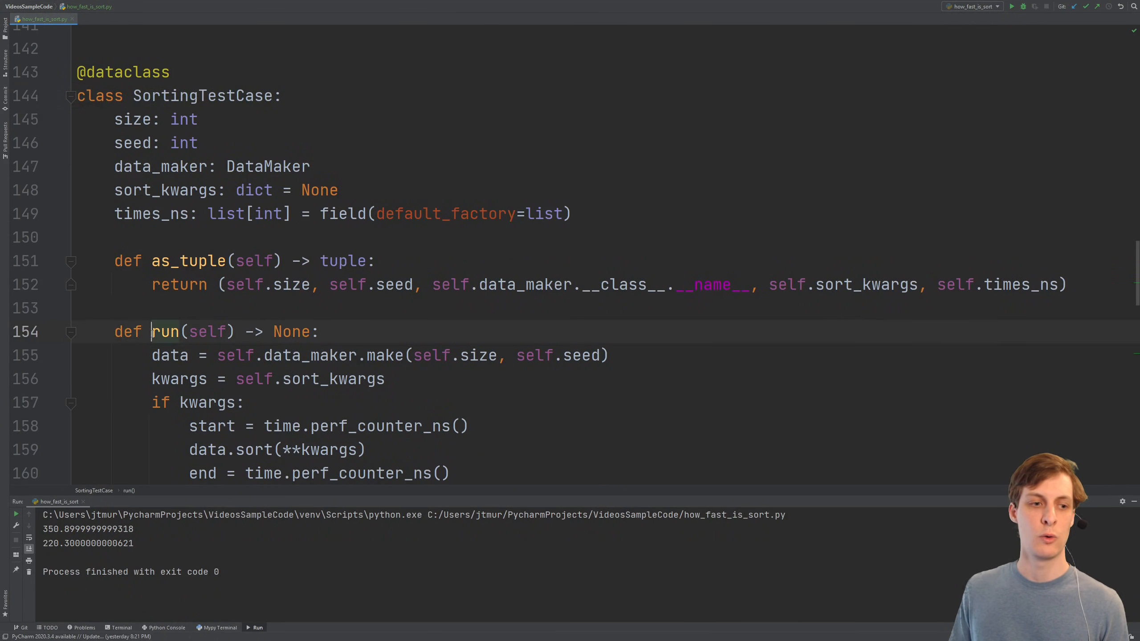
pyautogui.doubleClick(164, 332)
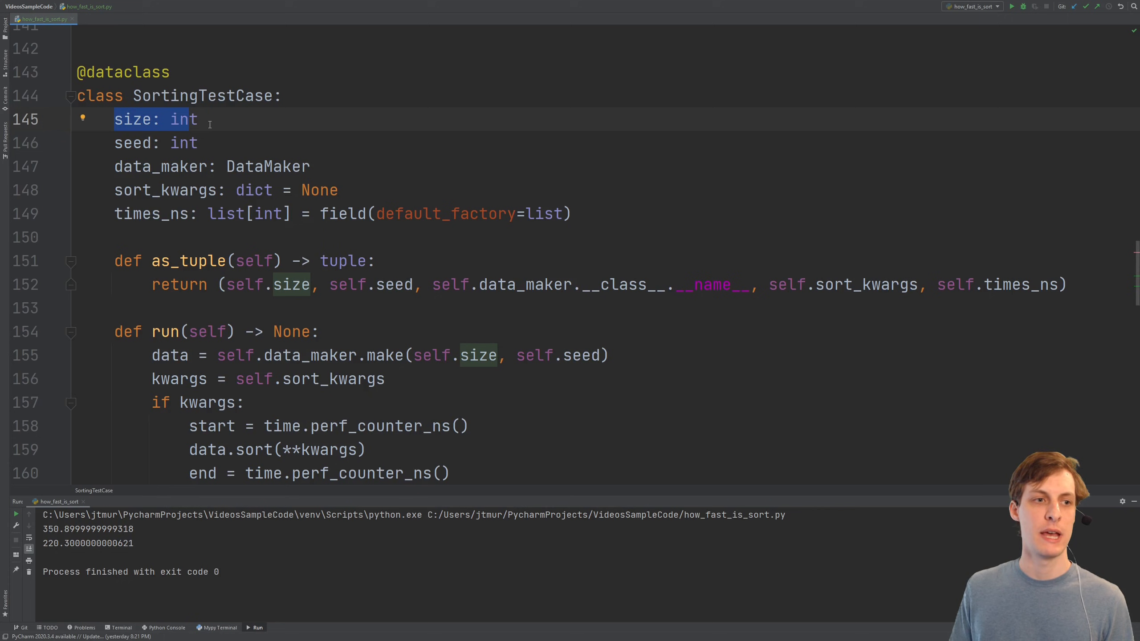
pyautogui.click(203, 119)
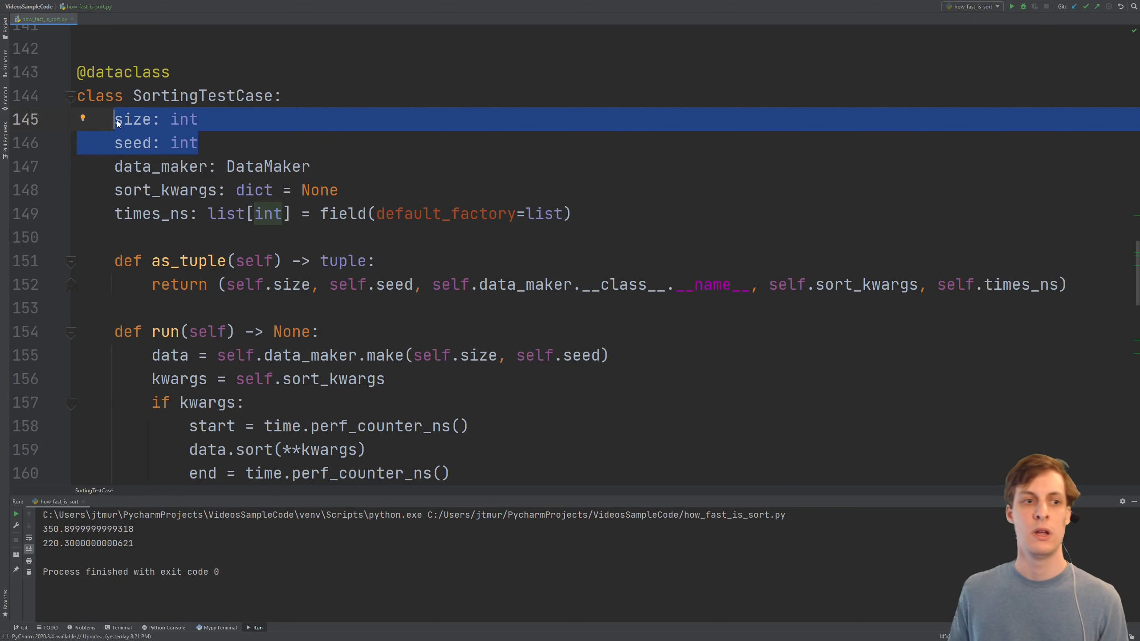
pyautogui.click(160, 167)
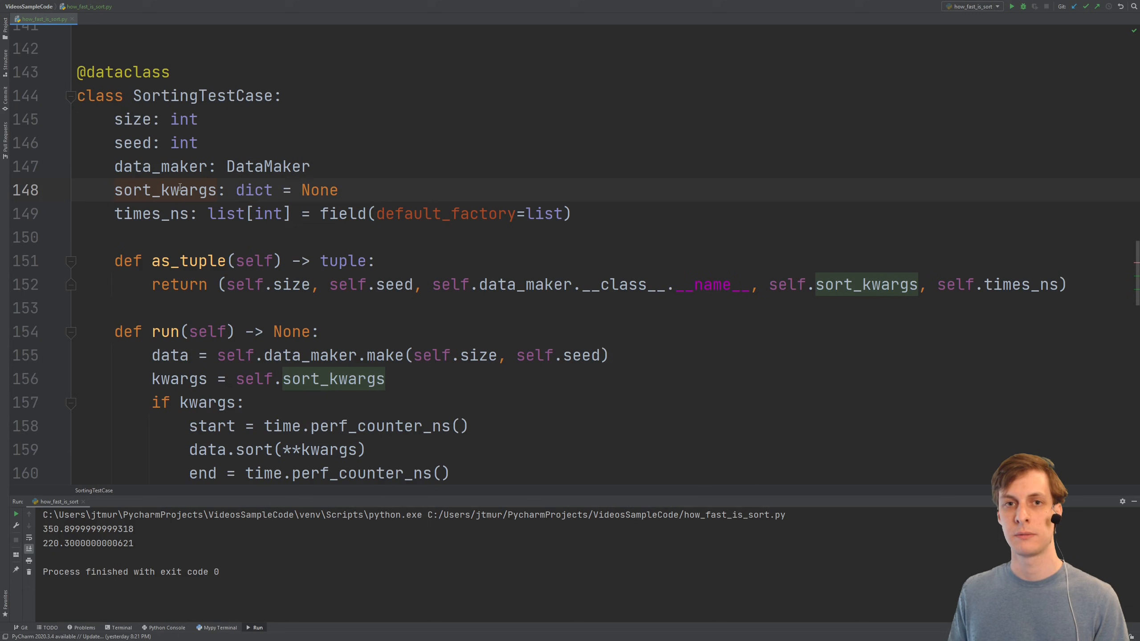
pyautogui.doubleClick(151, 214)
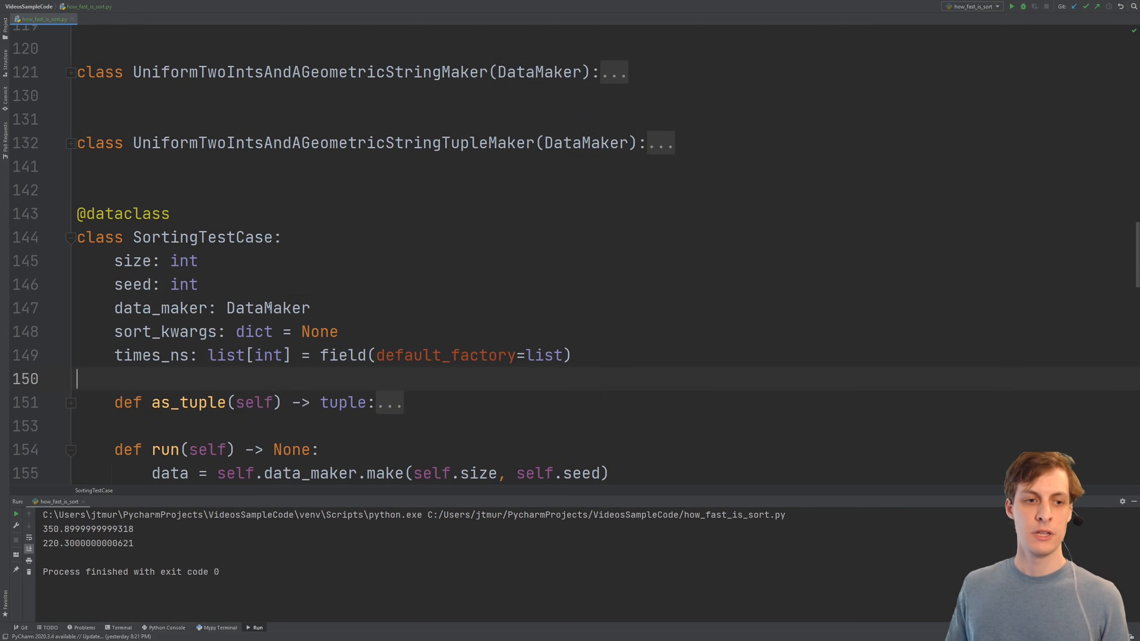
# Navigate to the DataMaker abstract class and its make method returning a list, then view UniformIntMaker
pyautogui.doubleClick(267, 308)
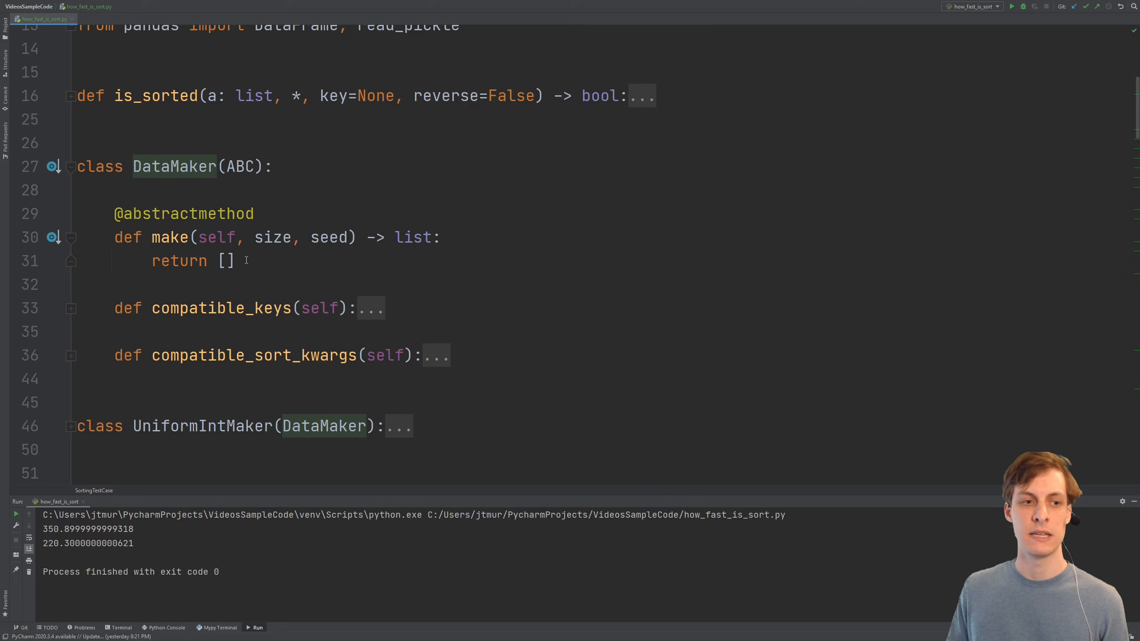
pyautogui.doubleClick(174, 167)
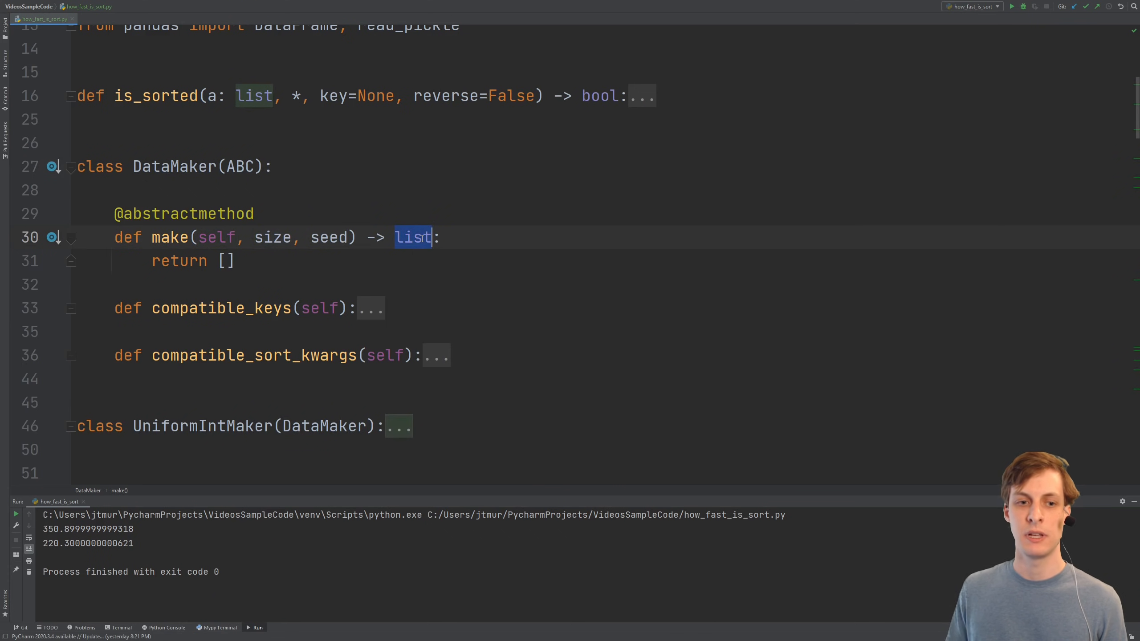
pyautogui.scroll(-3)
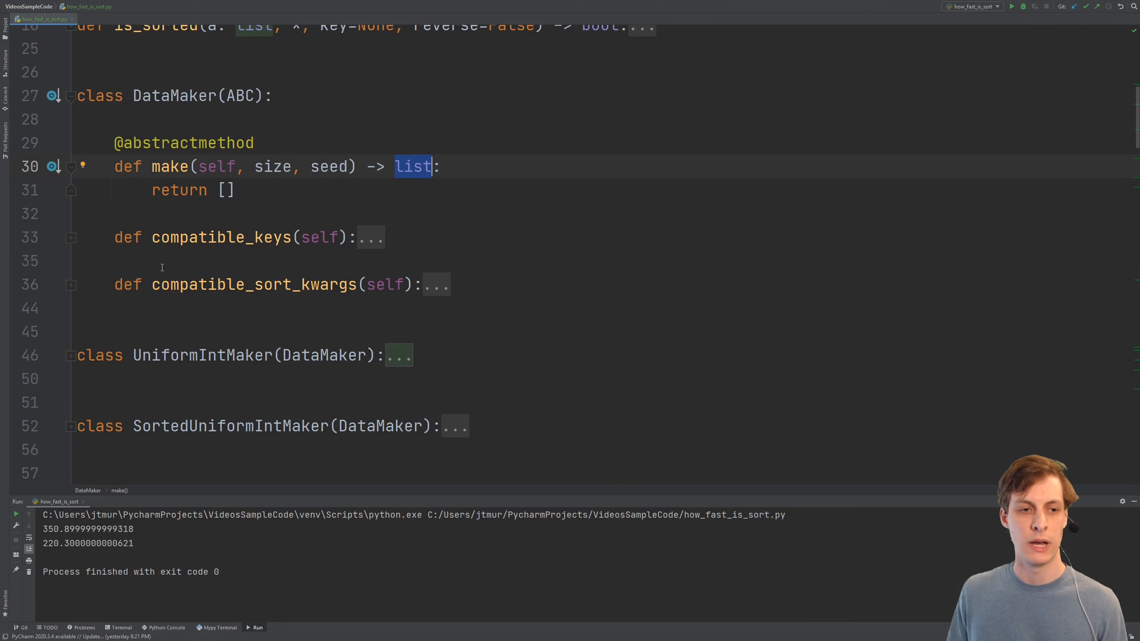
pyautogui.scroll(-3)
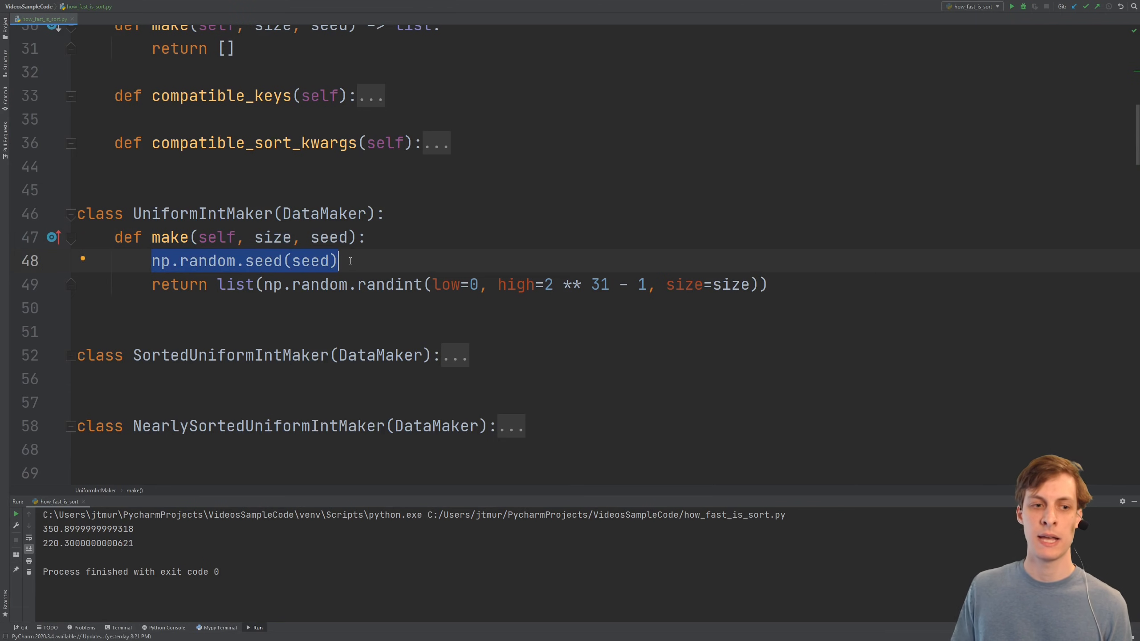
pyautogui.moveTo(254, 266)
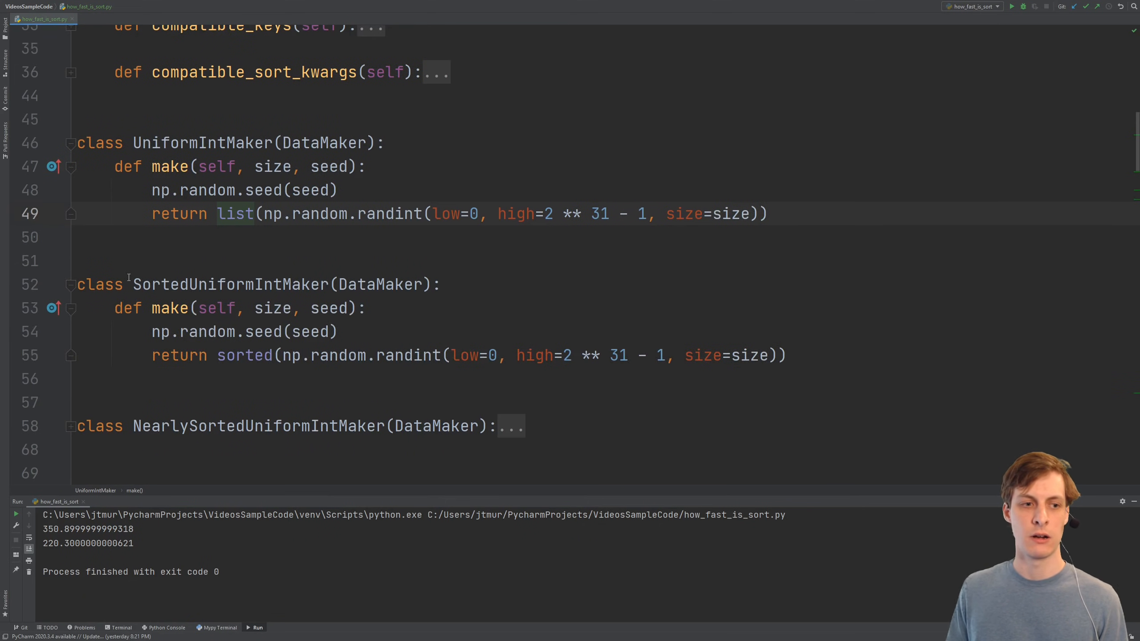
# Unfold NearlySortedUniformIntMaker to show make sorting random integers then swapping ten random pairs
pyautogui.scroll(-3)
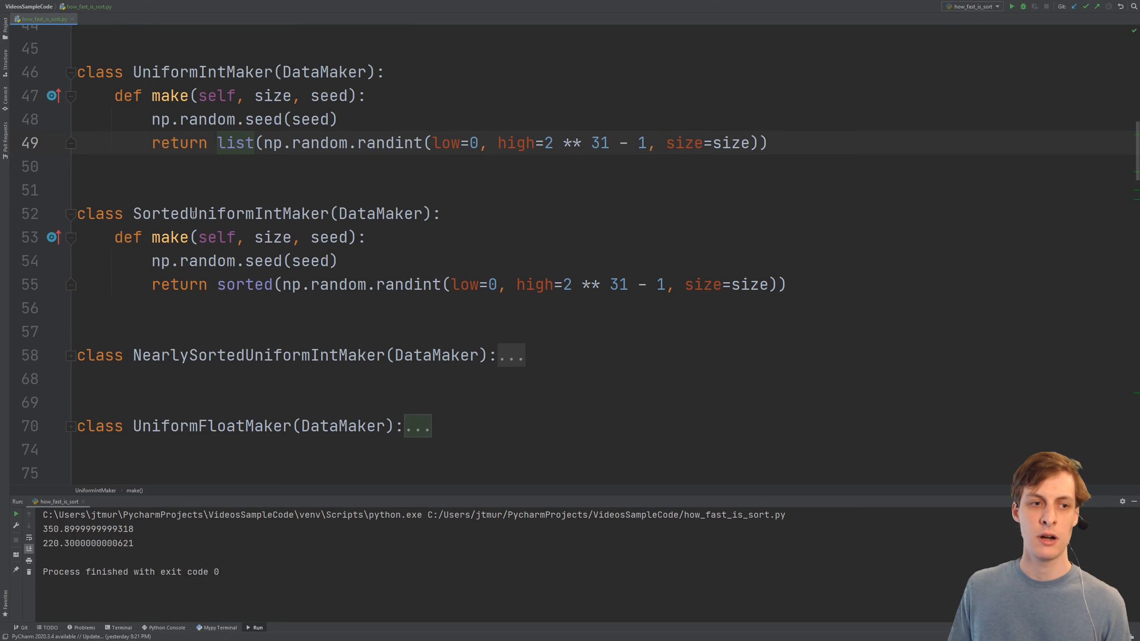
pyautogui.doubleClick(253, 213)
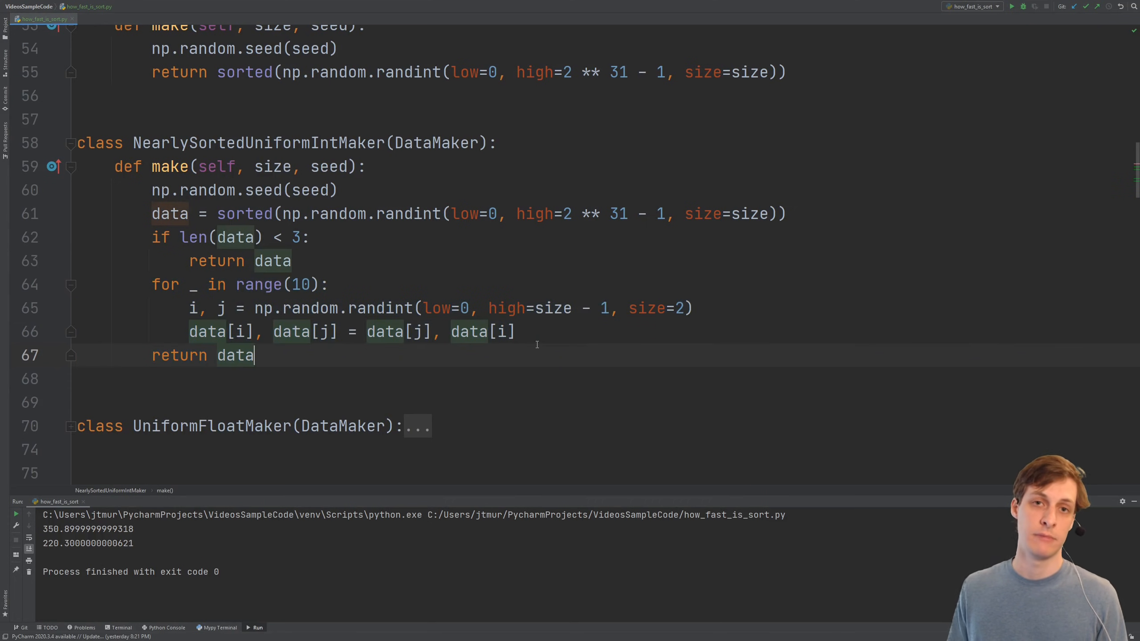
# Unfold AFewIntMaker and GeometricStringMaker and reach the SortedGeometricStringMaker class
pyautogui.scroll(-3)
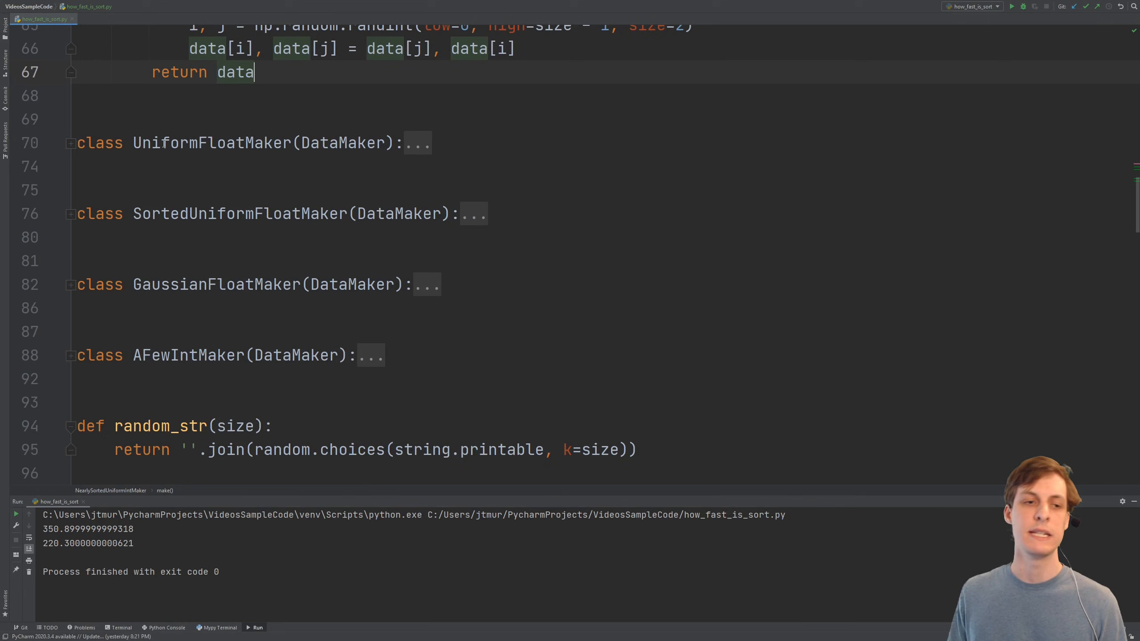
pyautogui.moveTo(191, 242)
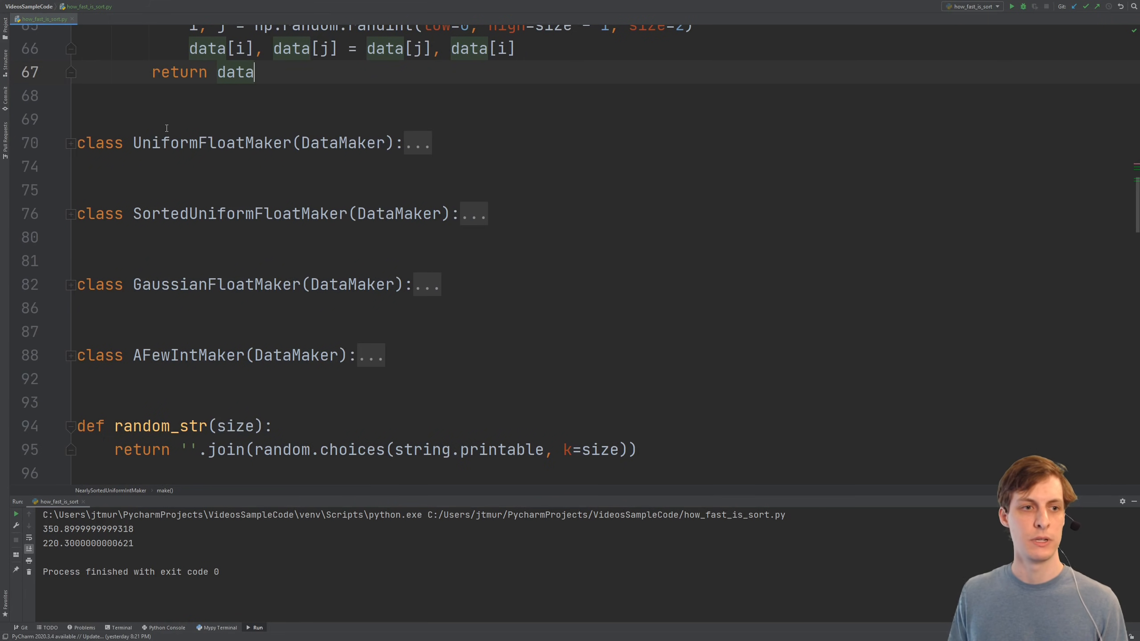
pyautogui.doubleClick(184, 143)
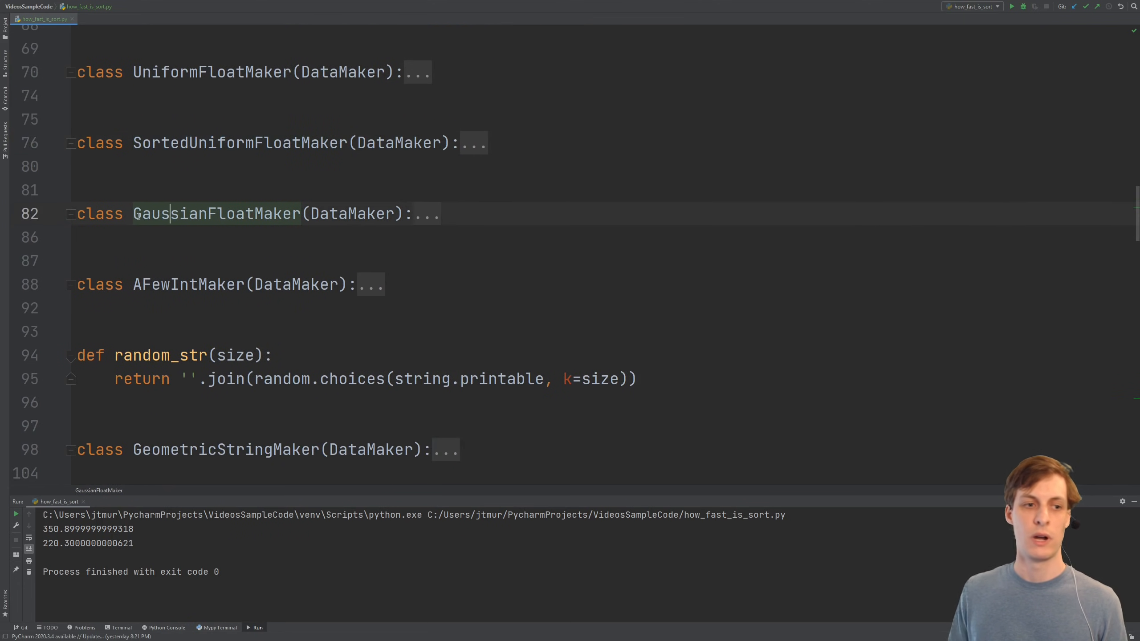
pyautogui.moveTo(168, 213); pyautogui.dragTo(246, 213)
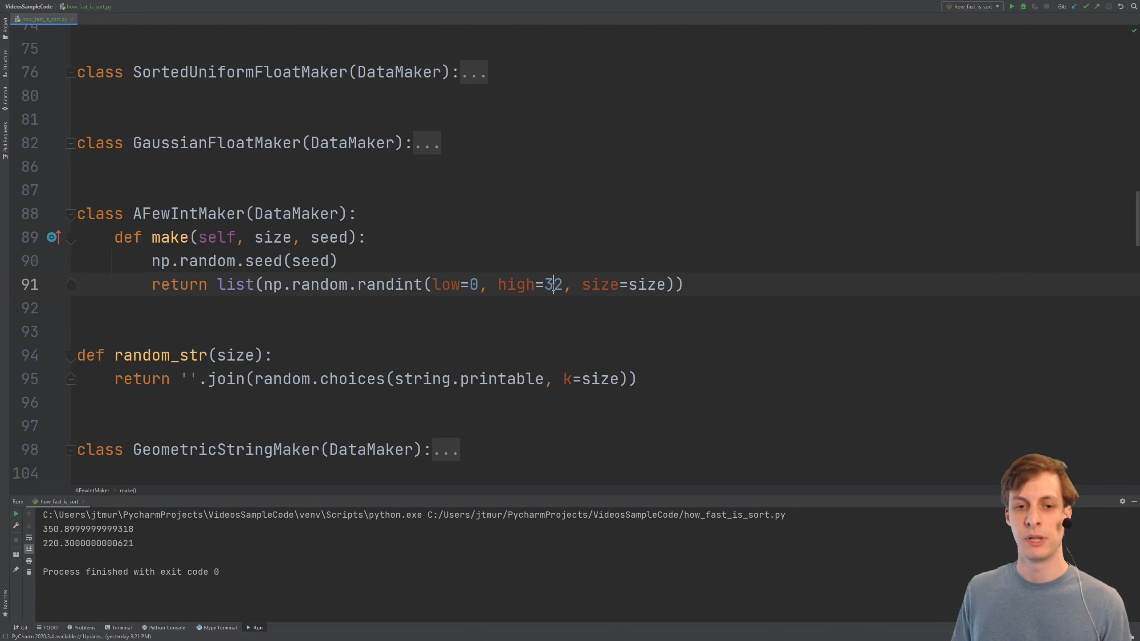
pyautogui.scroll(-3)
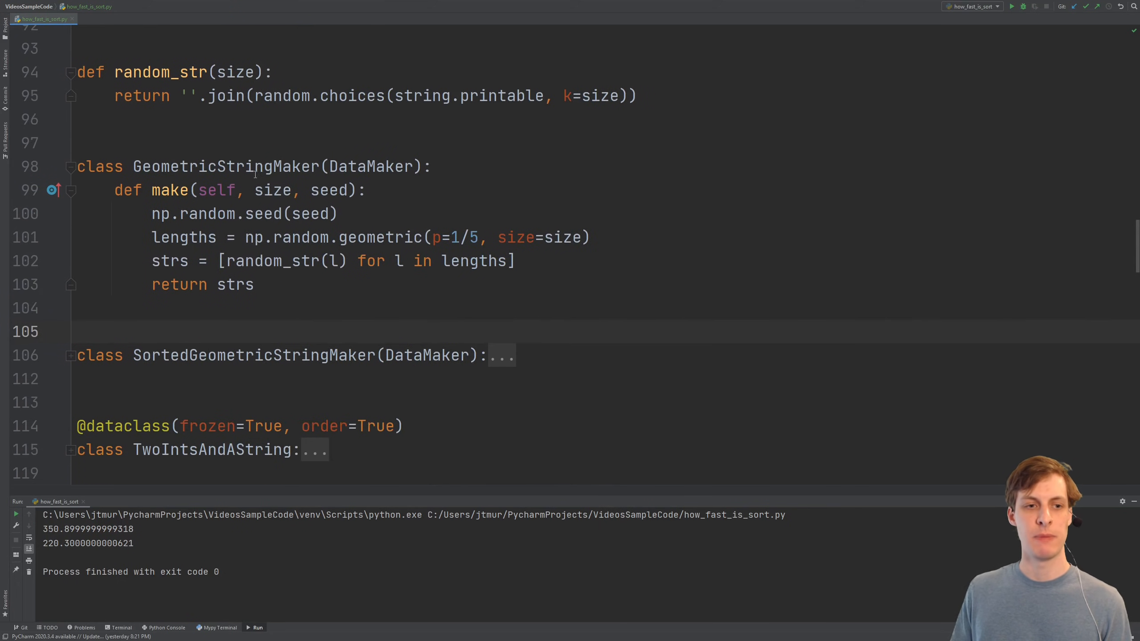
pyautogui.doubleClick(196, 356)
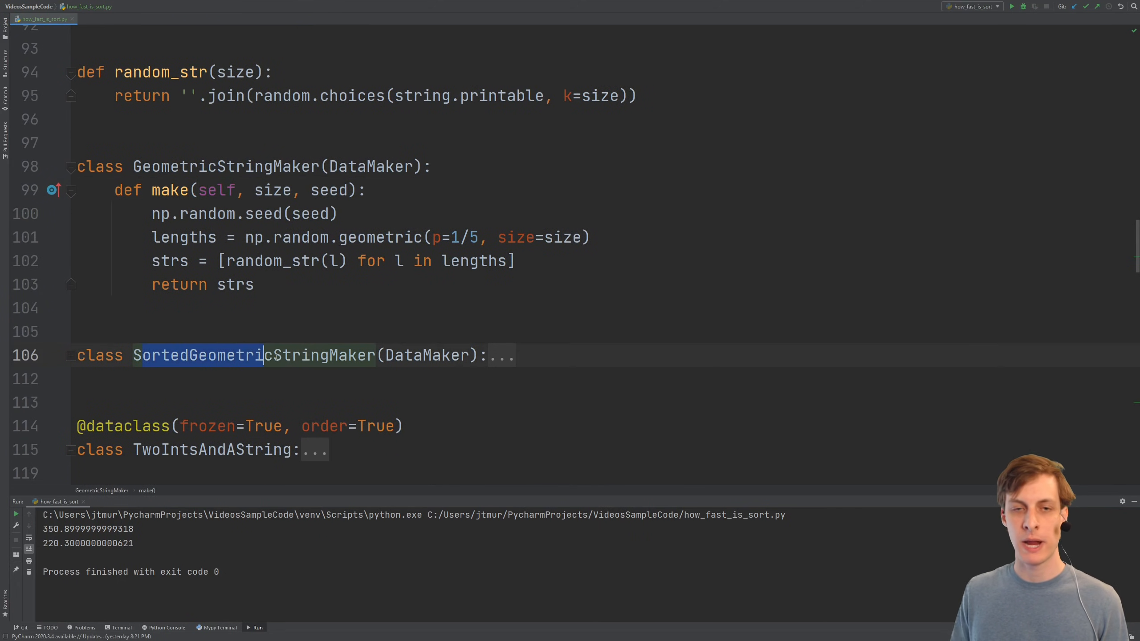
# Unfold the TwoIntsAndAString dataclass and both UniformTwoIntsAndAGeometricString maker classes
pyautogui.scroll(-3)
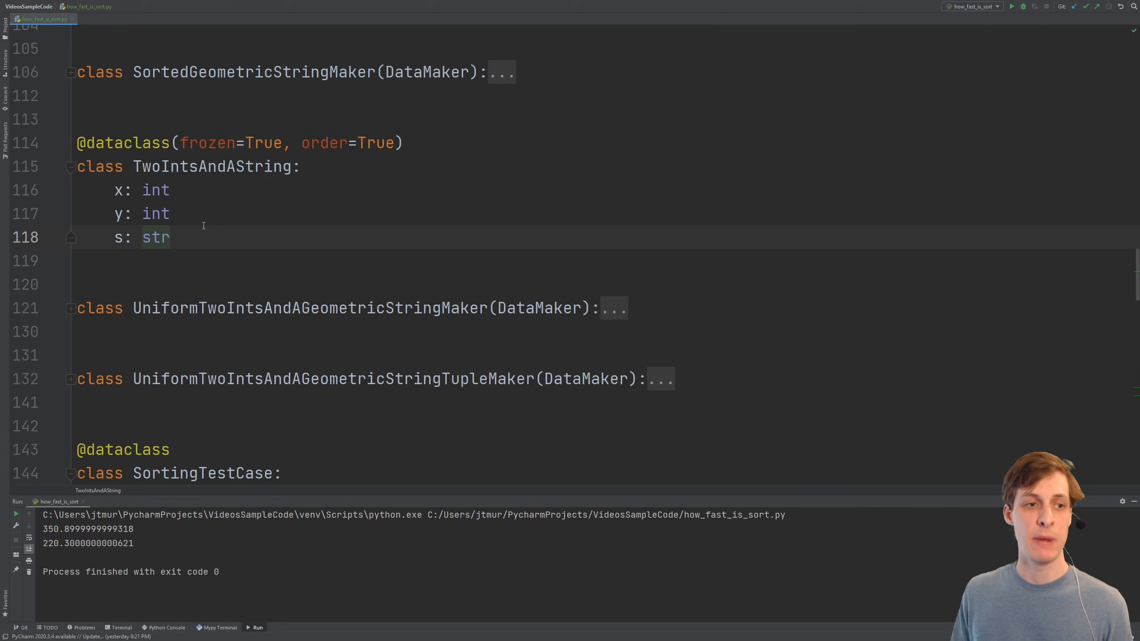
pyautogui.click(163, 166)
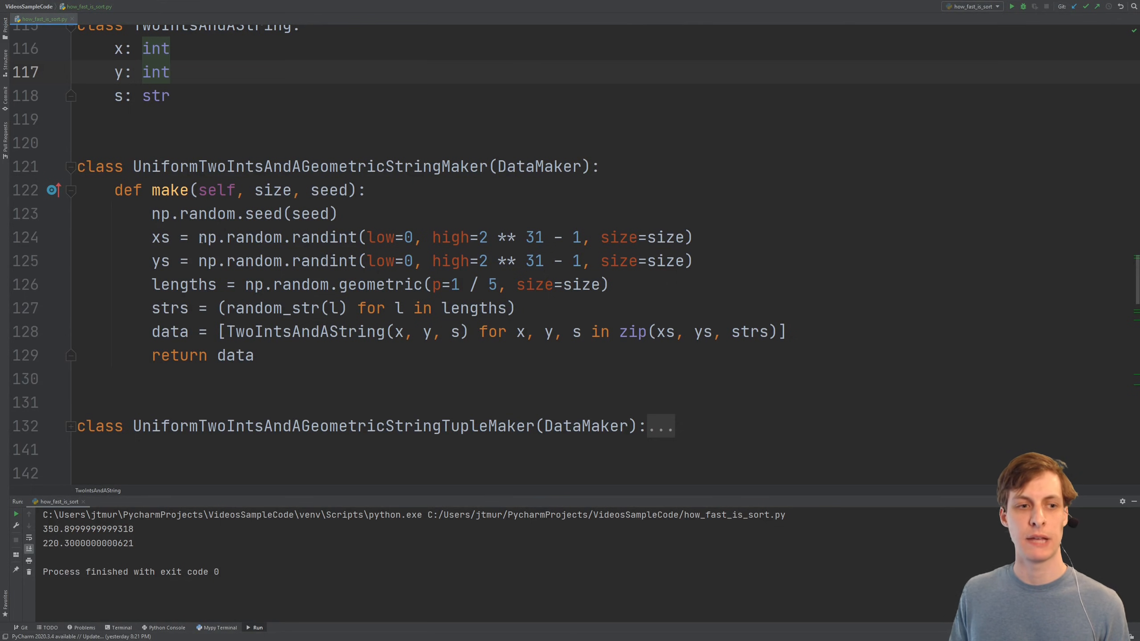
pyautogui.click(172, 285)
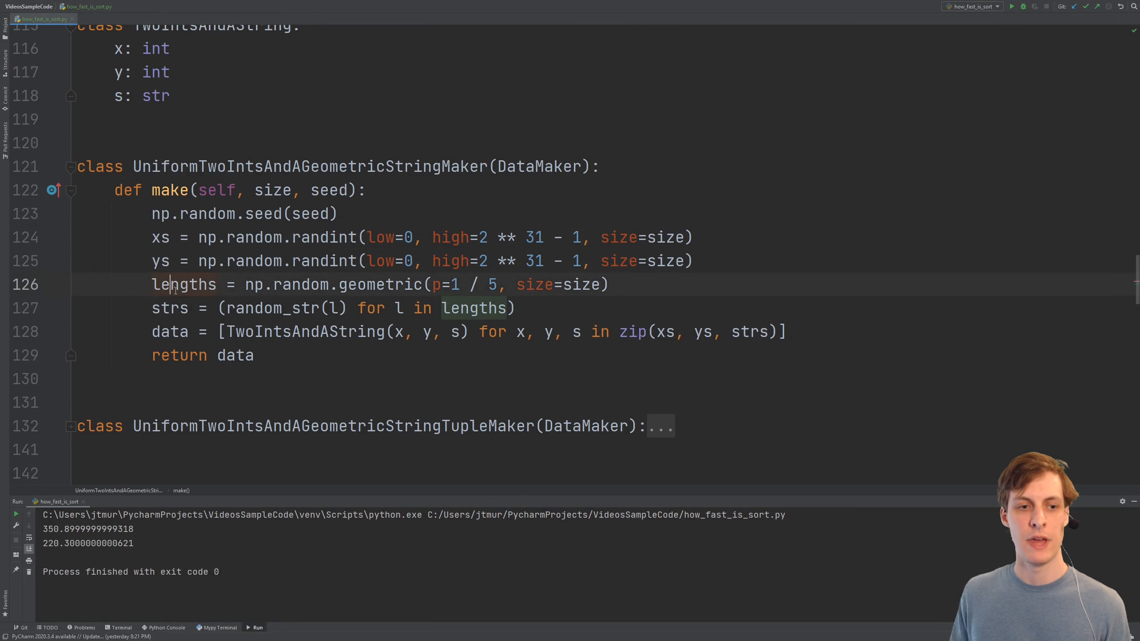
pyautogui.doubleClick(299, 332)
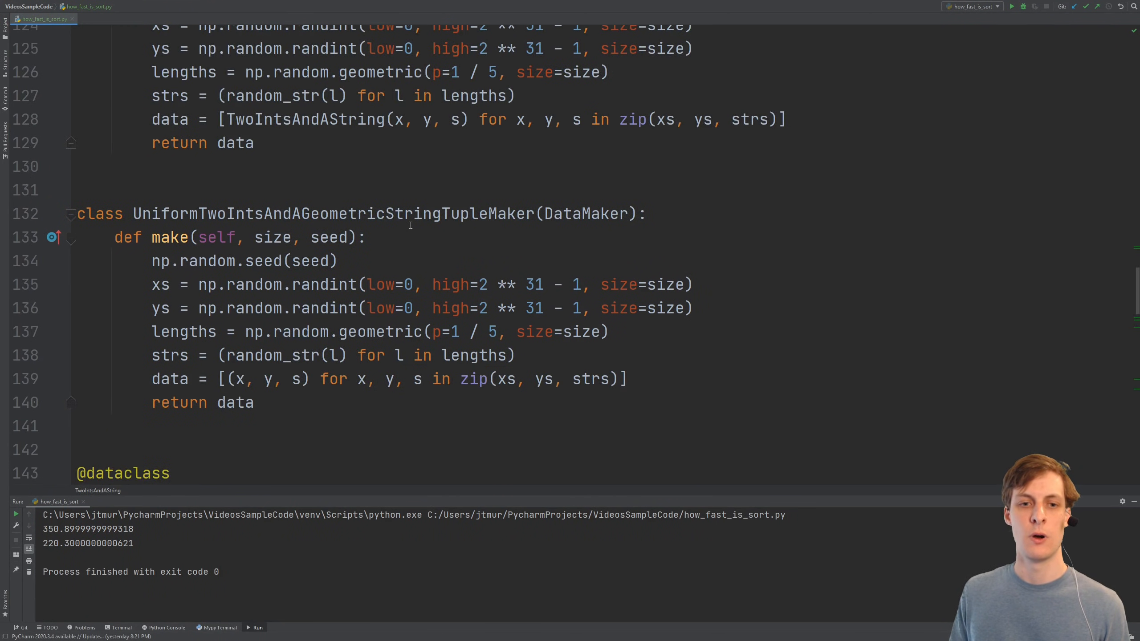
pyautogui.moveTo(276, 185)
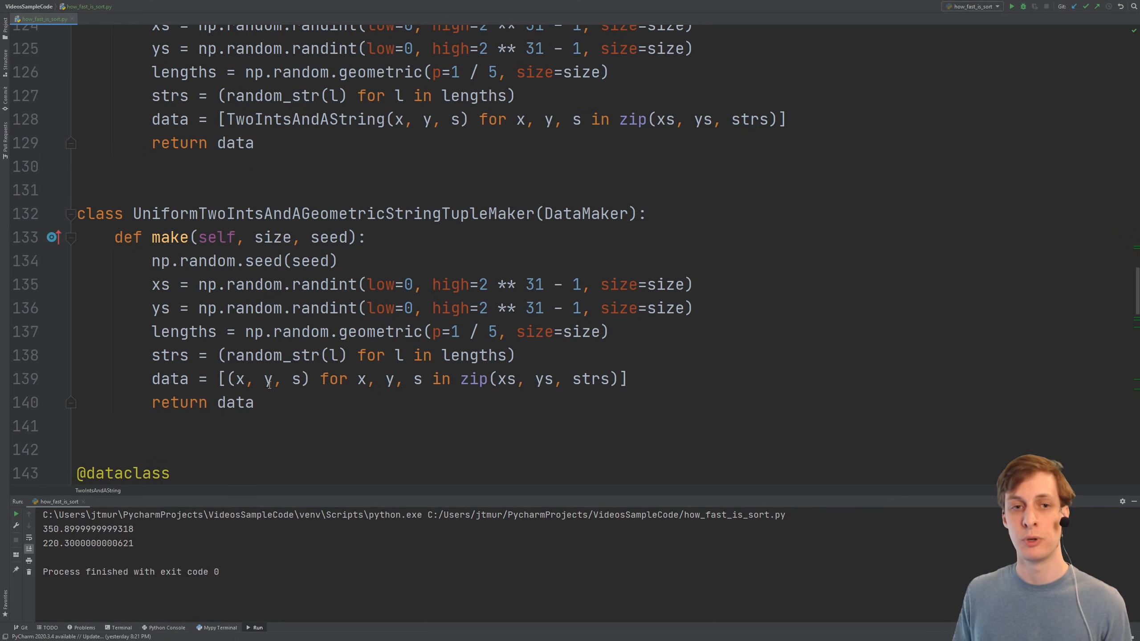
pyautogui.scroll(-3)
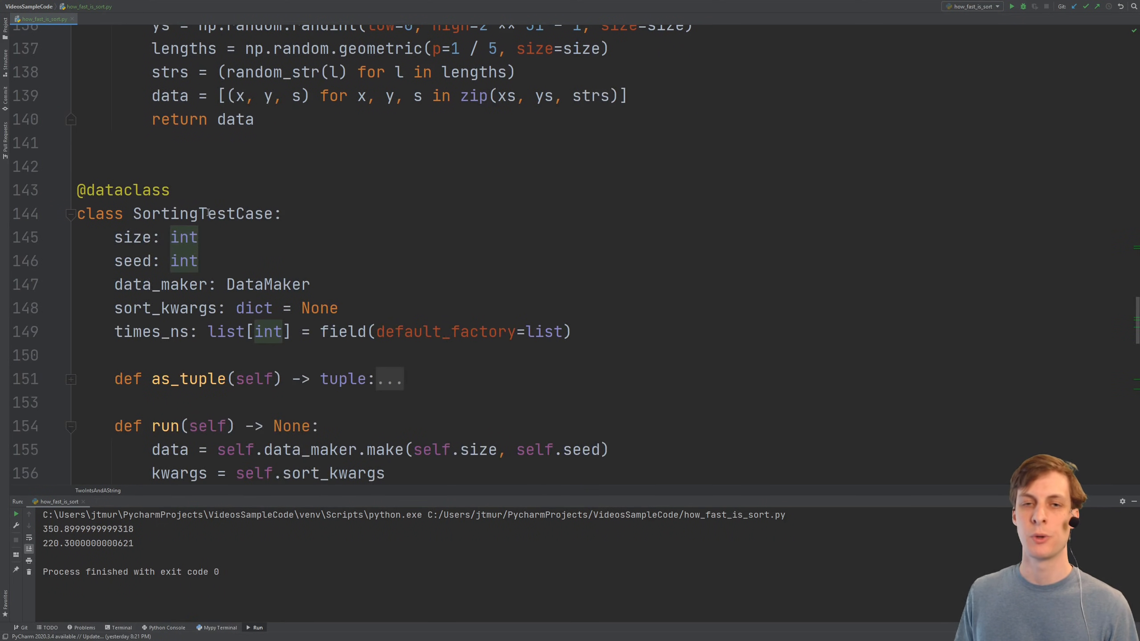
pyautogui.scroll(-3)
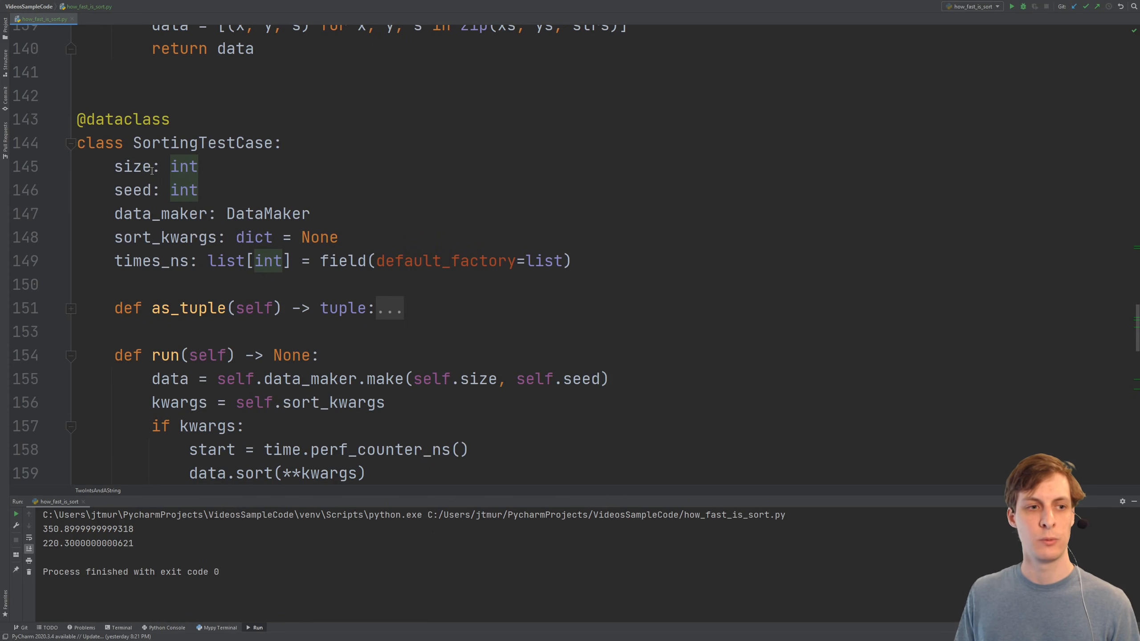
pyautogui.click(141, 190)
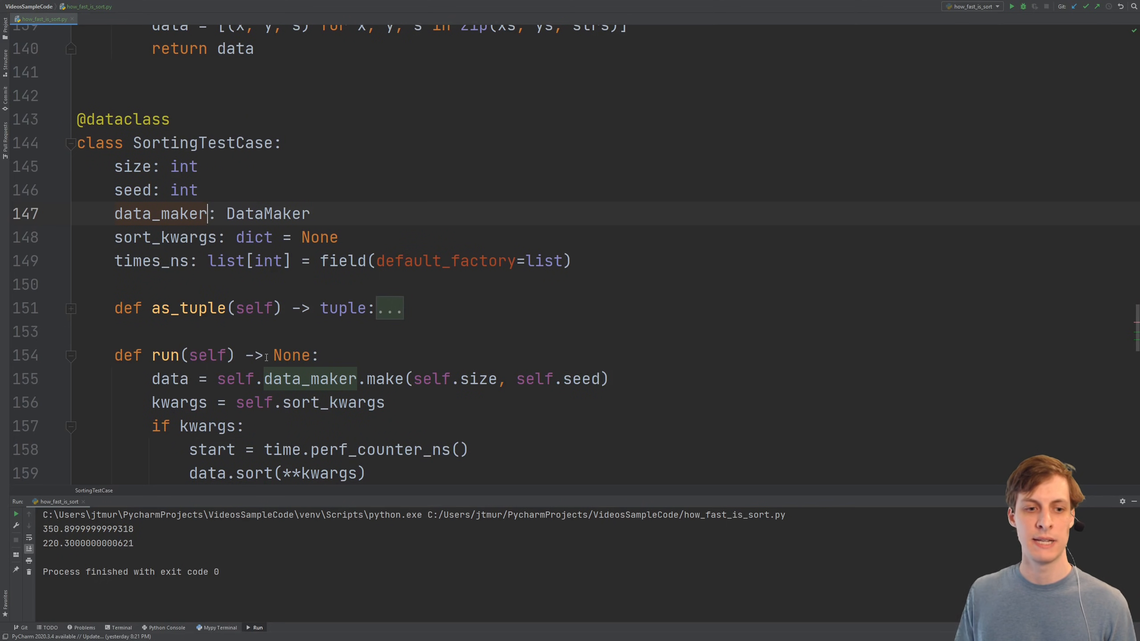
pyautogui.scroll(-3)
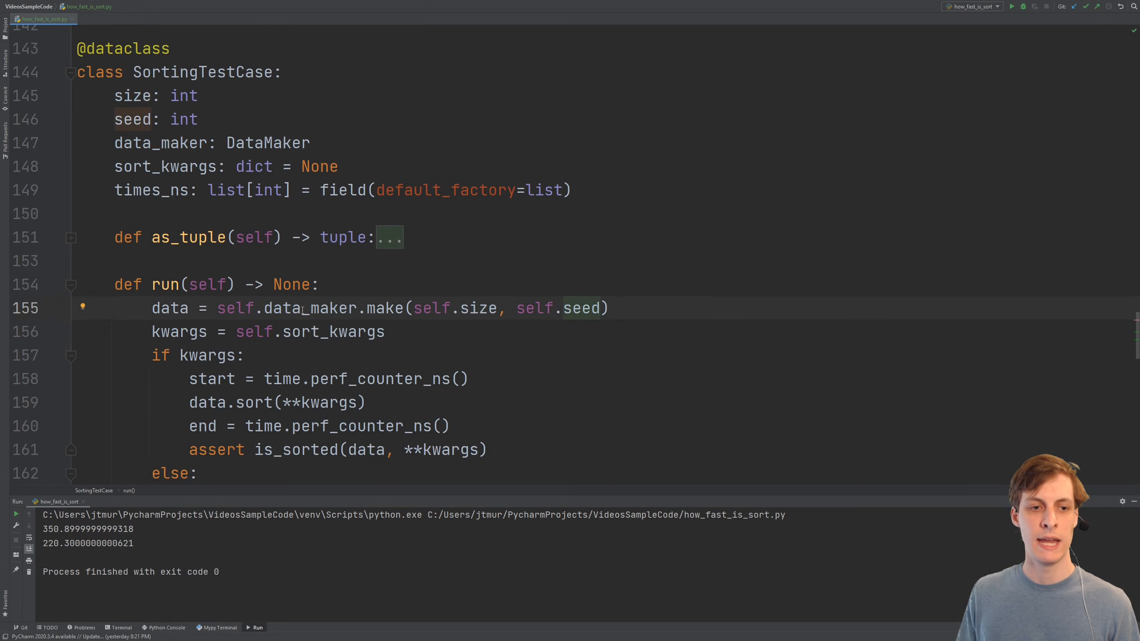
pyautogui.scroll(-3)
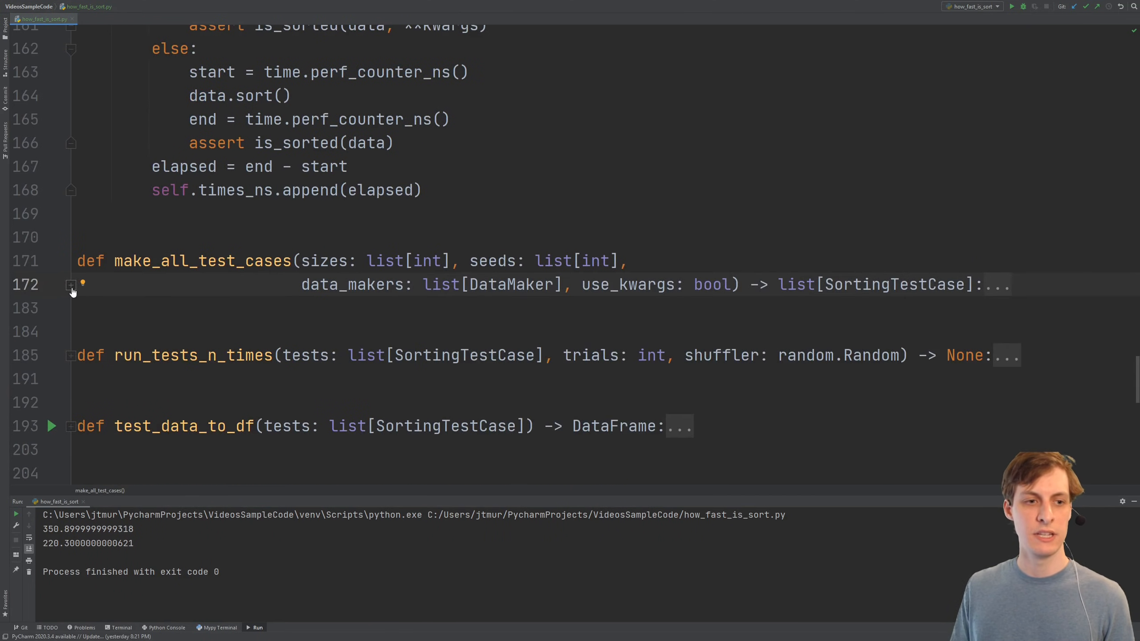
# Unfold make_all_test_cases, highlighting its data_makers usages, then unfold make_plot further down
pyautogui.click(71, 285)
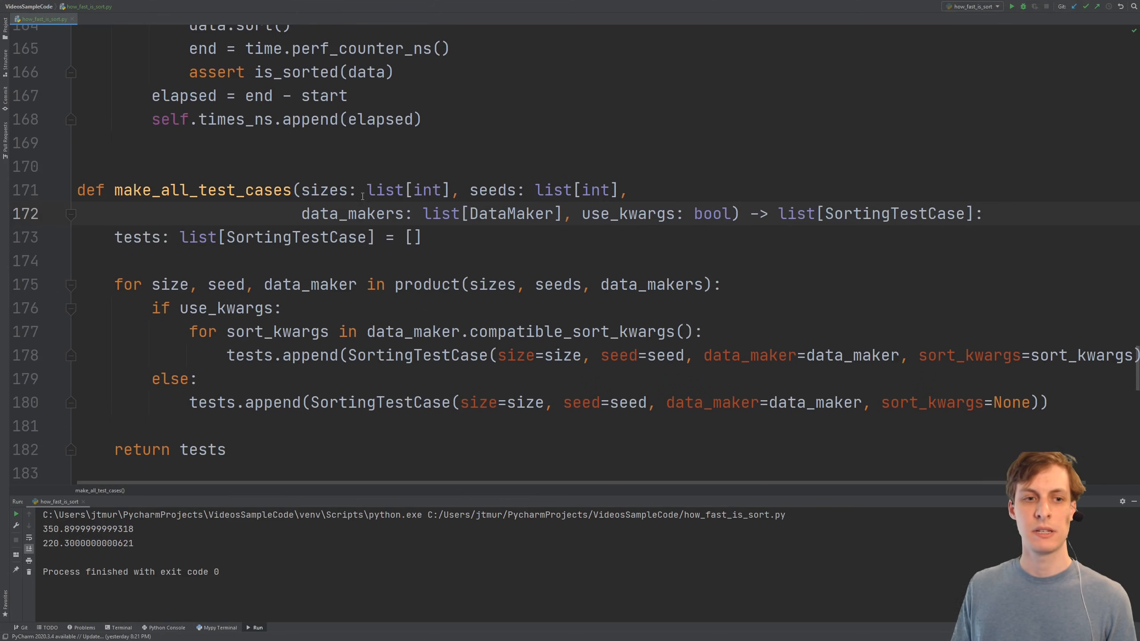
pyautogui.doubleClick(324, 190)
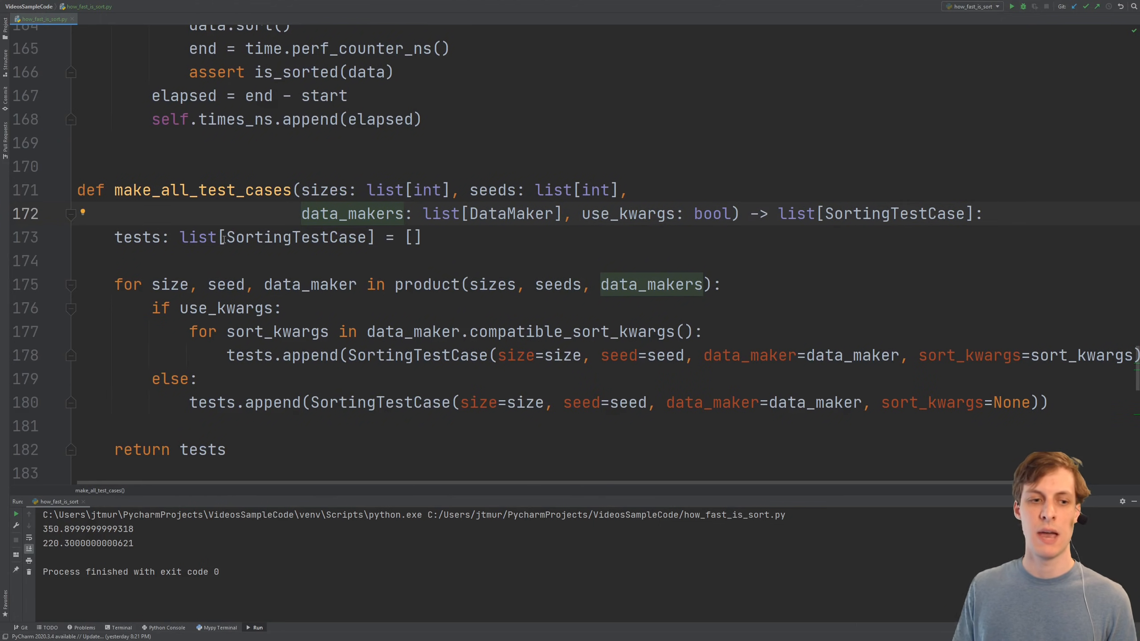
pyautogui.scroll(-3)
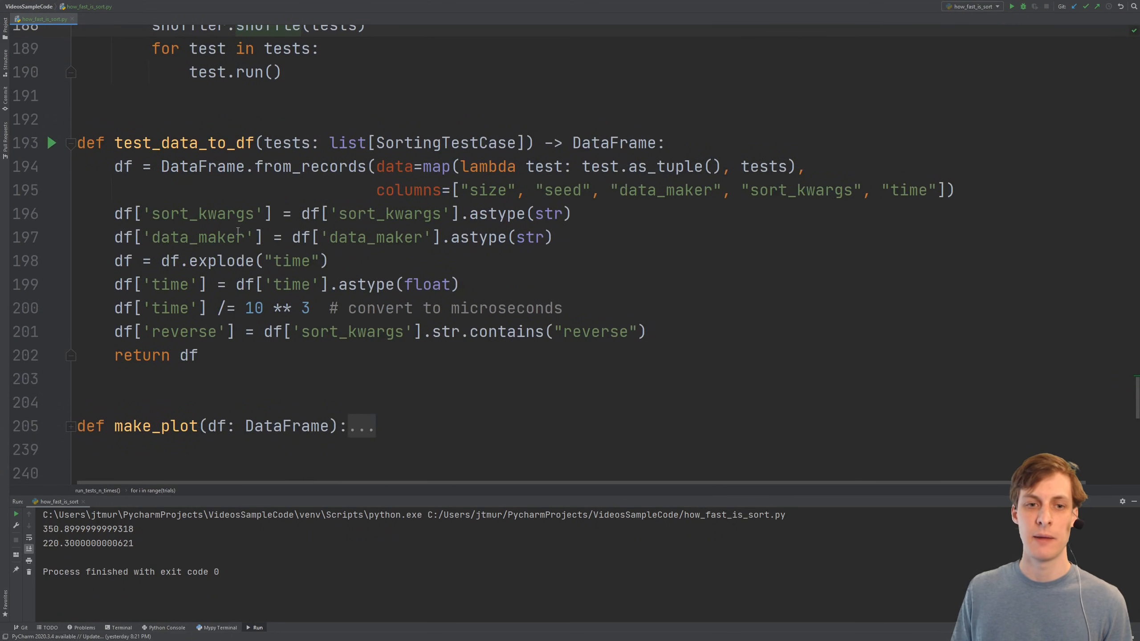
pyautogui.scroll(-3)
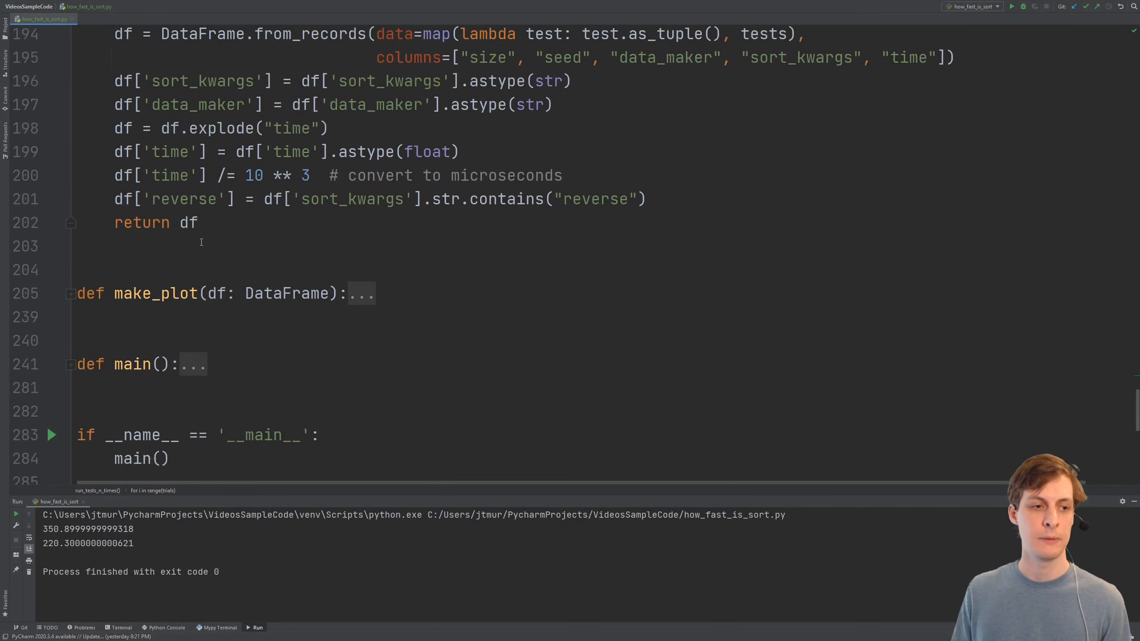
pyautogui.click(69, 294)
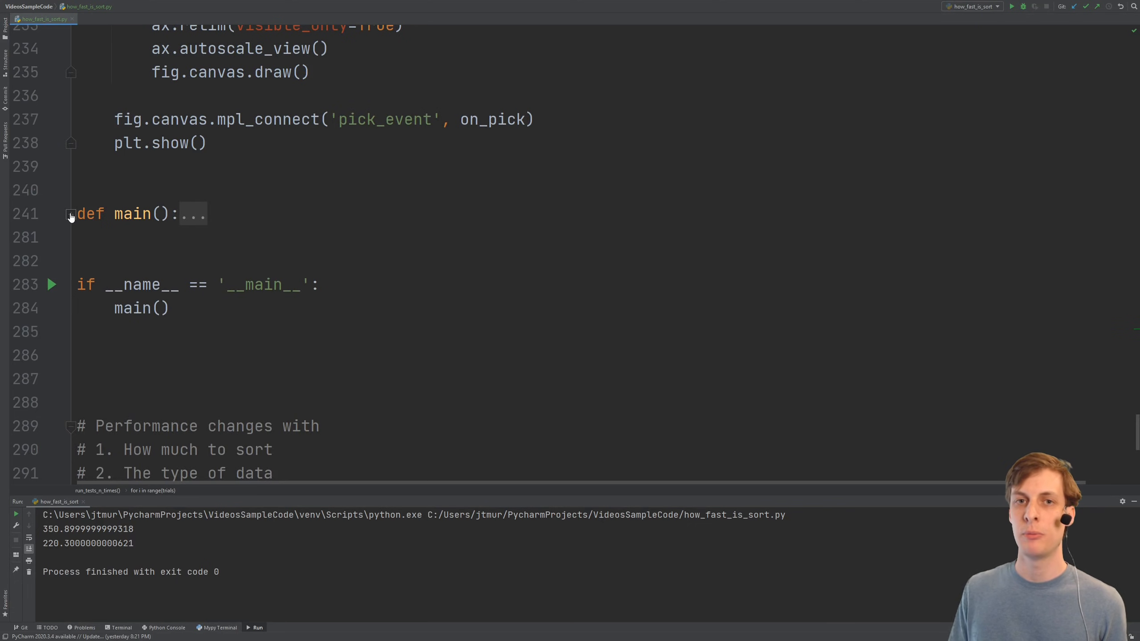
pyautogui.click(71, 213)
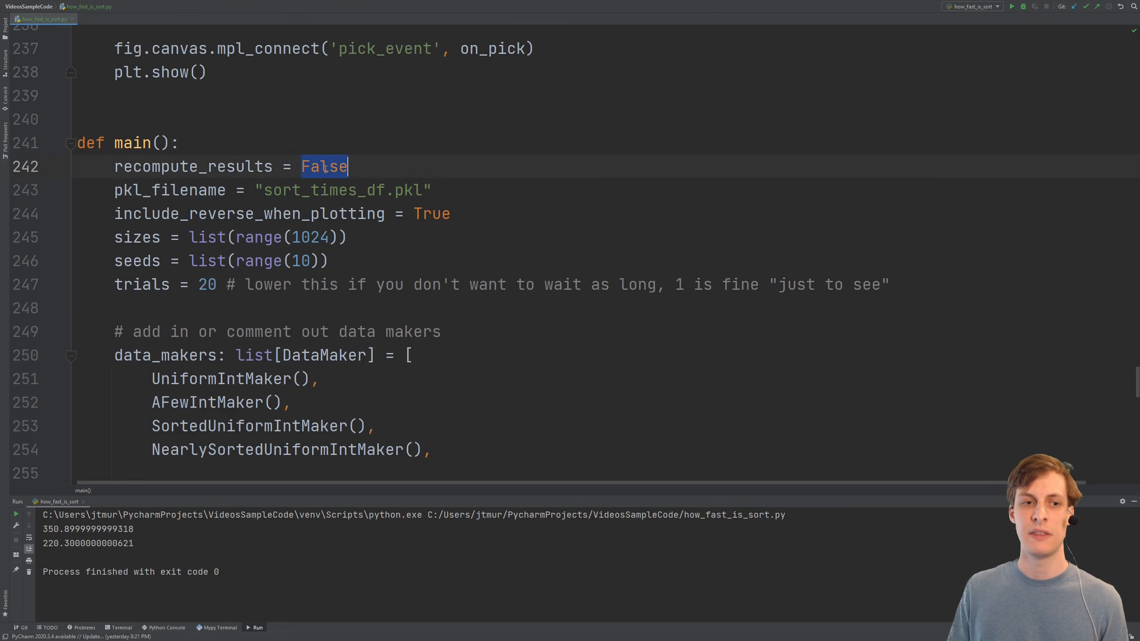
pyautogui.doubleClick(248, 214)
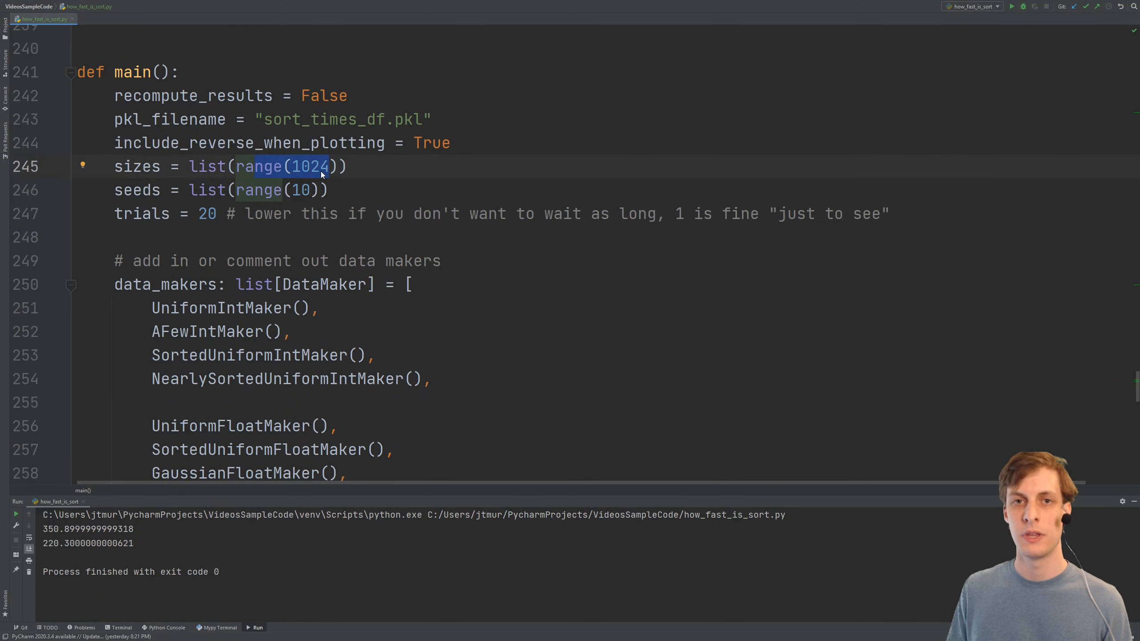
pyautogui.moveTo(169, 189)
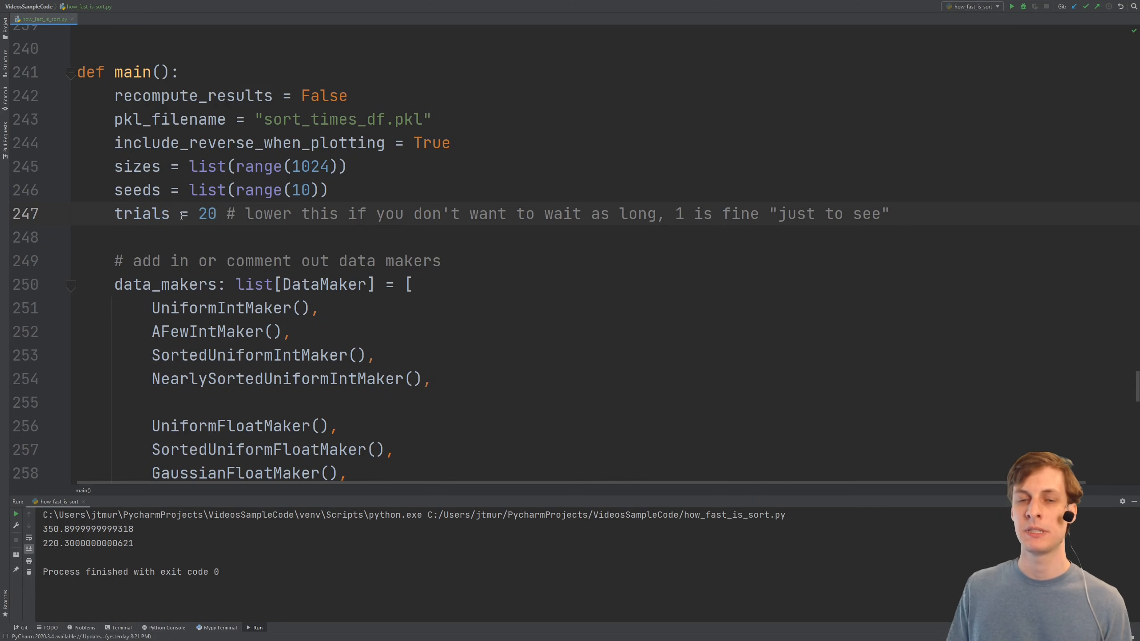
pyautogui.click(198, 214)
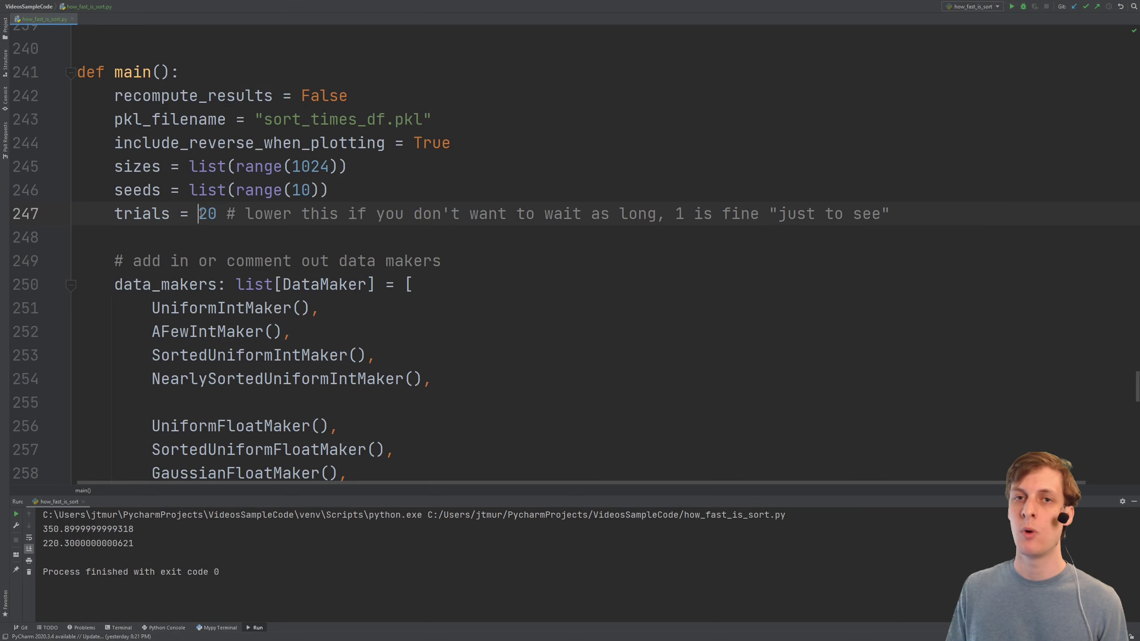
pyautogui.scroll(-3)
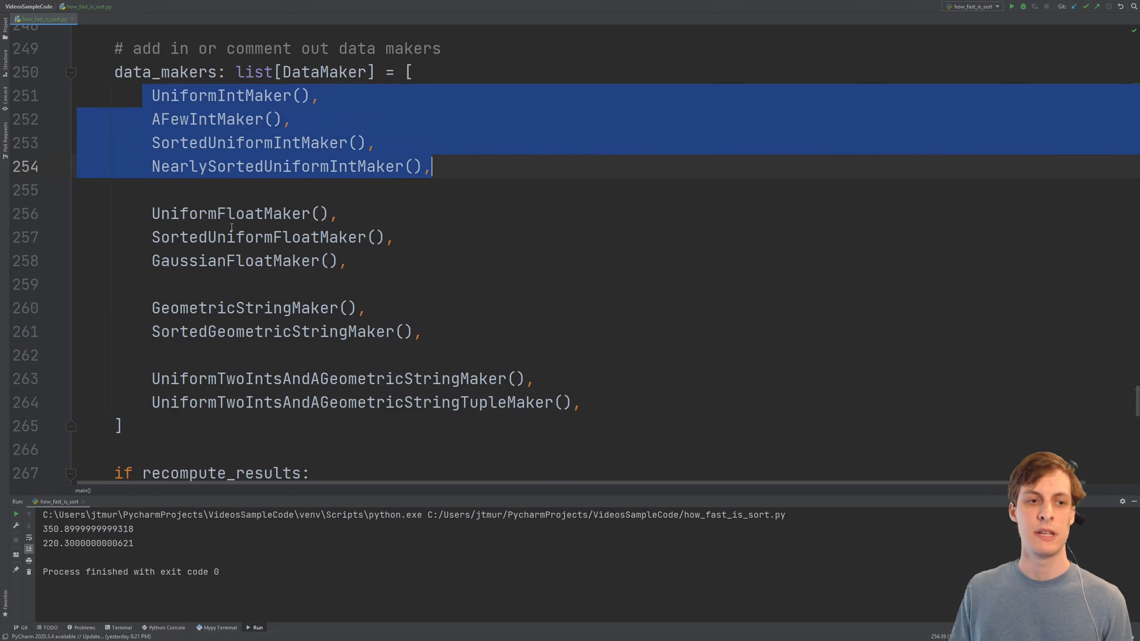
# Review the recompute_results flag in main() and run how_fast_is_sort.py to produce the Sorting Times plot
pyautogui.click(225, 237)
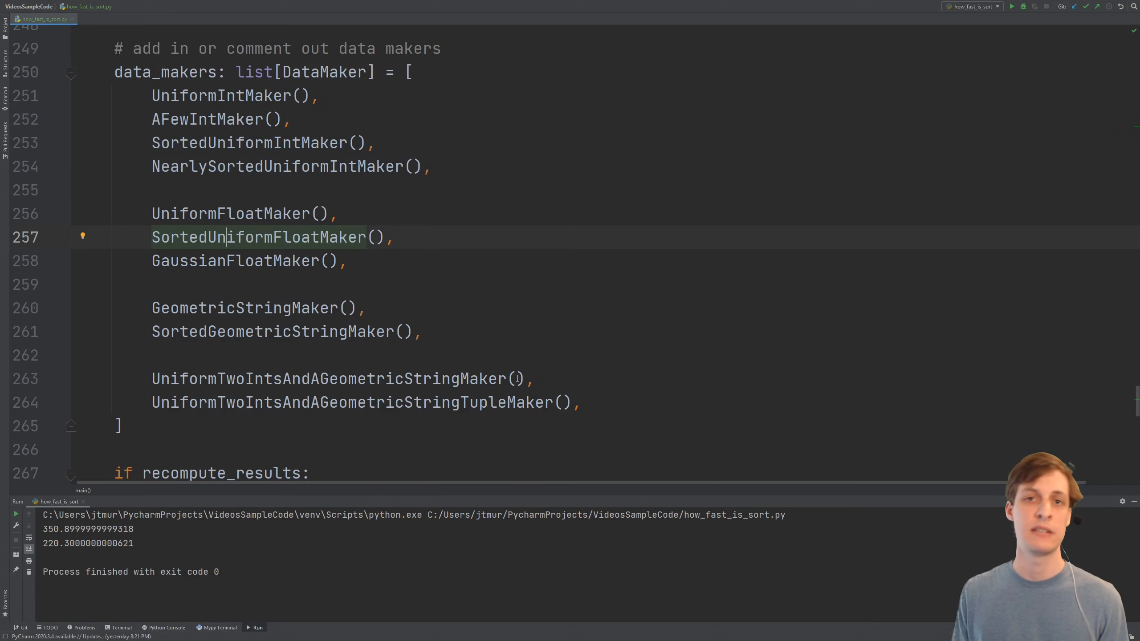
pyautogui.scroll(-3)
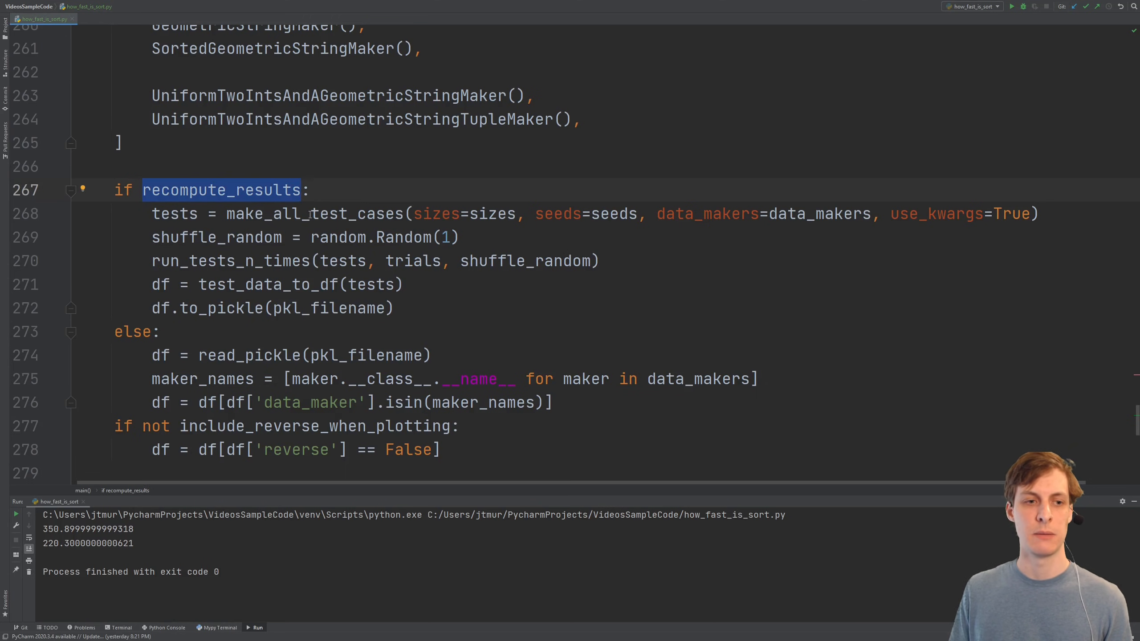
pyautogui.doubleClick(229, 260)
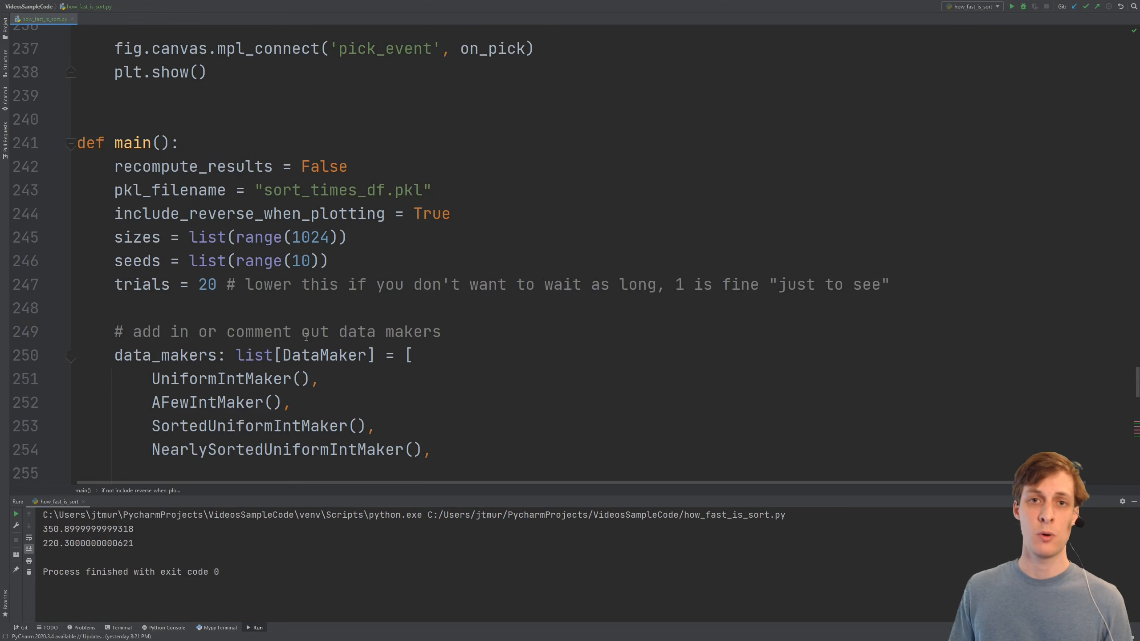
pyautogui.moveTo(727, 202)
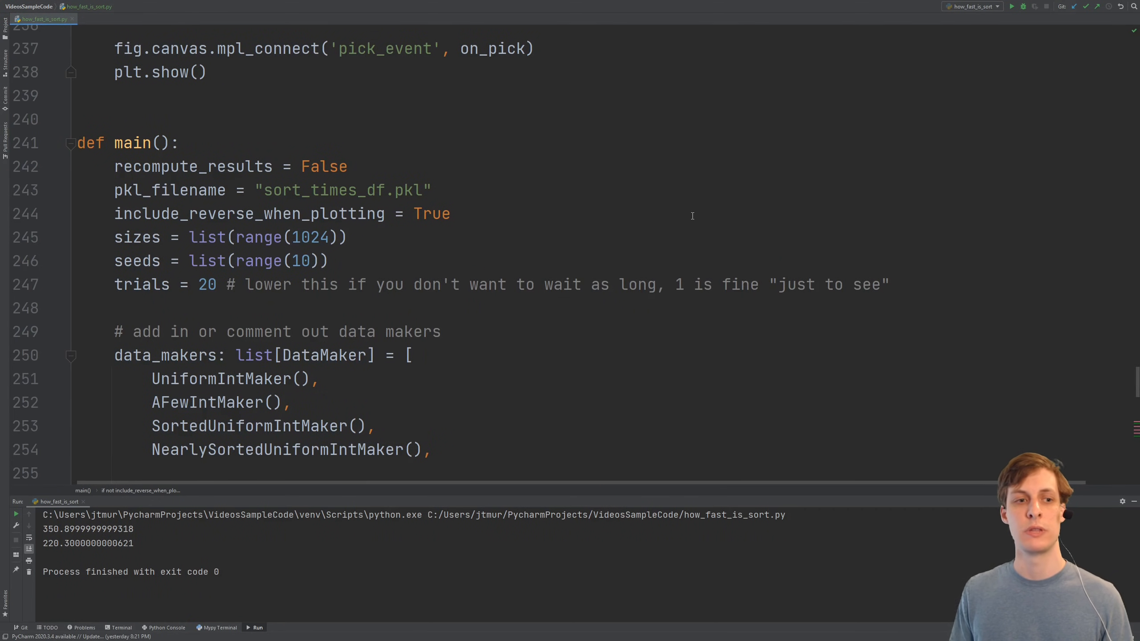
pyautogui.click(431, 189)
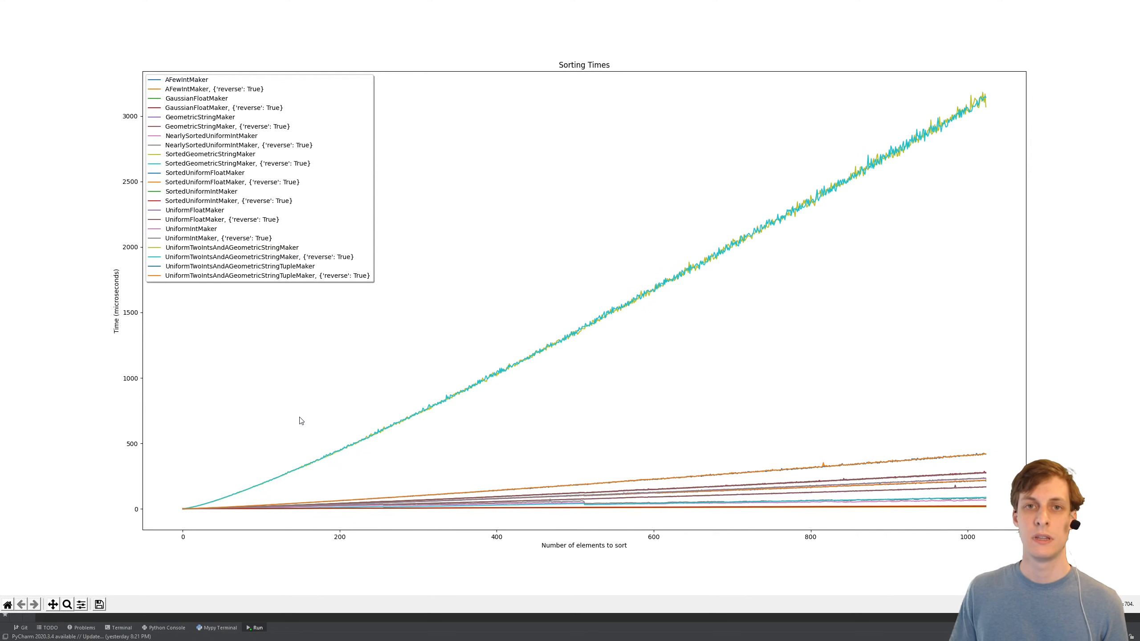
pyautogui.moveTo(317, 442)
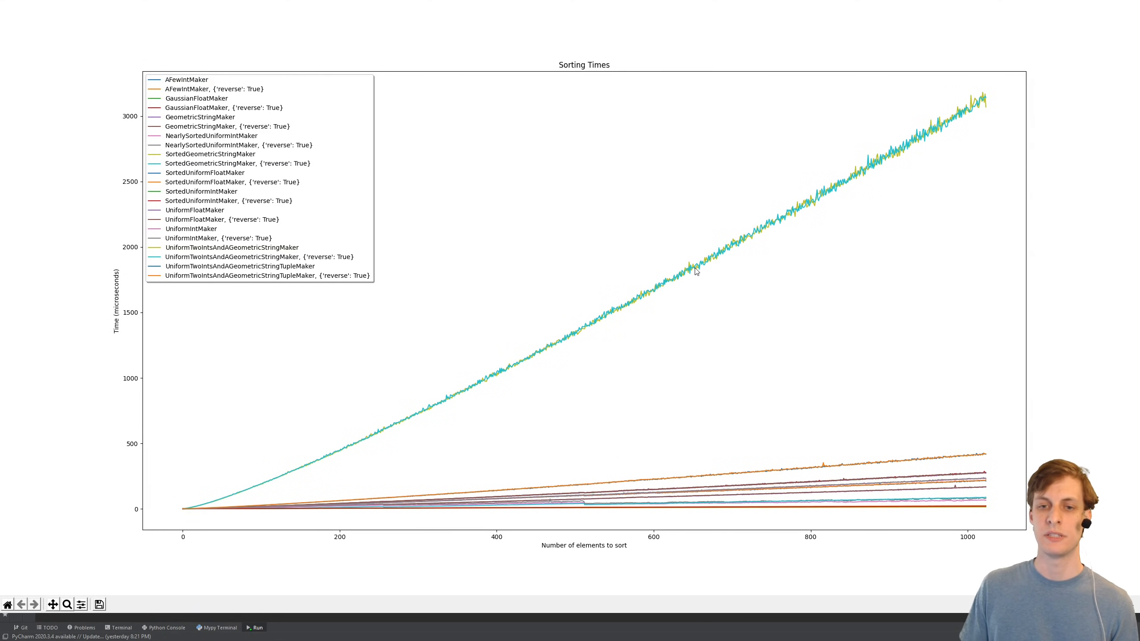
pyautogui.moveTo(682, 274)
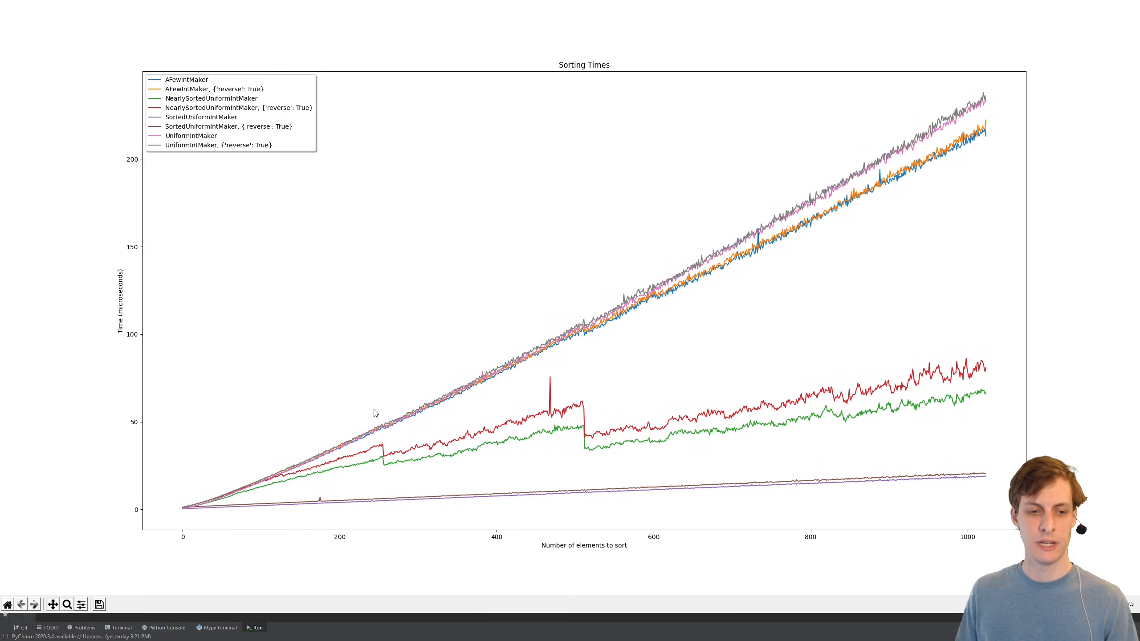
pyautogui.moveTo(450, 507)
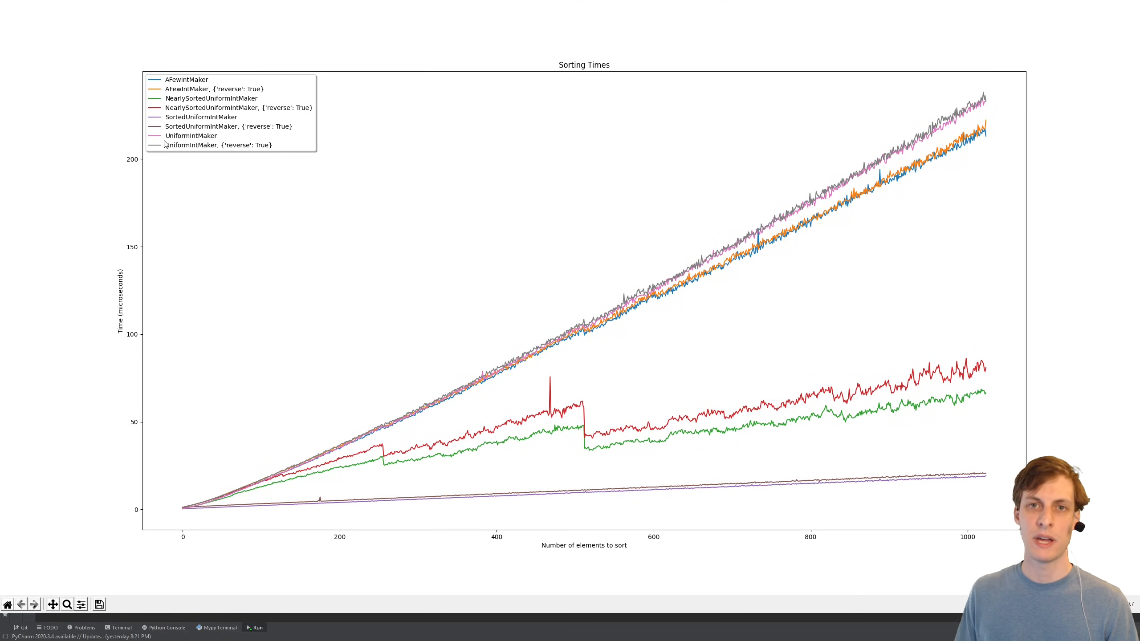
pyautogui.moveTo(167, 165)
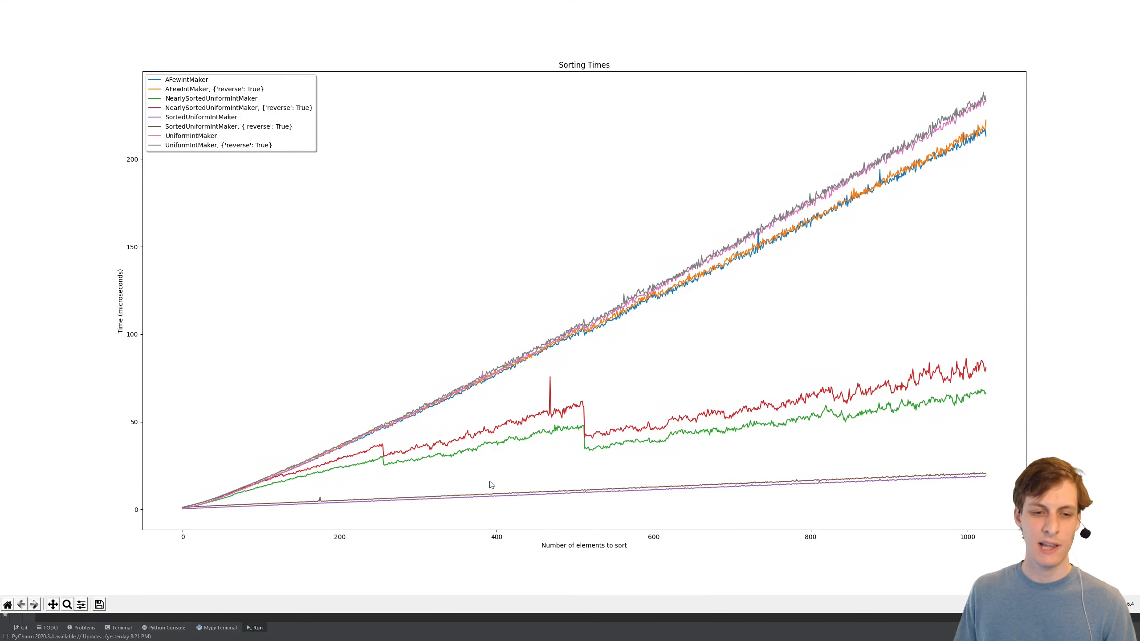
pyautogui.moveTo(449, 502)
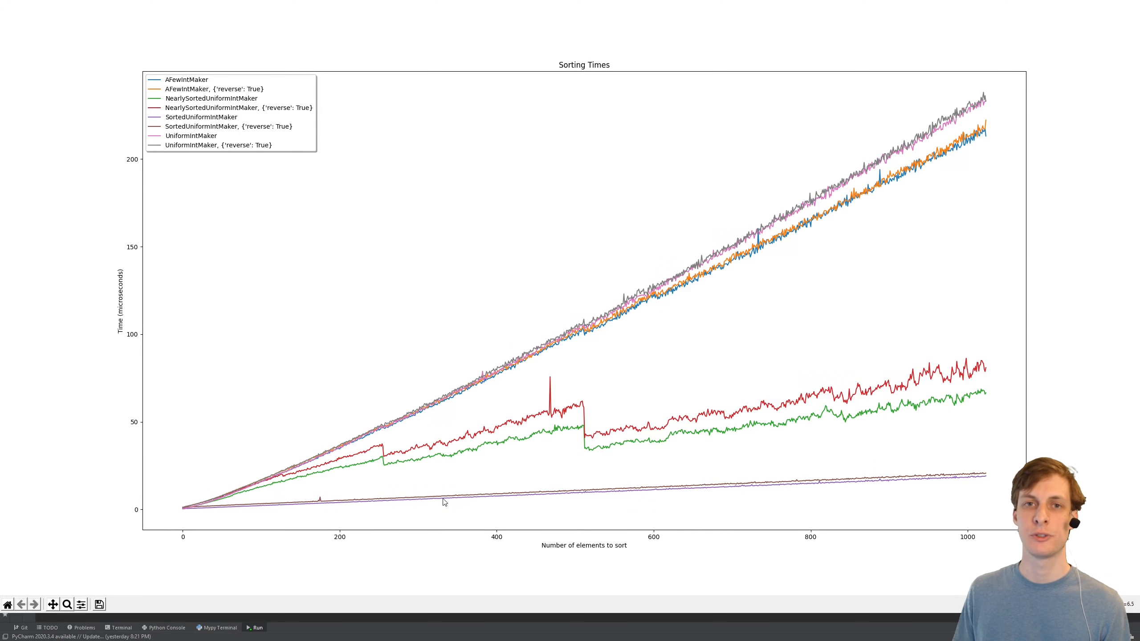
pyautogui.moveTo(442, 495)
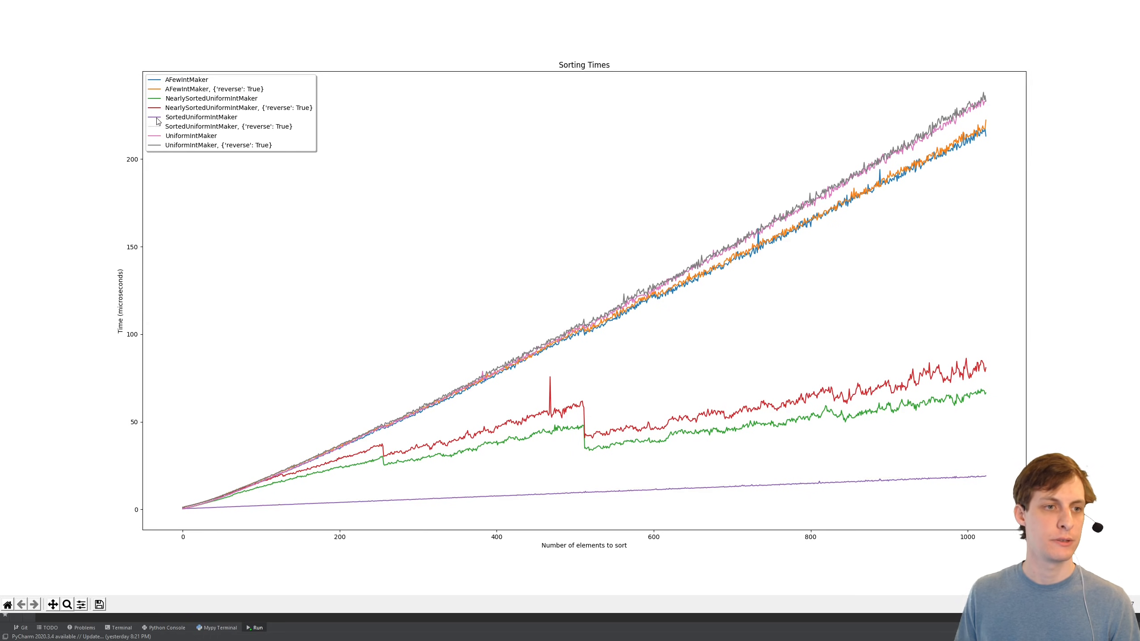
# Toggle off the sorted and reversed integer legend entries, leaving AFewIntMaker, NearlySortedUniformIntMaker and UniformIntMaker
pyautogui.click(155, 118)
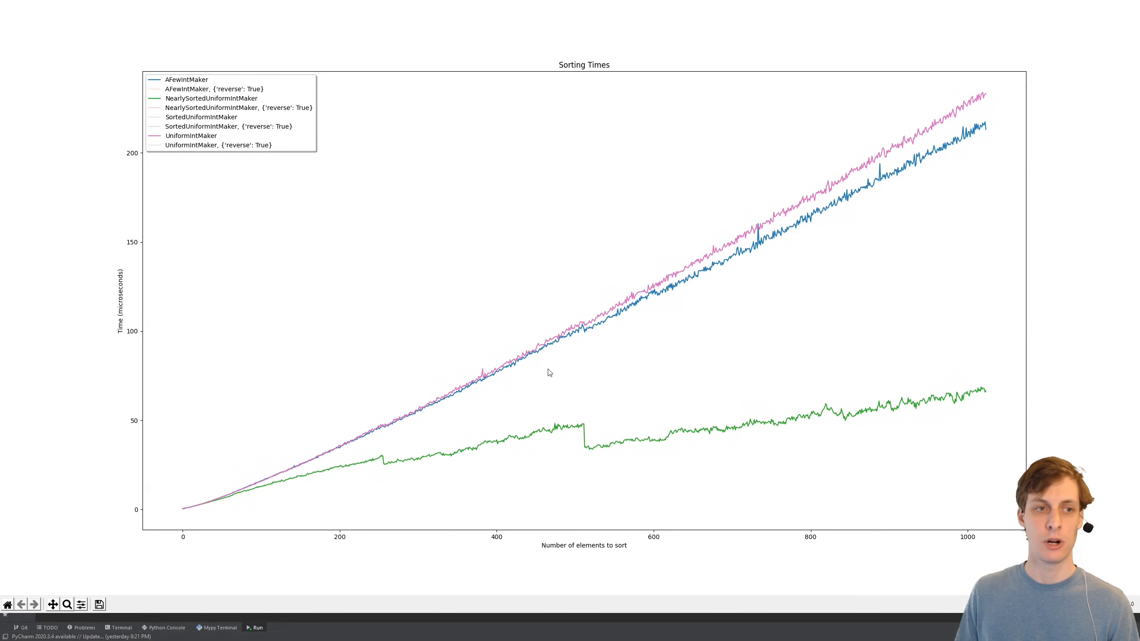
pyautogui.moveTo(493, 340)
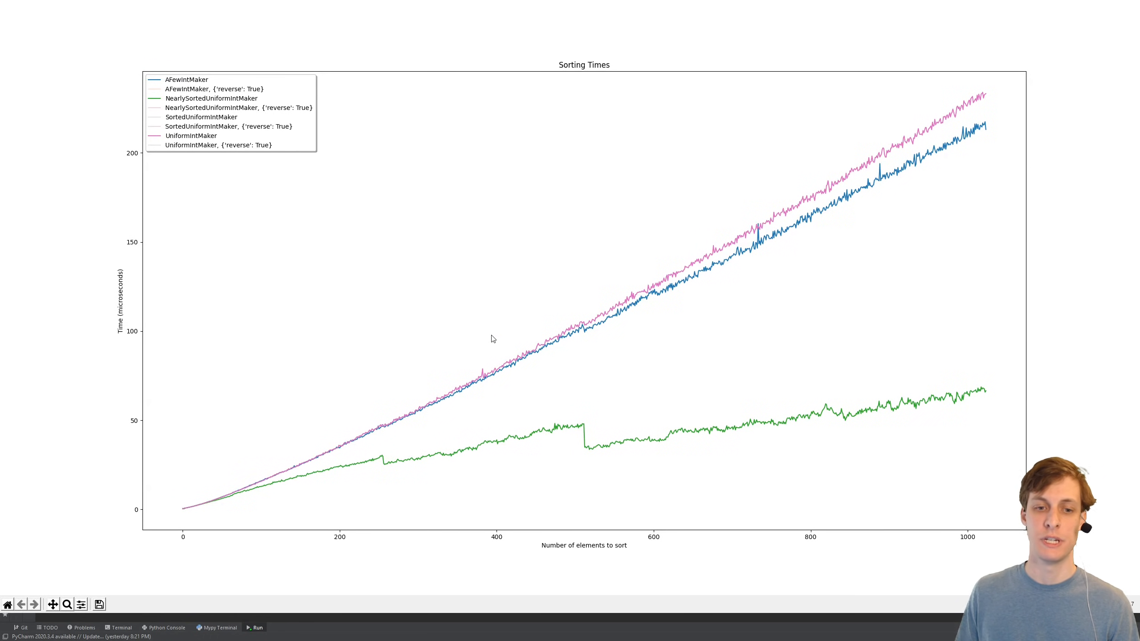
pyautogui.moveTo(216, 162)
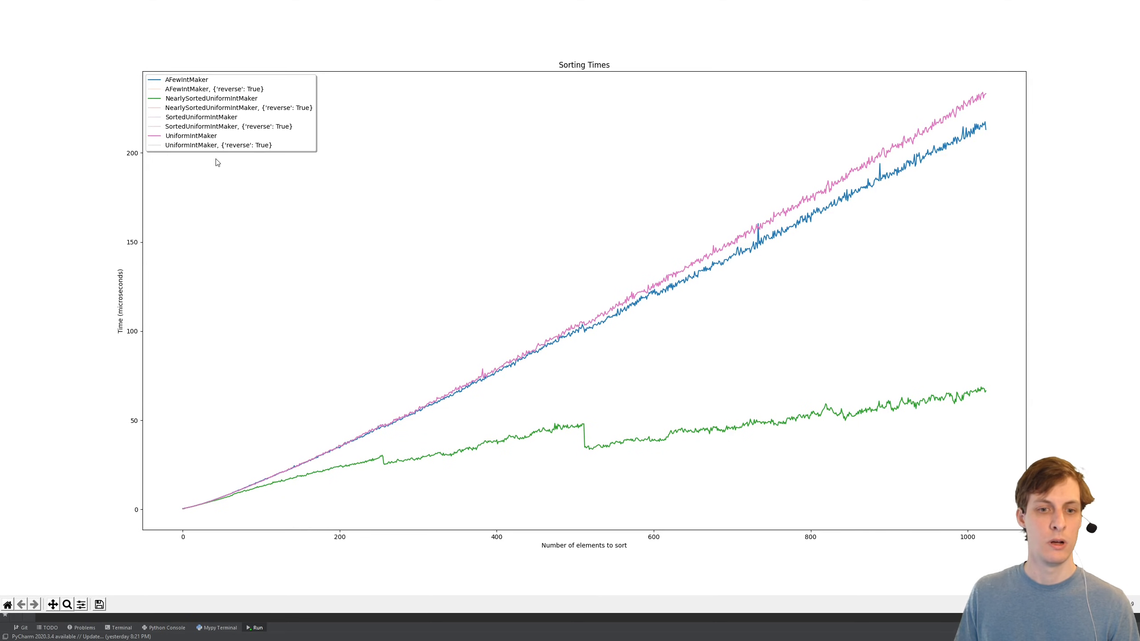
pyautogui.moveTo(776, 223)
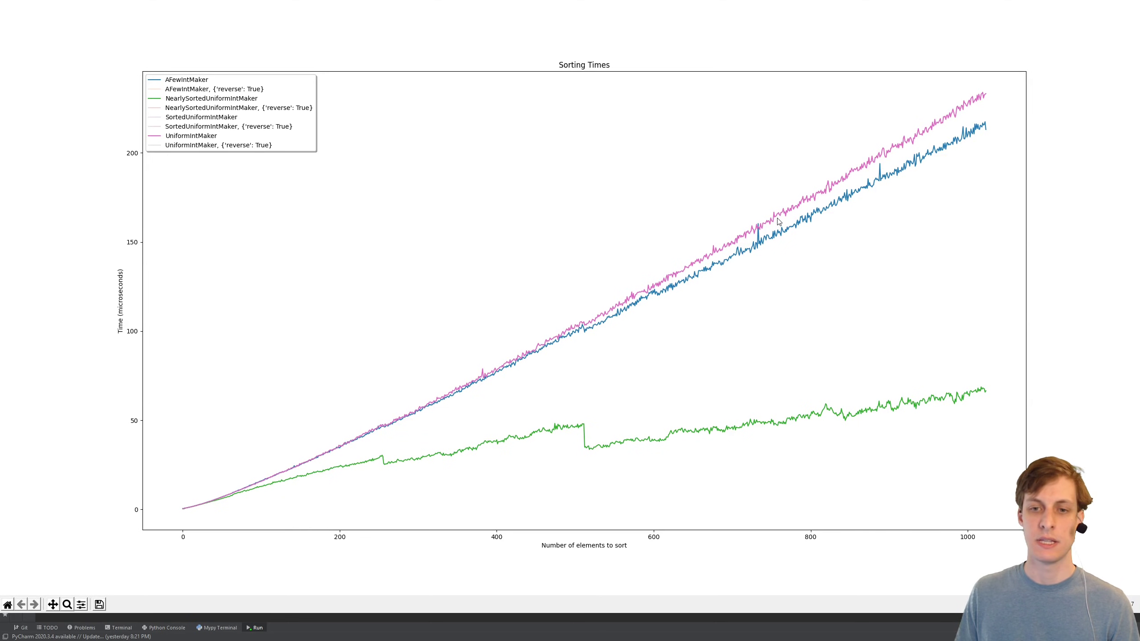
pyautogui.moveTo(791, 235)
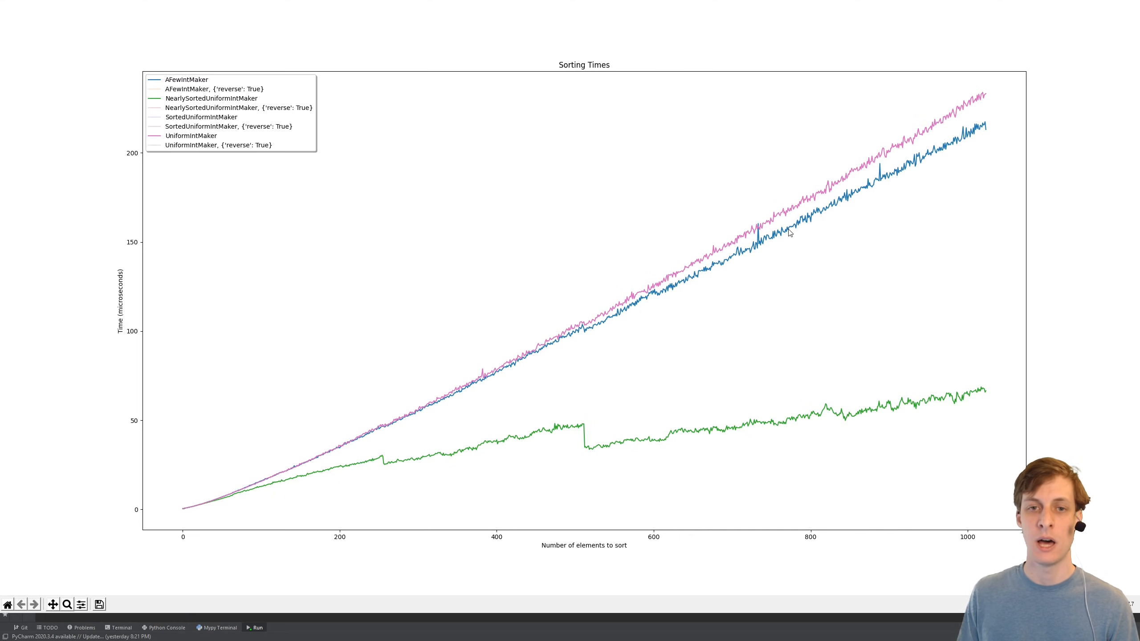
pyautogui.moveTo(627, 444)
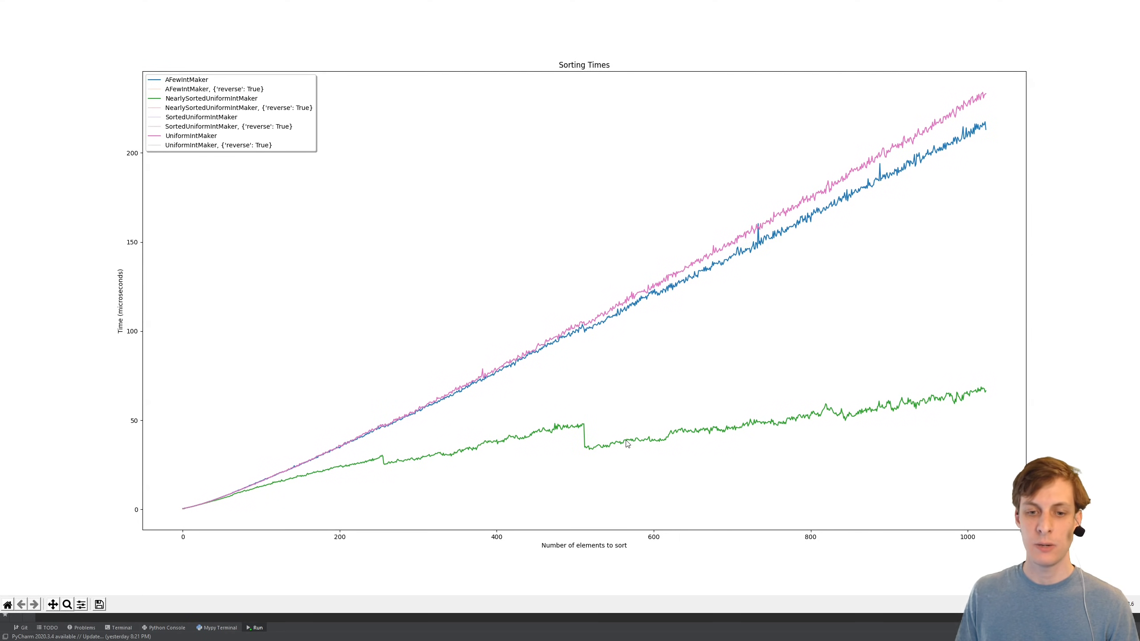
pyautogui.moveTo(769, 412)
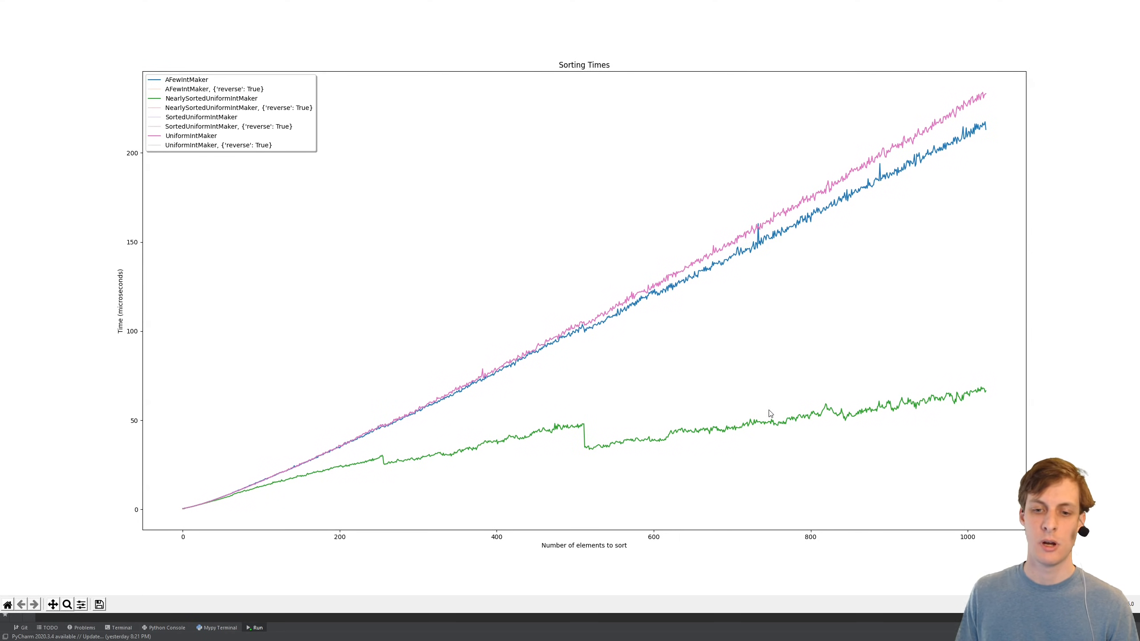
pyautogui.moveTo(527, 454)
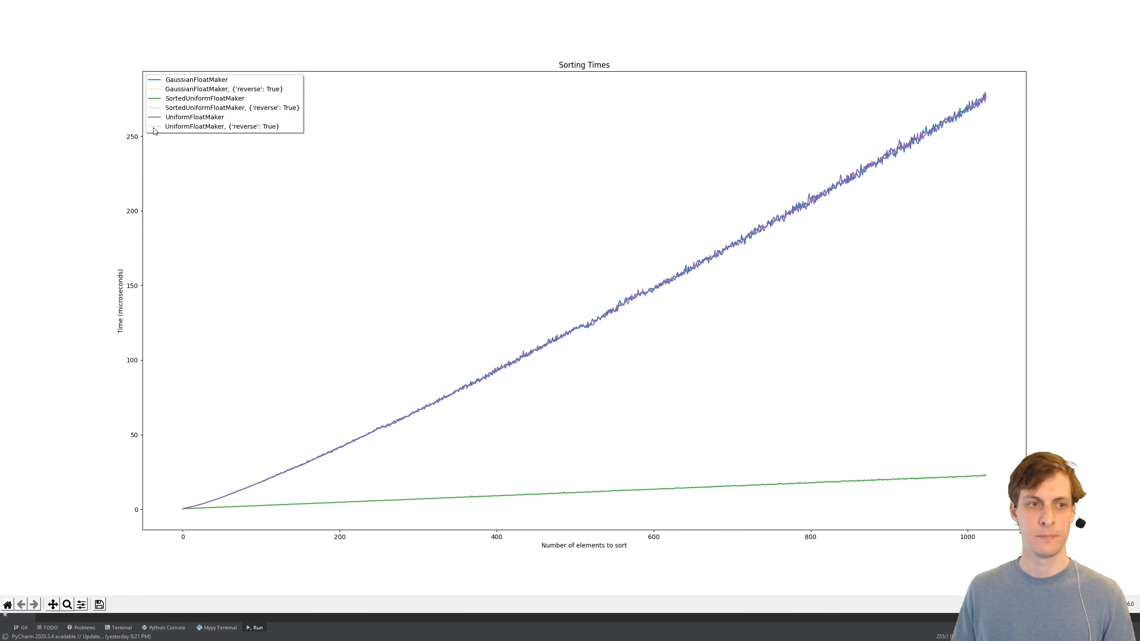
pyautogui.moveTo(304, 178)
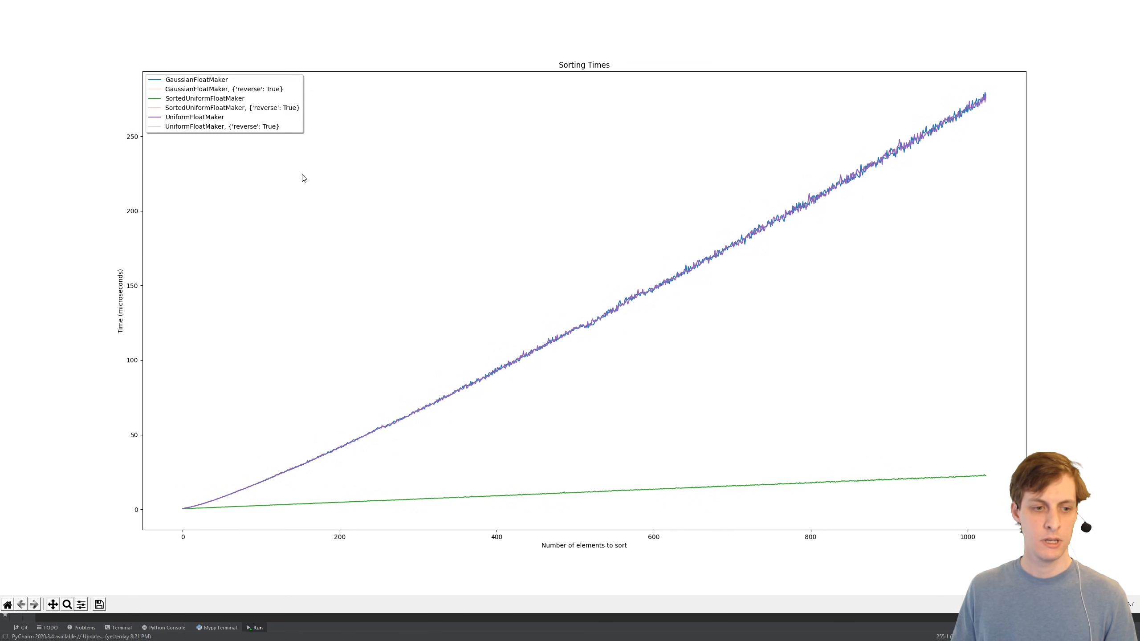
pyautogui.moveTo(187, 101)
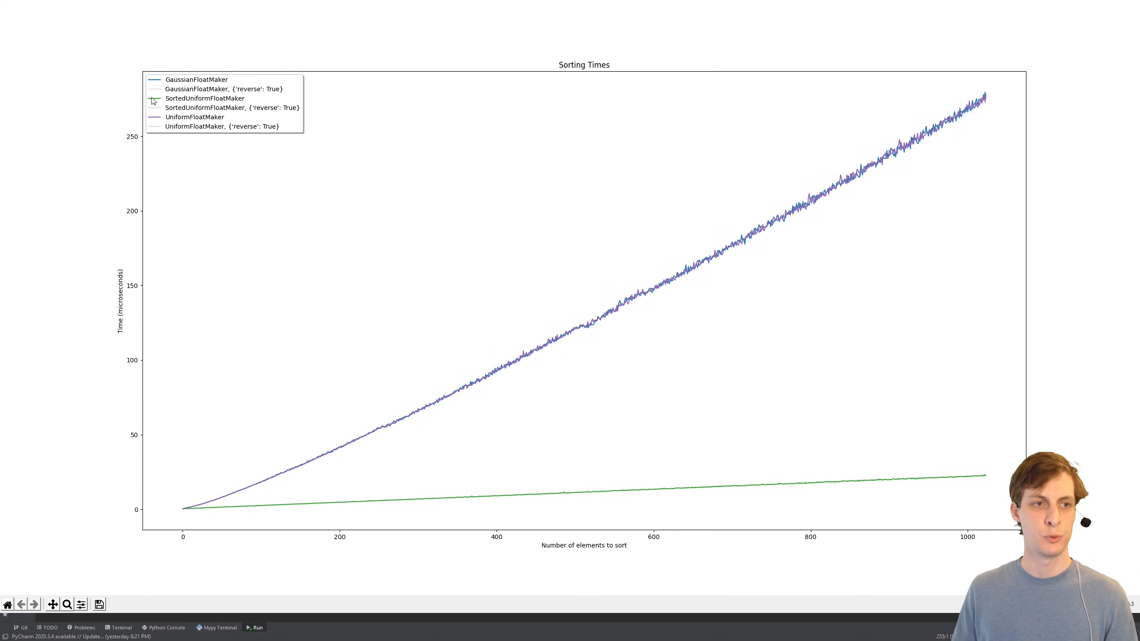
pyautogui.click(155, 98)
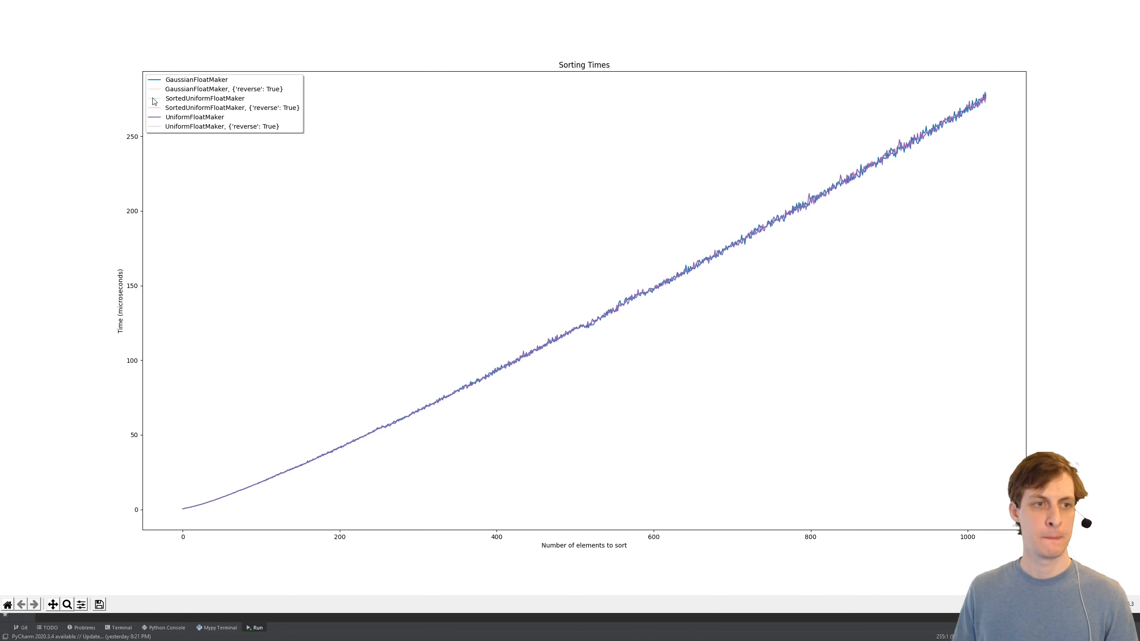
pyautogui.moveTo(800, 200)
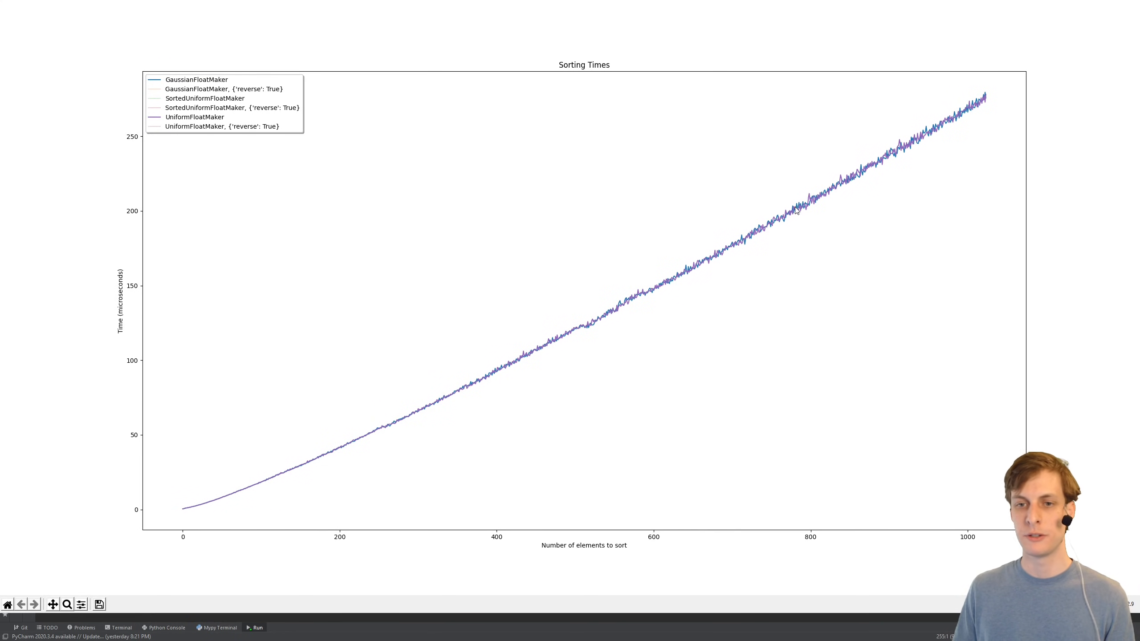
pyautogui.moveTo(780, 231)
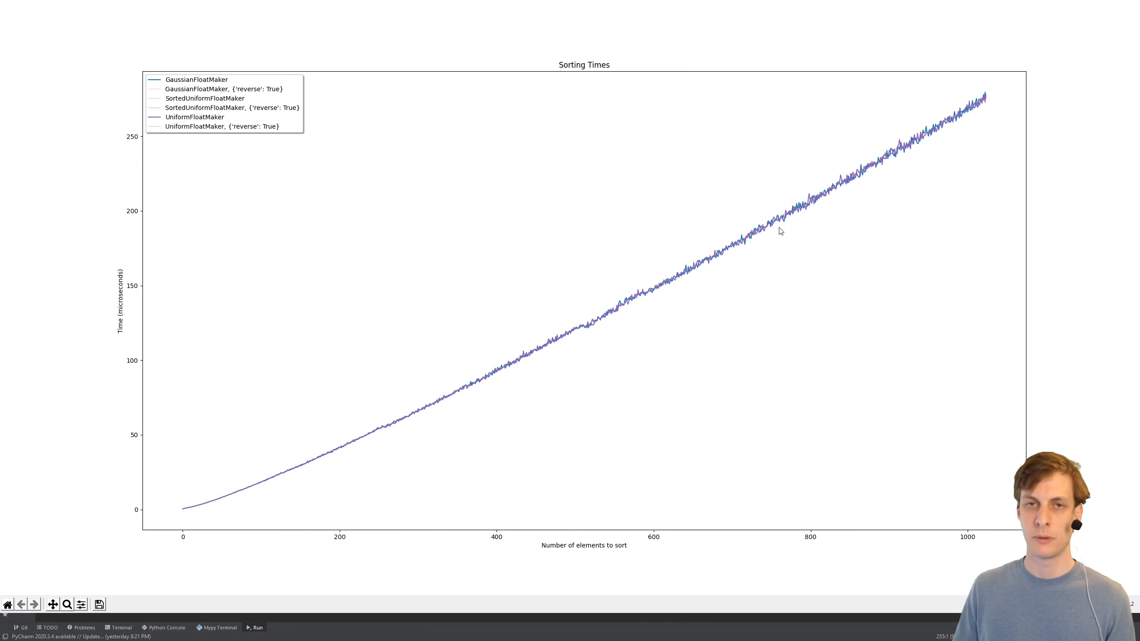
pyautogui.moveTo(709, 235)
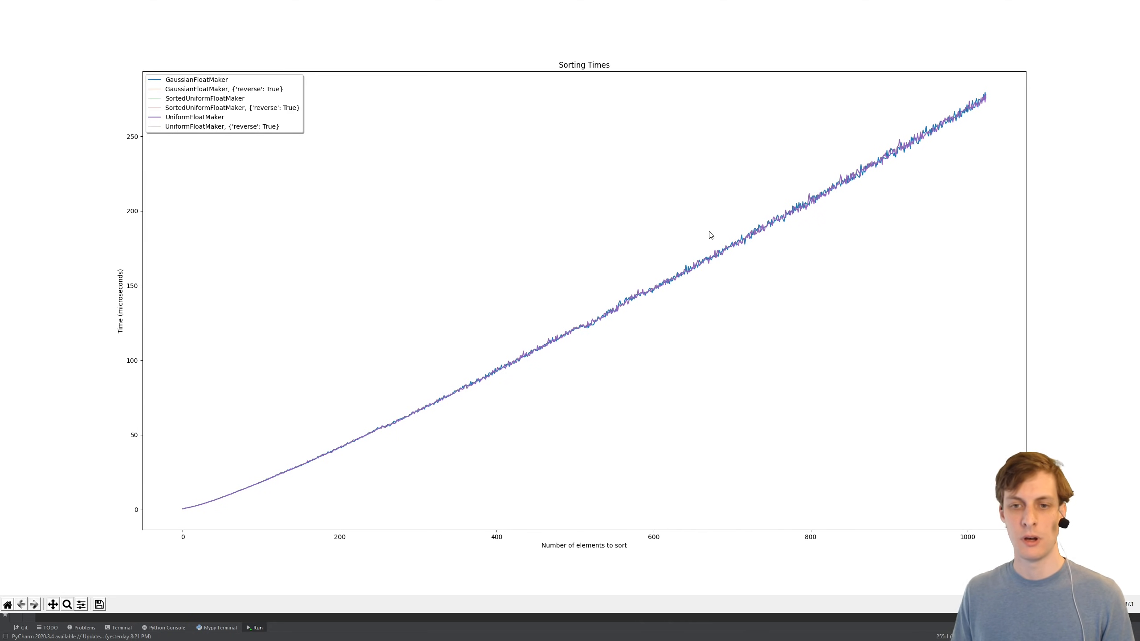
pyautogui.moveTo(838, 227)
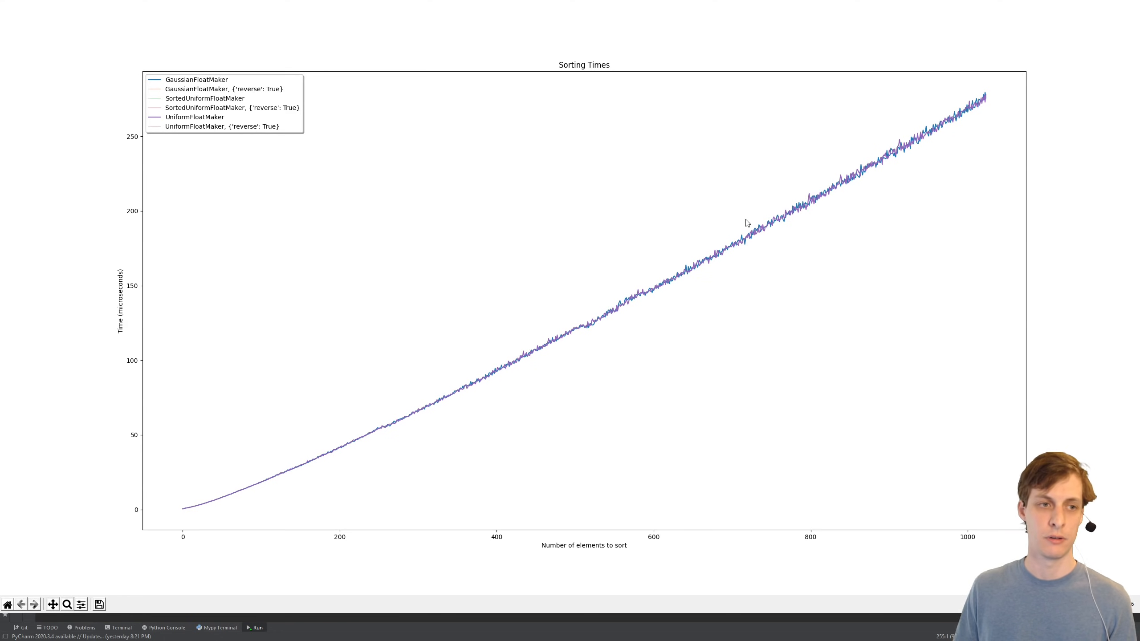
pyautogui.moveTo(1116, 5)
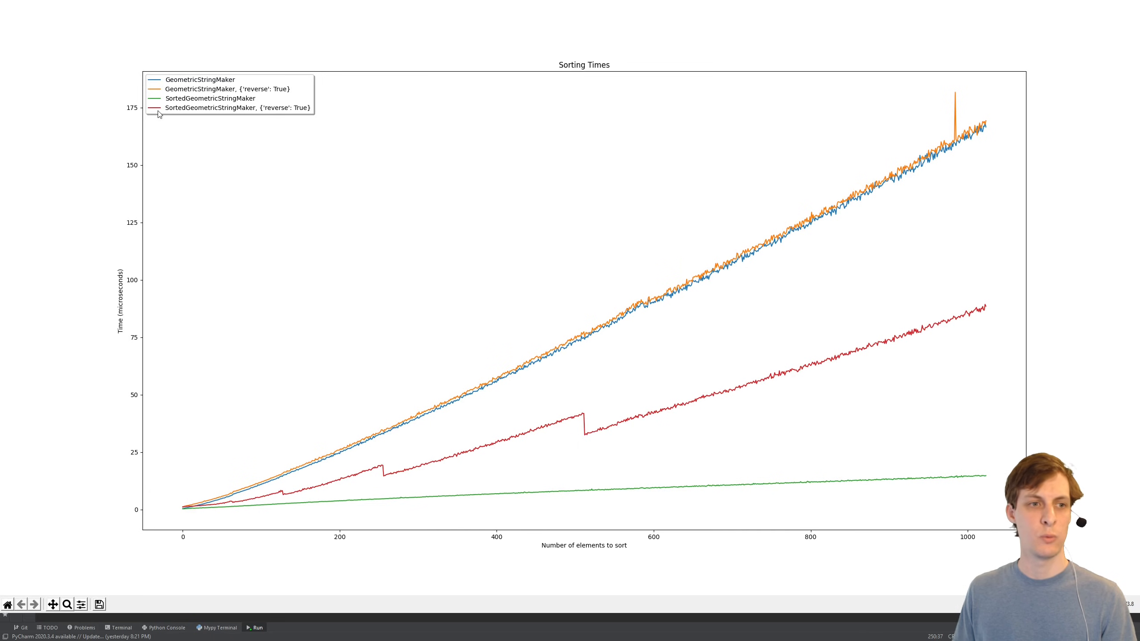
pyautogui.moveTo(173, 114)
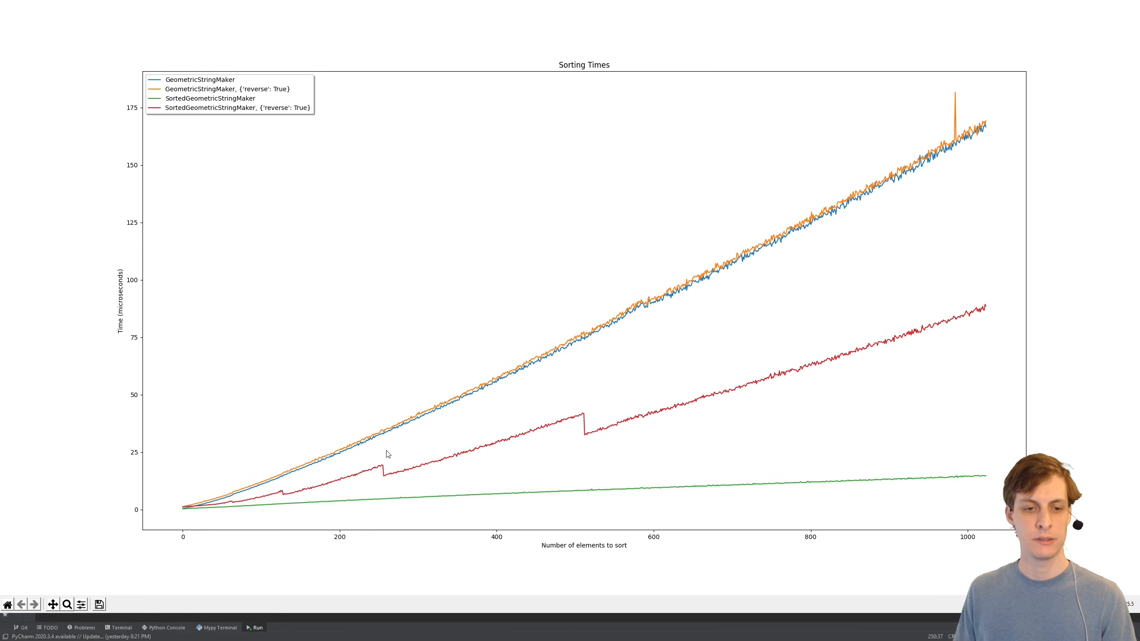
pyautogui.moveTo(629, 419)
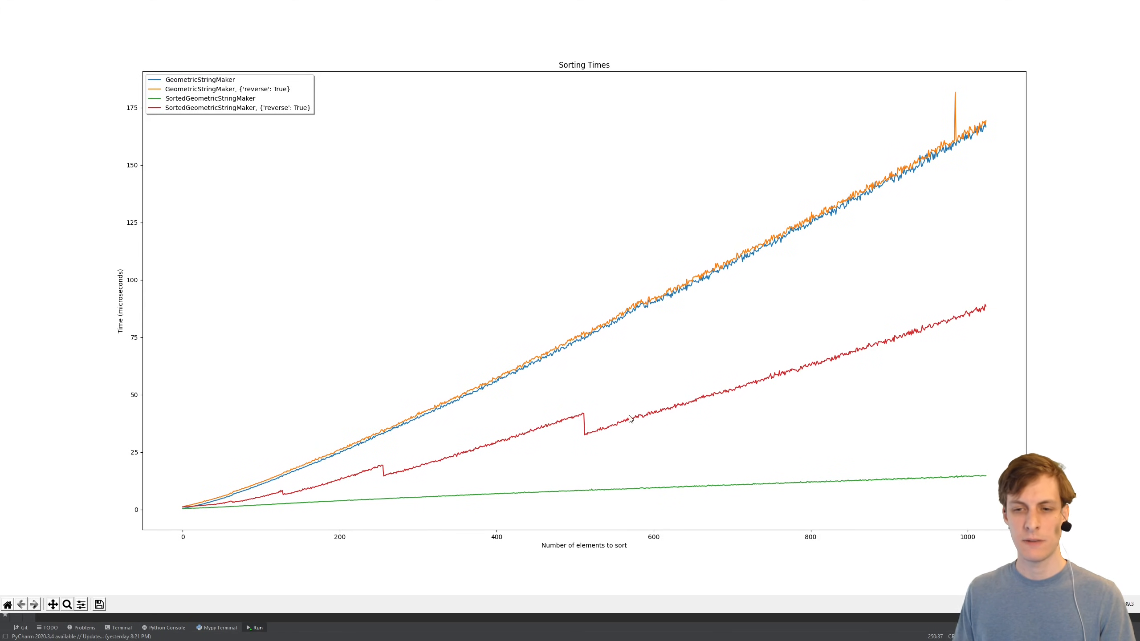
pyautogui.moveTo(778, 498)
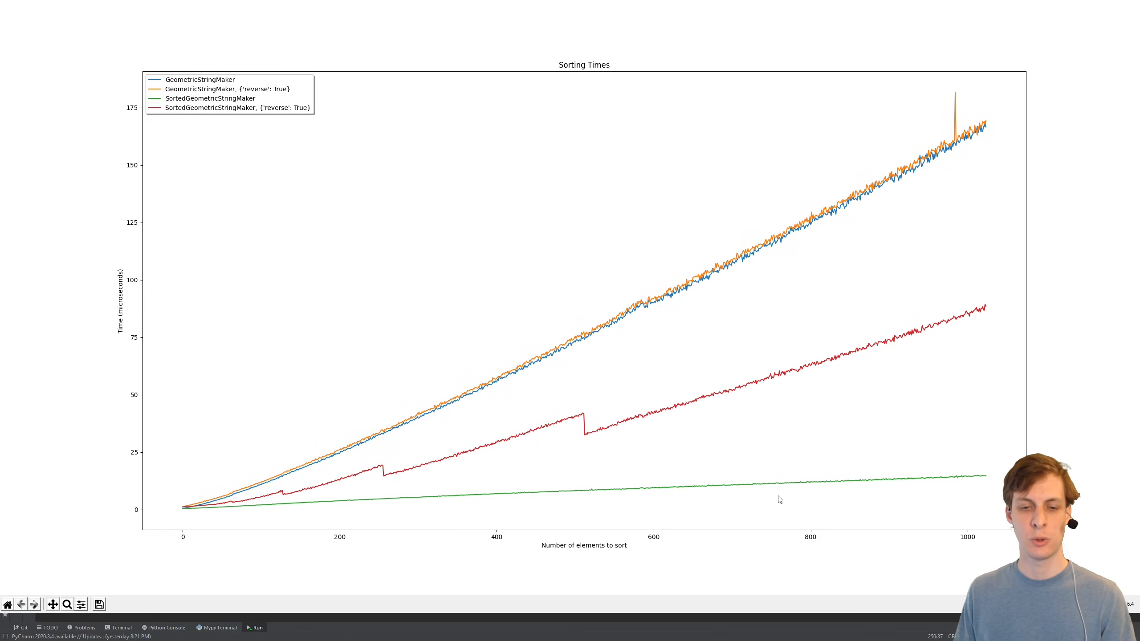
pyautogui.moveTo(901, 225)
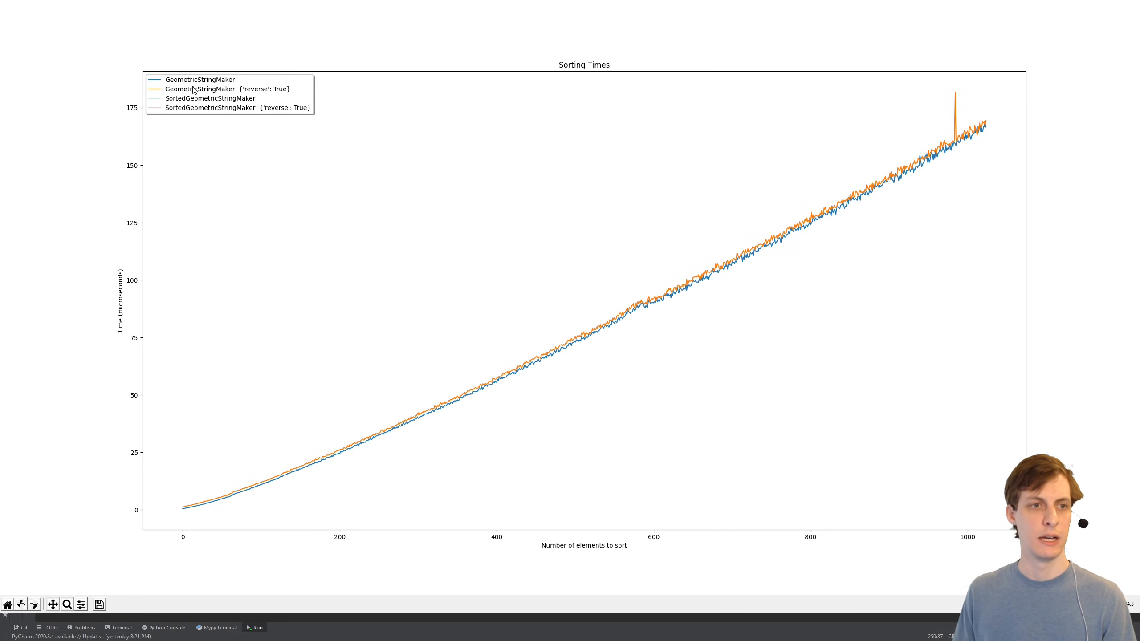
pyautogui.moveTo(728, 265)
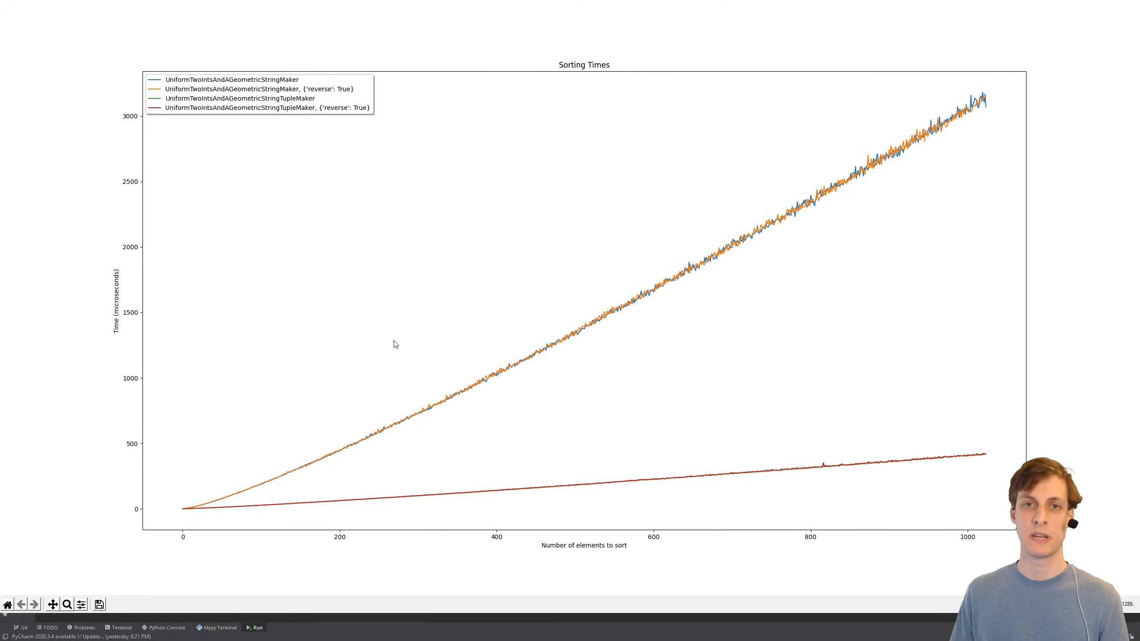
pyautogui.moveTo(217, 283)
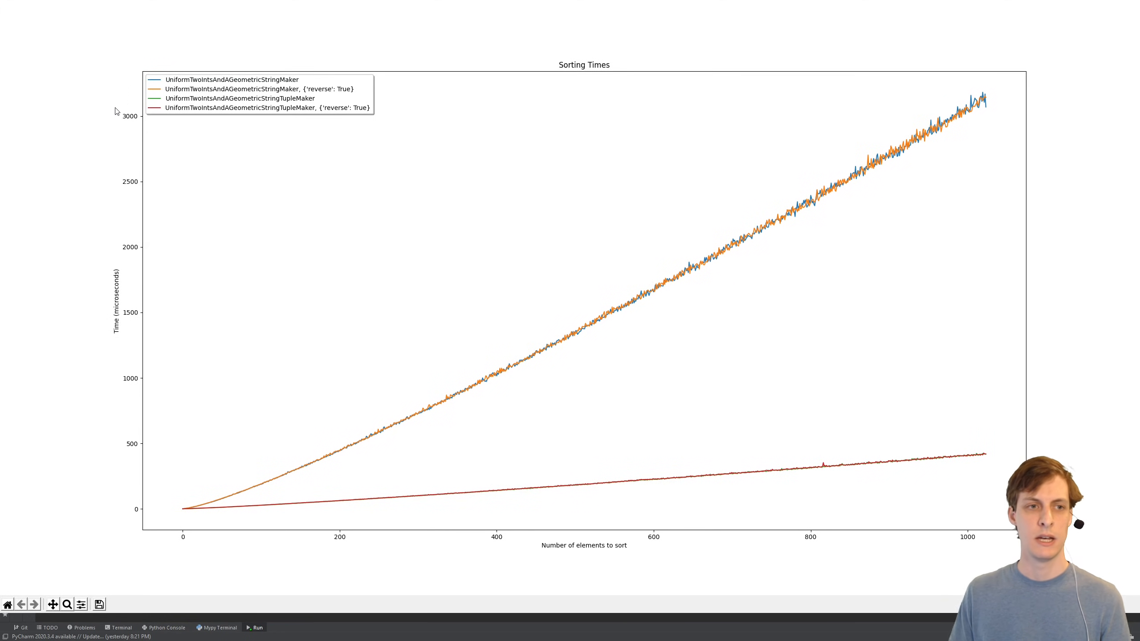
pyautogui.moveTo(130, 146)
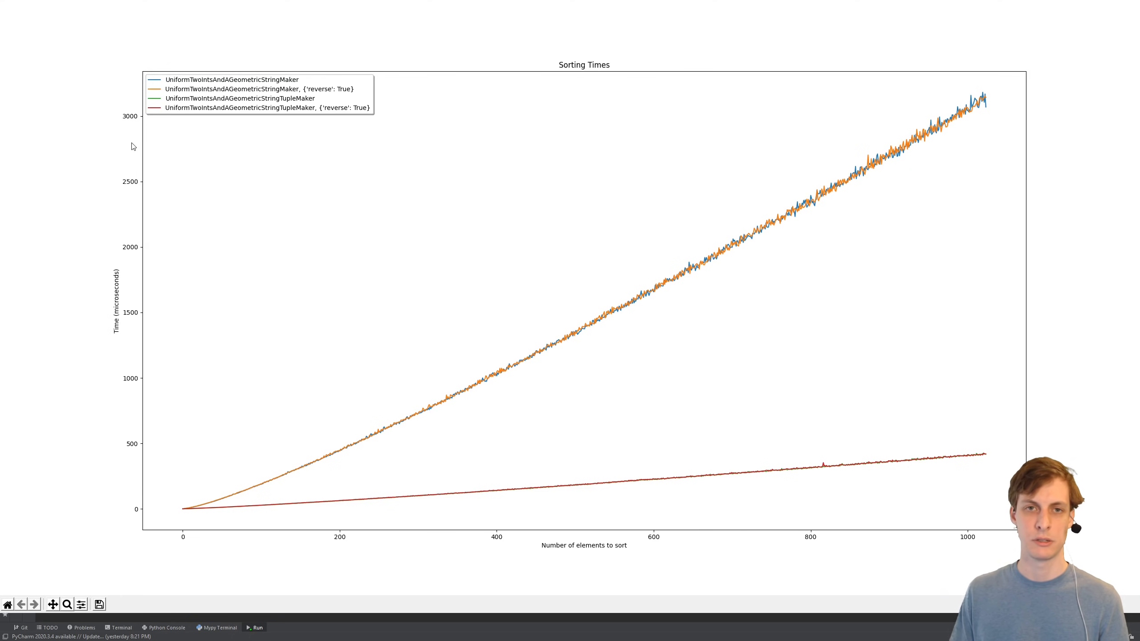
pyautogui.moveTo(223, 195)
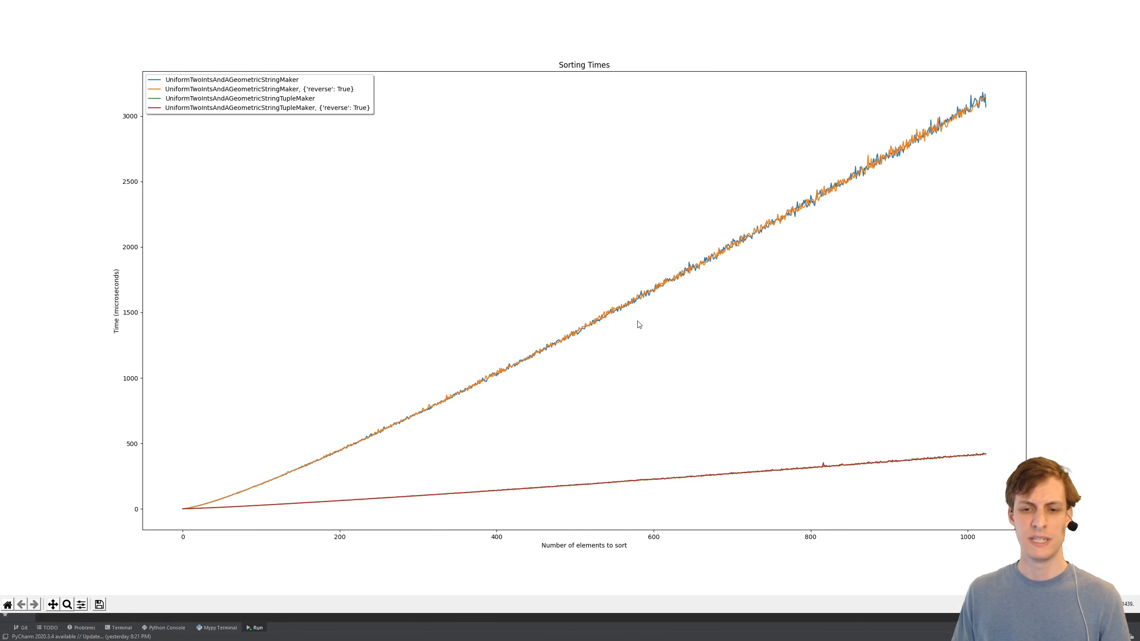
pyautogui.moveTo(675, 295)
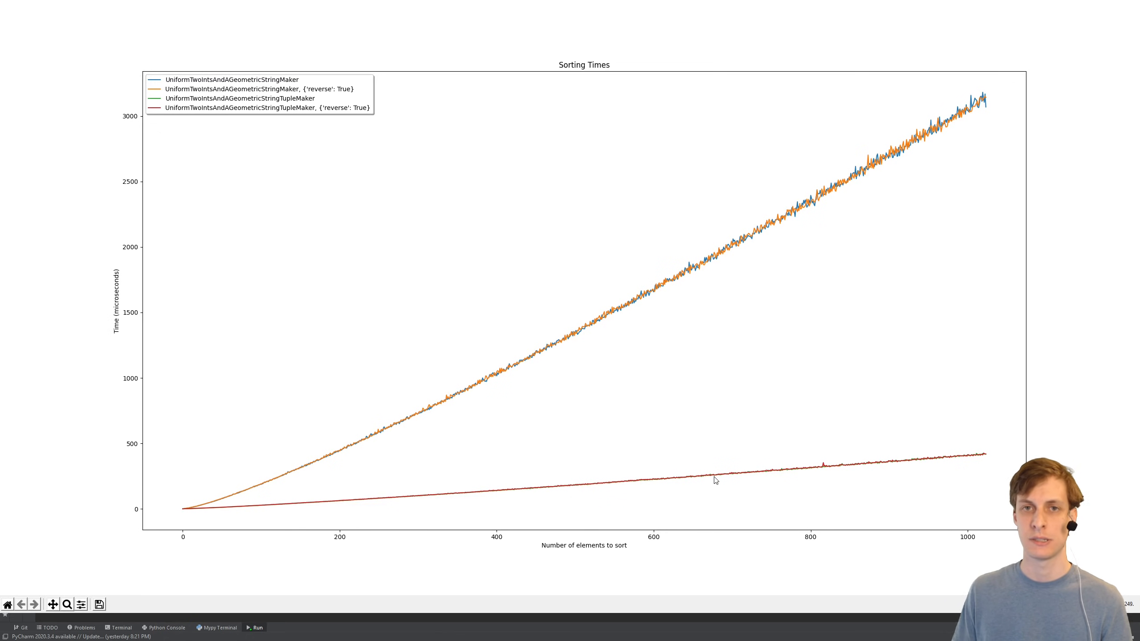
pyautogui.moveTo(155, 93)
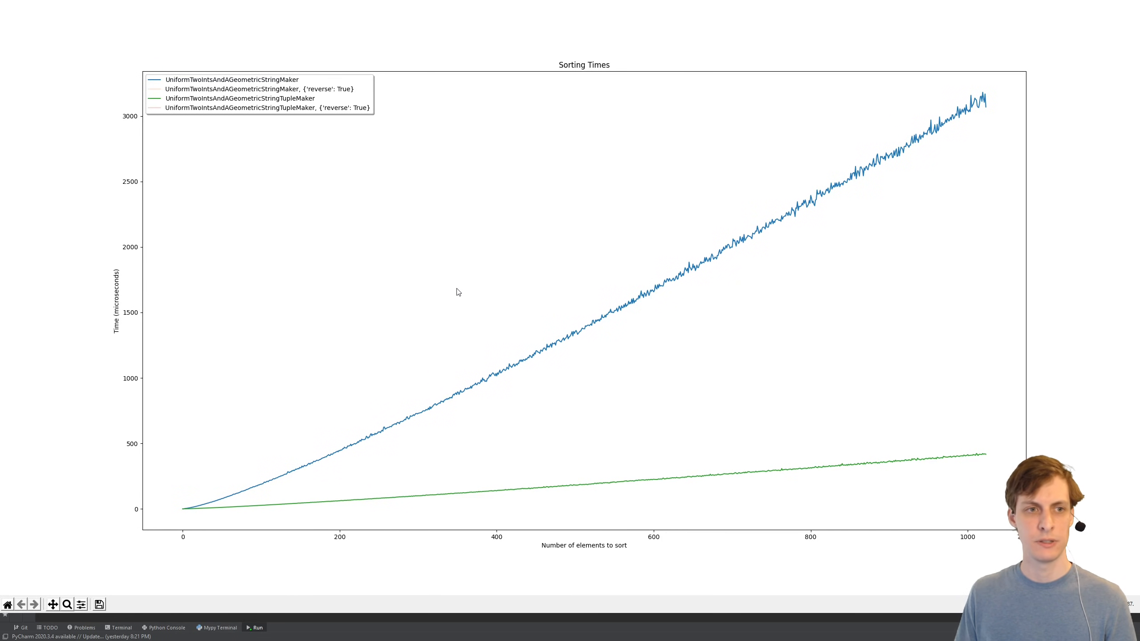
pyautogui.moveTo(621, 309)
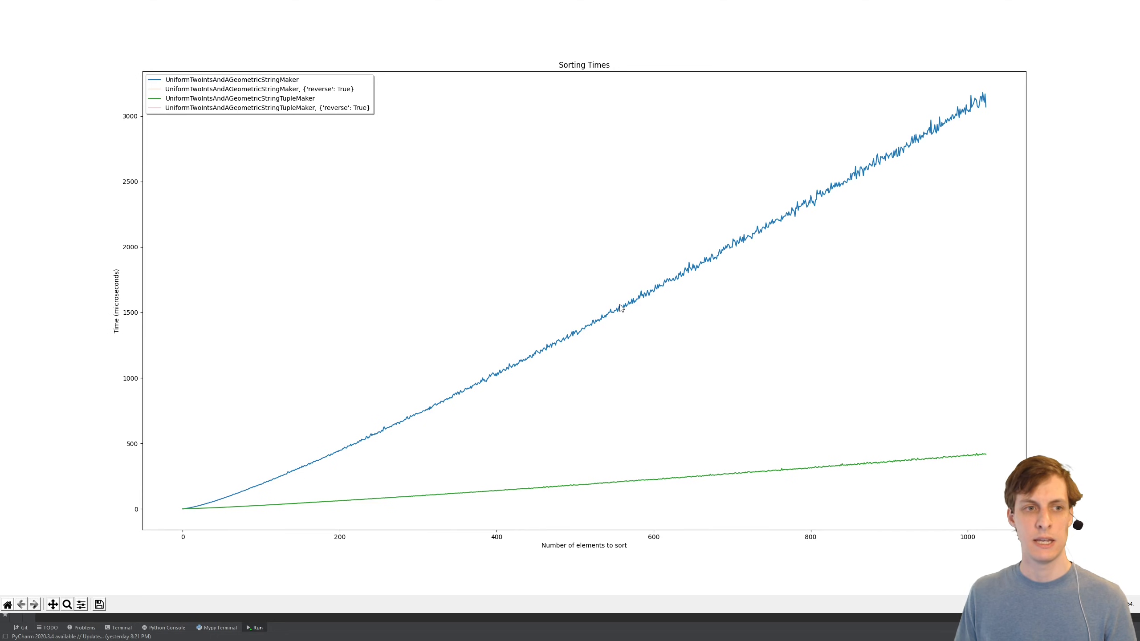
pyautogui.moveTo(631, 313)
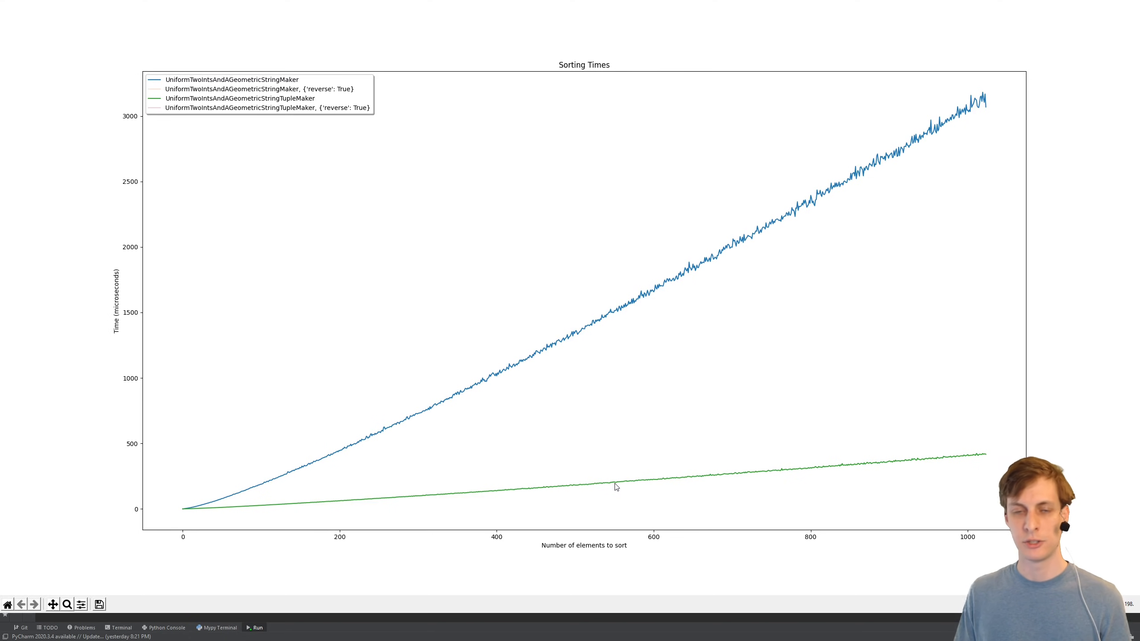
pyautogui.moveTo(617, 472)
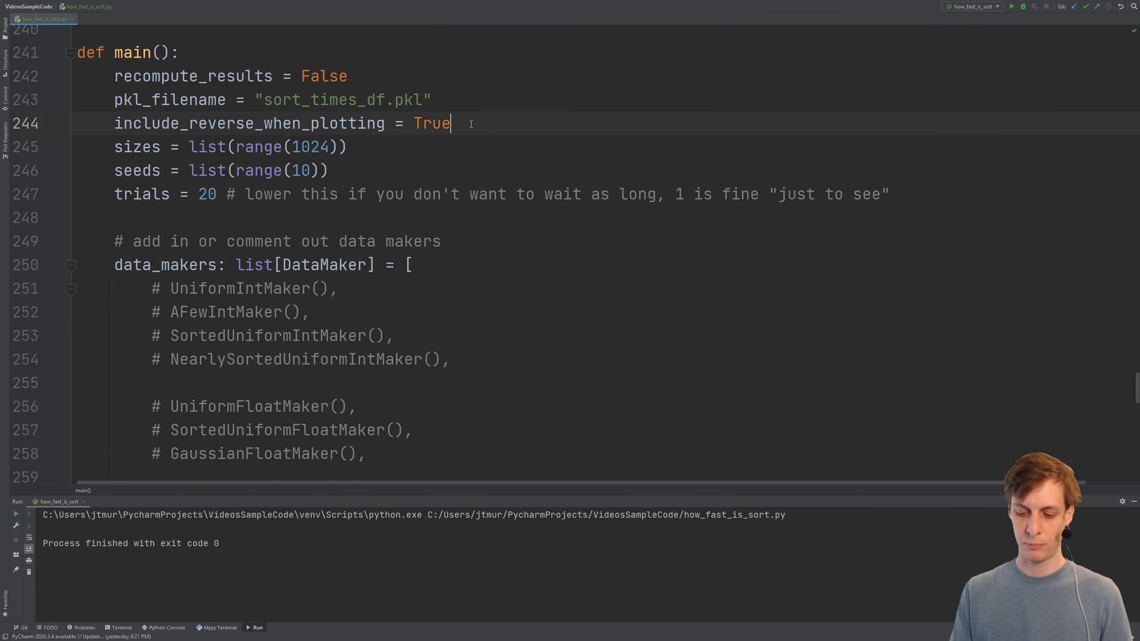
# Set include_reverse_when_plotting to False in main, then move down the data_makers list
pyautogui.write('F')
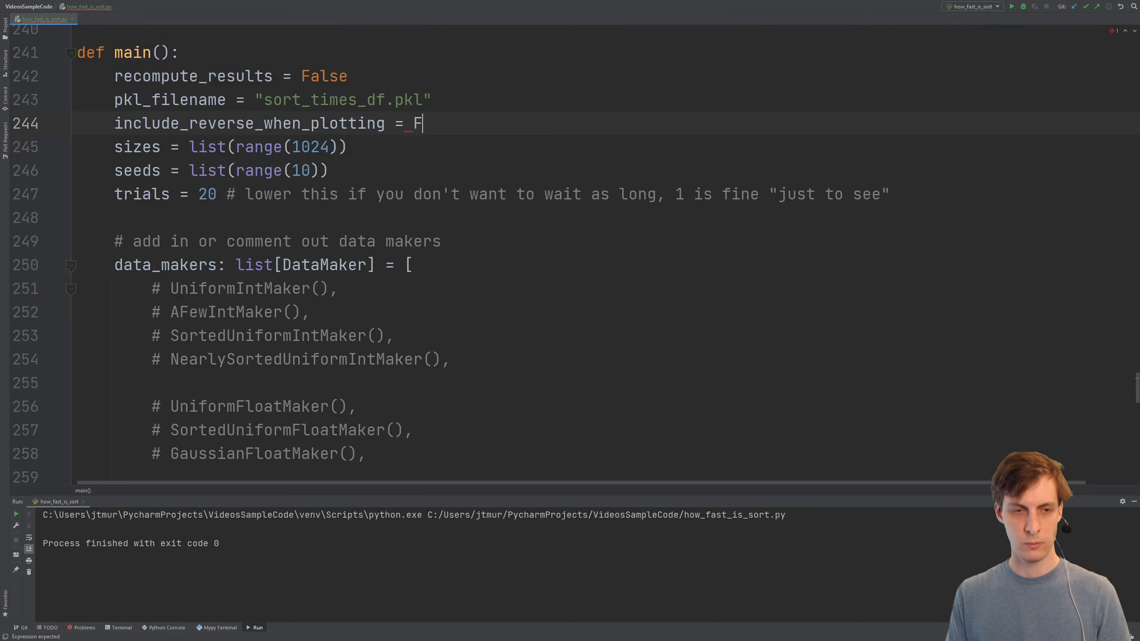
pyautogui.write('alse')
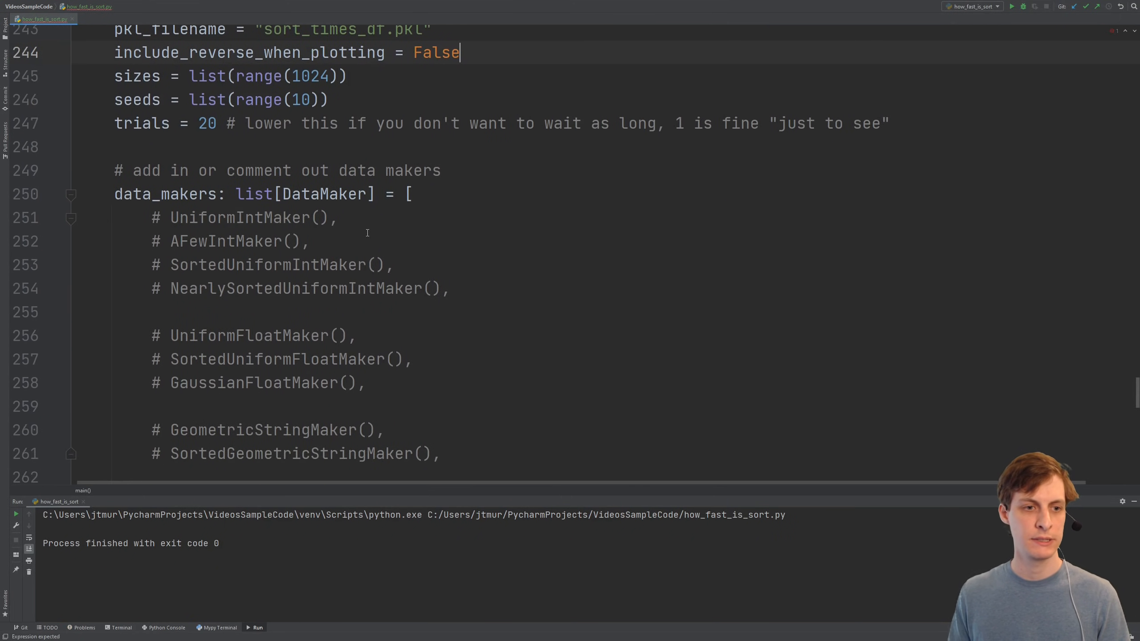
pyautogui.scroll(-3)
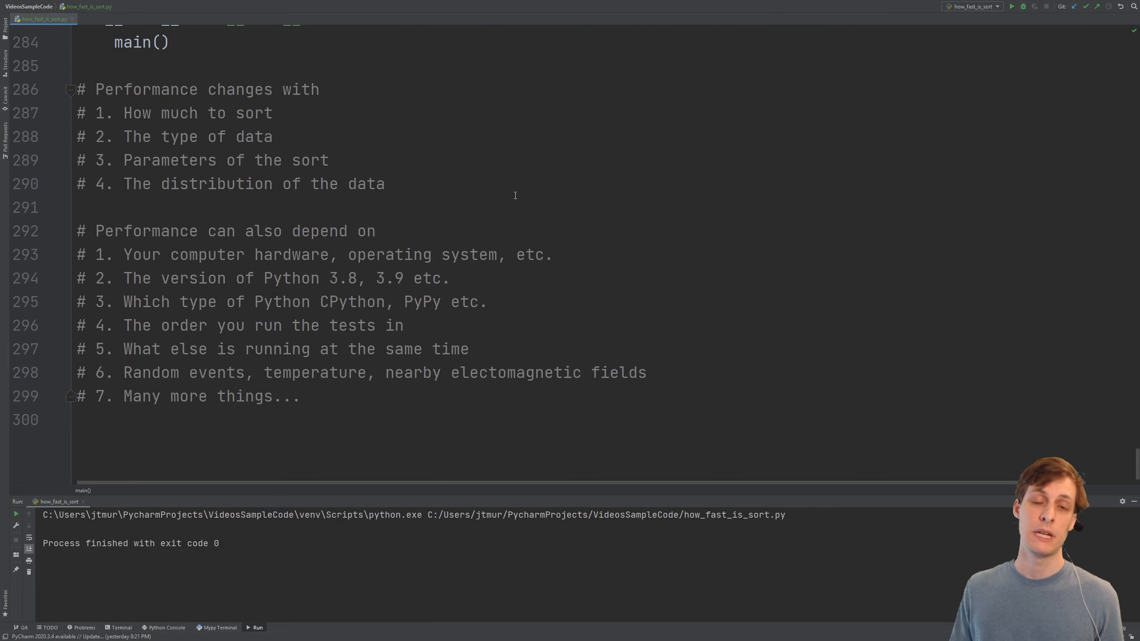
pyautogui.moveTo(344, 146)
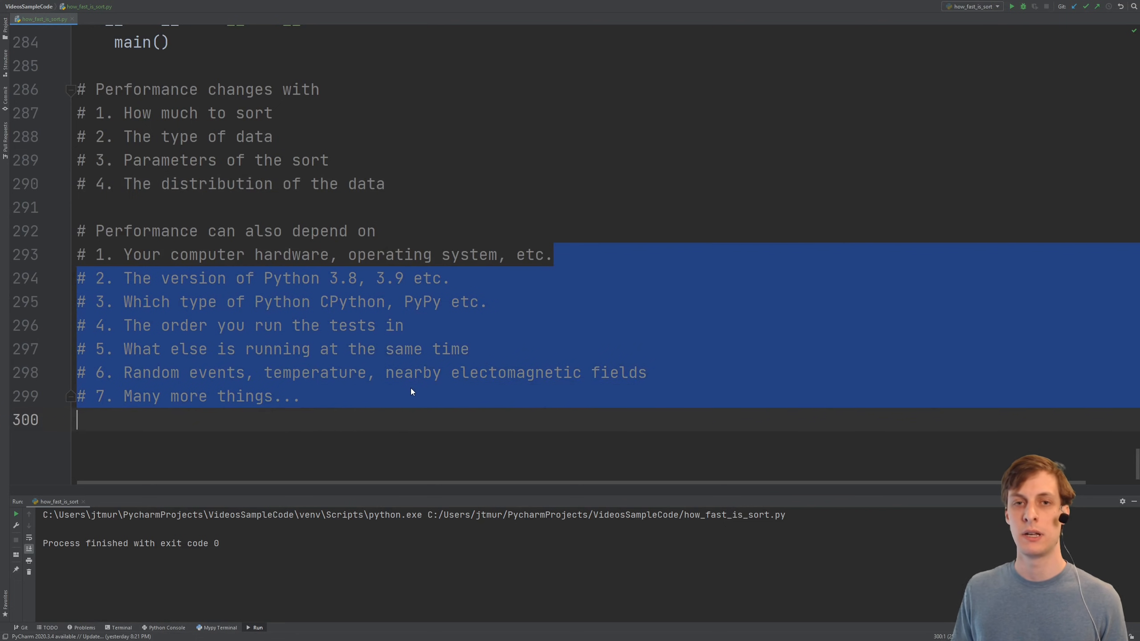
# Deselect the highlighted closing comments listing the sort-performance factors
pyautogui.click(301, 396)
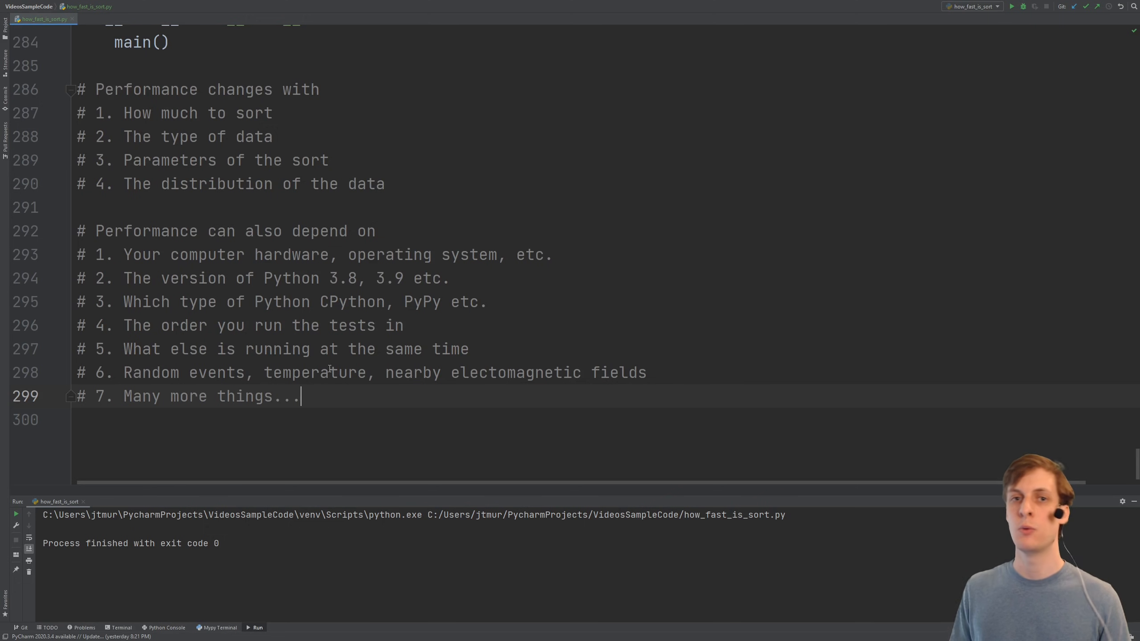
pyautogui.moveTo(358, 403)
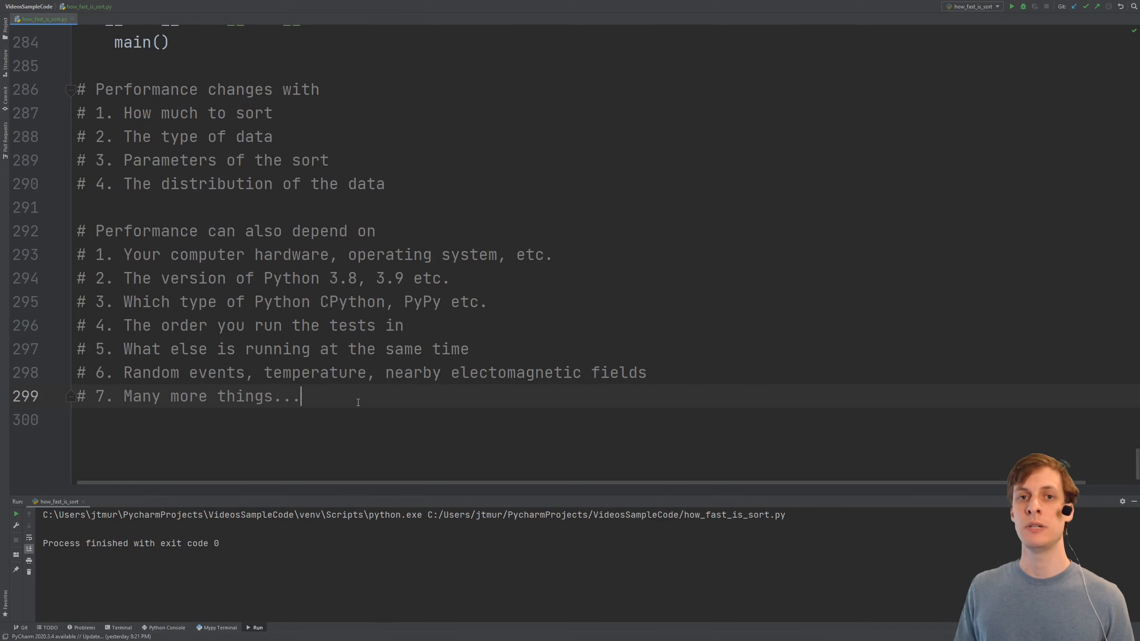